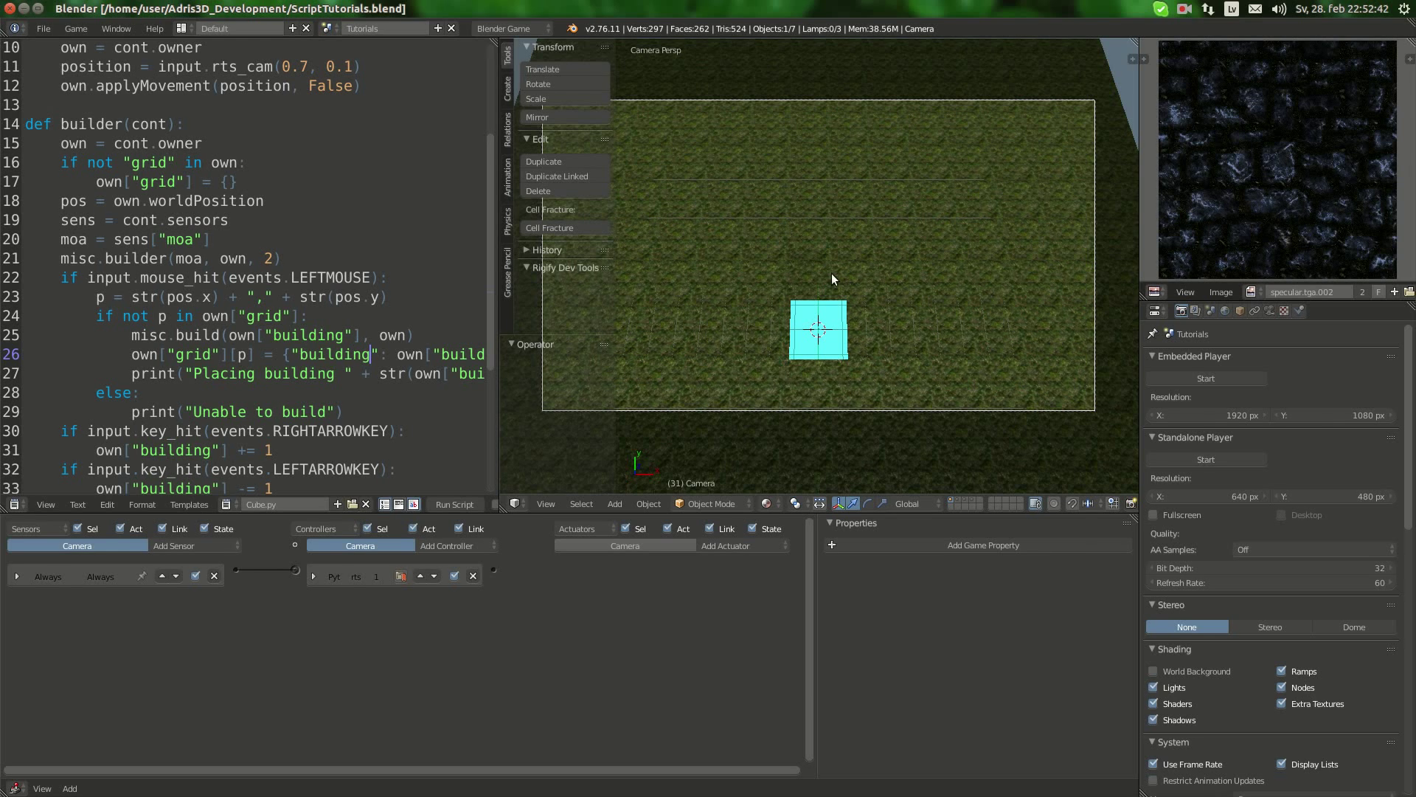
pyautogui.moveTo(782, 291)
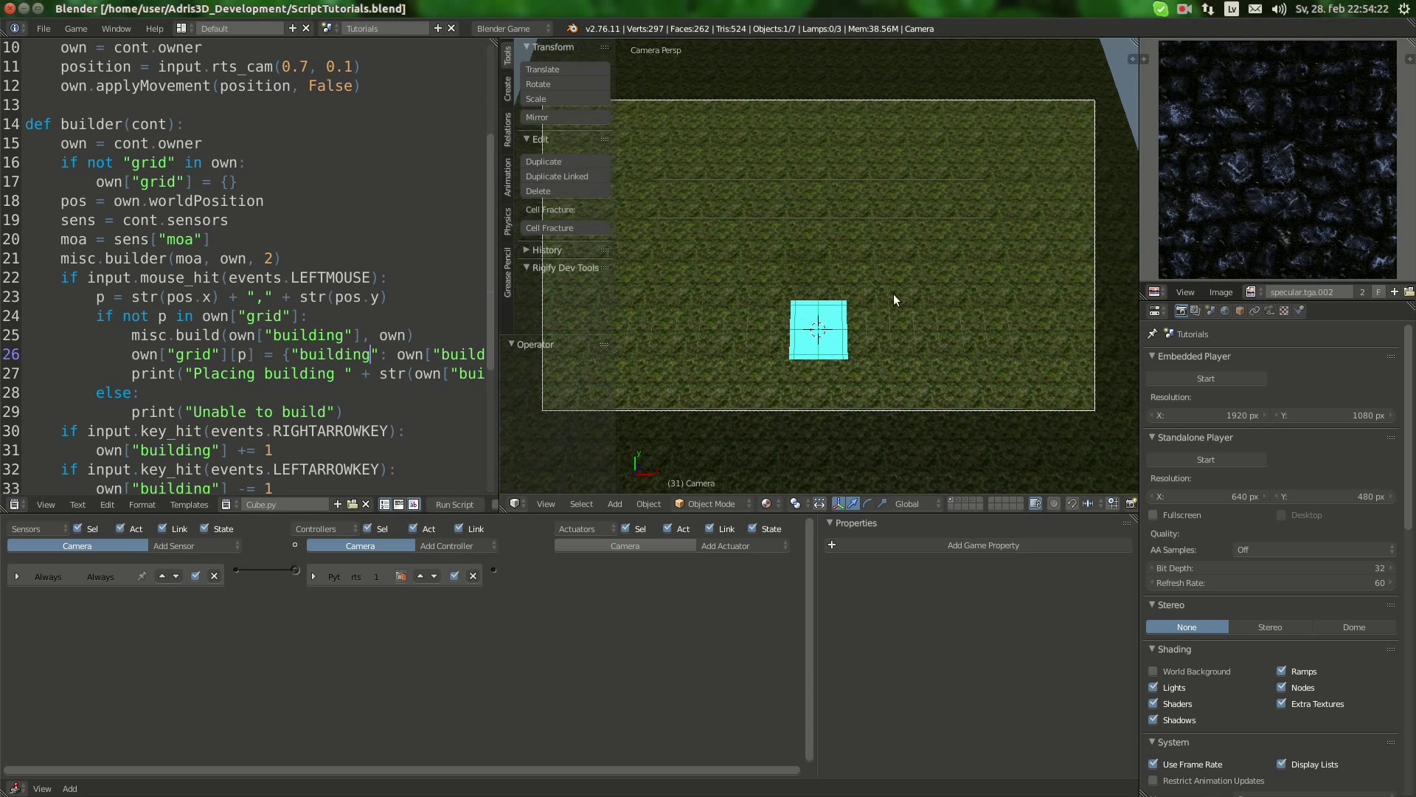
pyautogui.moveTo(917, 318)
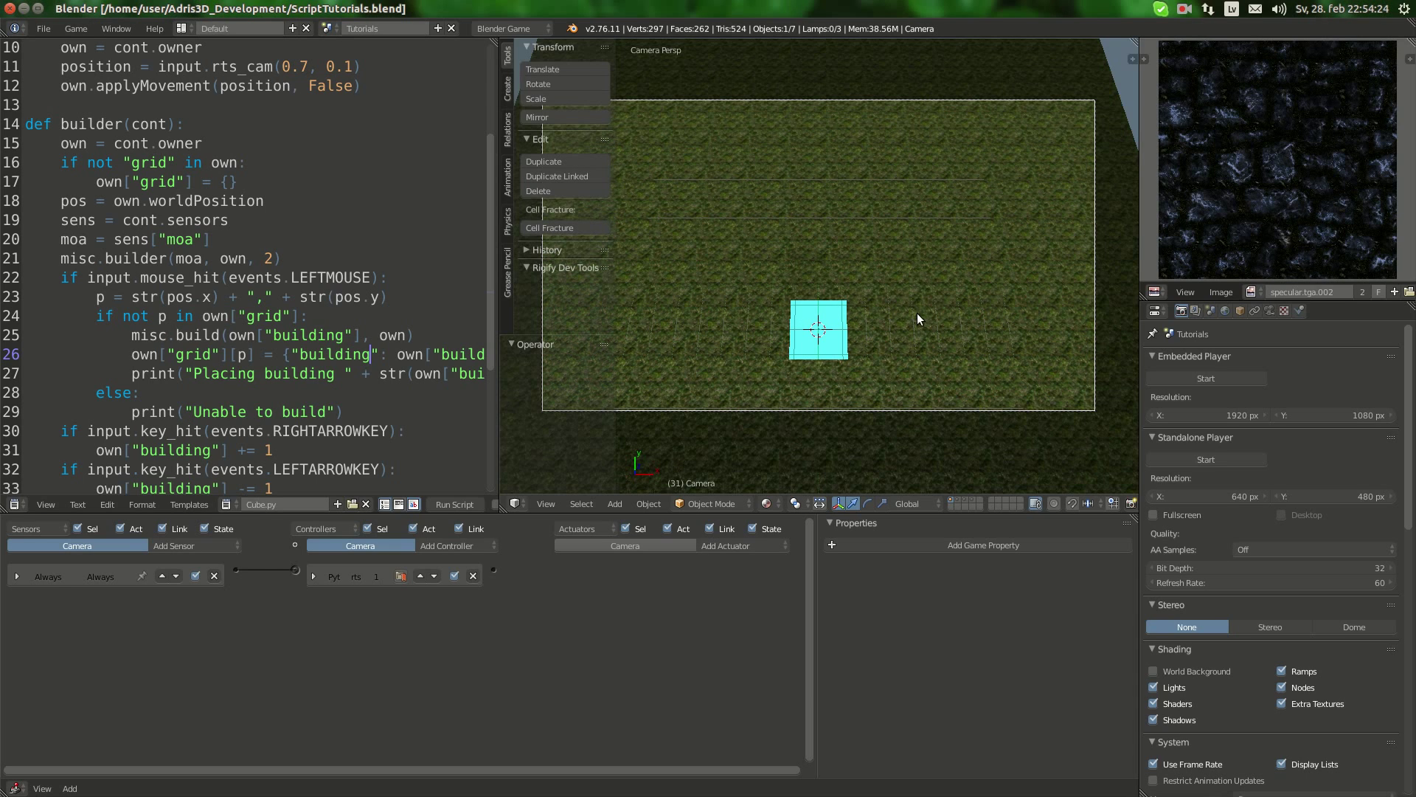
pyautogui.moveTo(894, 316)
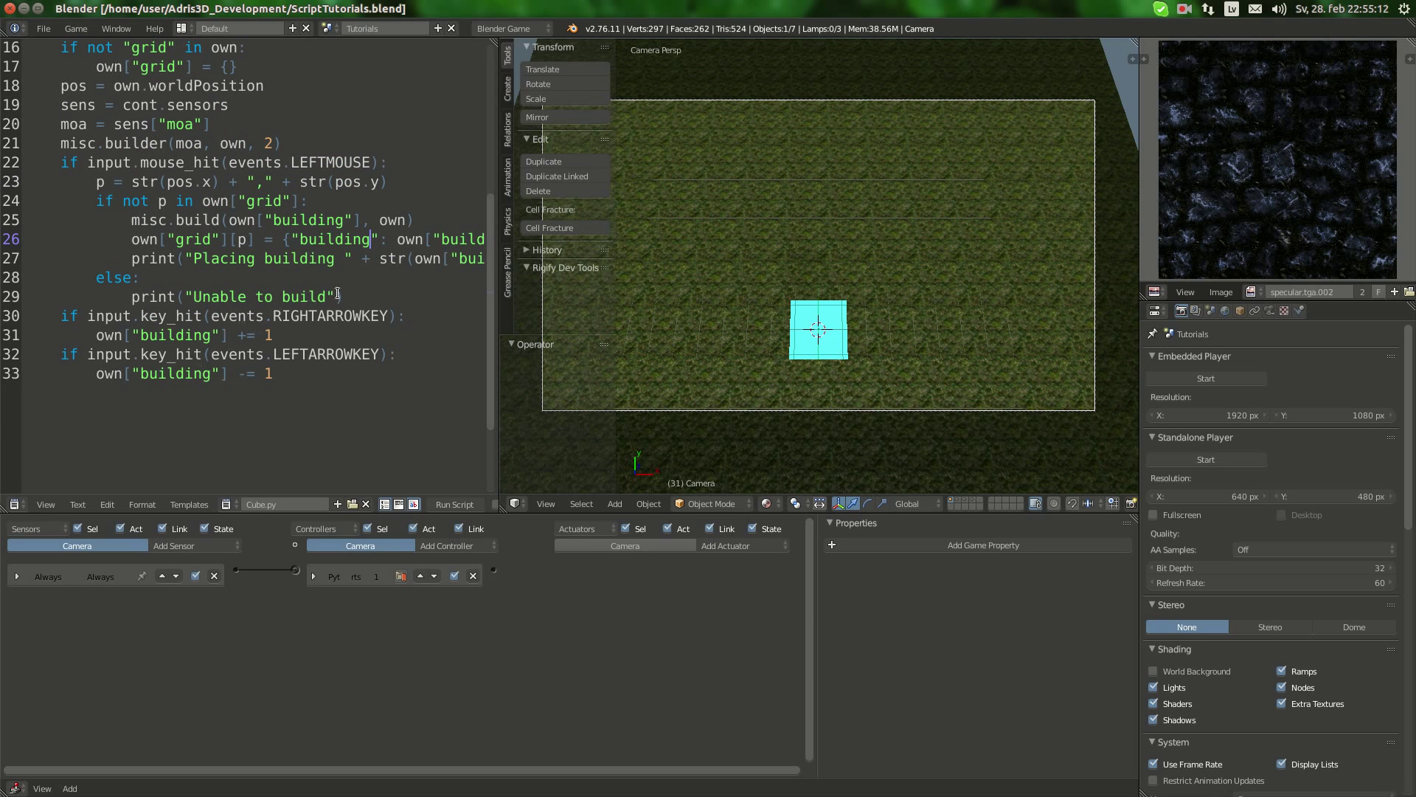
# Step: Add an 'if input.mouse_hit(events.RIGHTMOUSE):' line below the else block in Cube.py
pyautogui.press('Return')
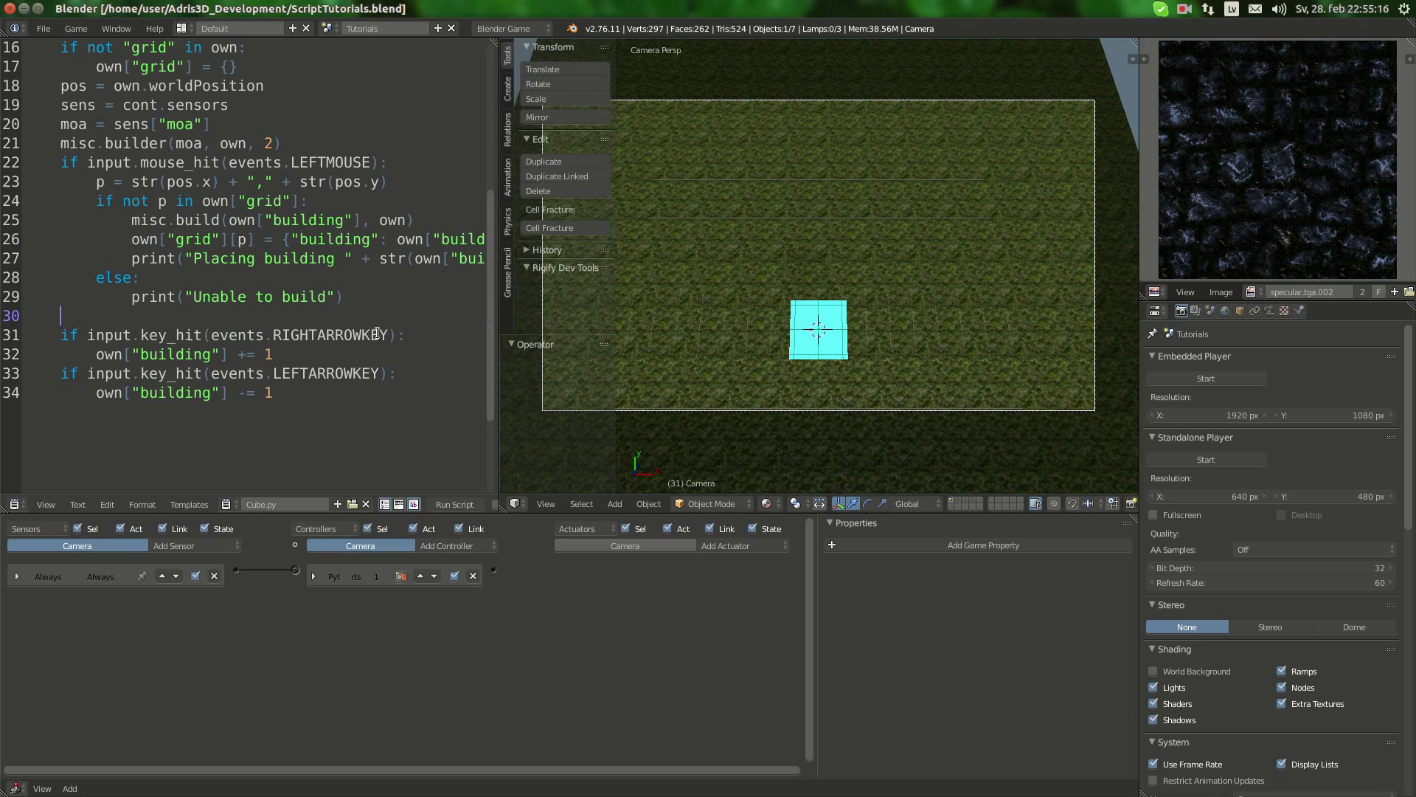
pyautogui.write('if')
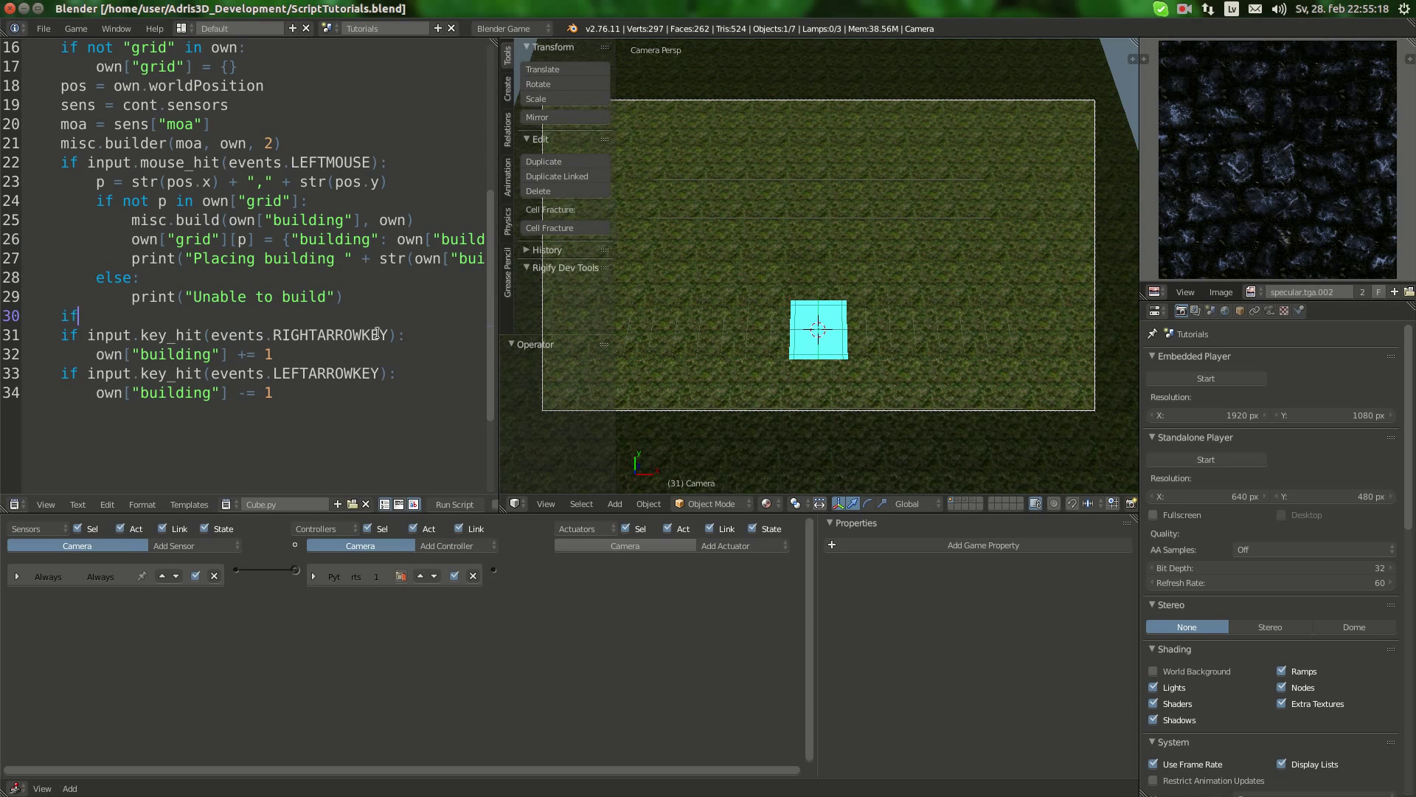
pyautogui.write('input.mouse_hit(')
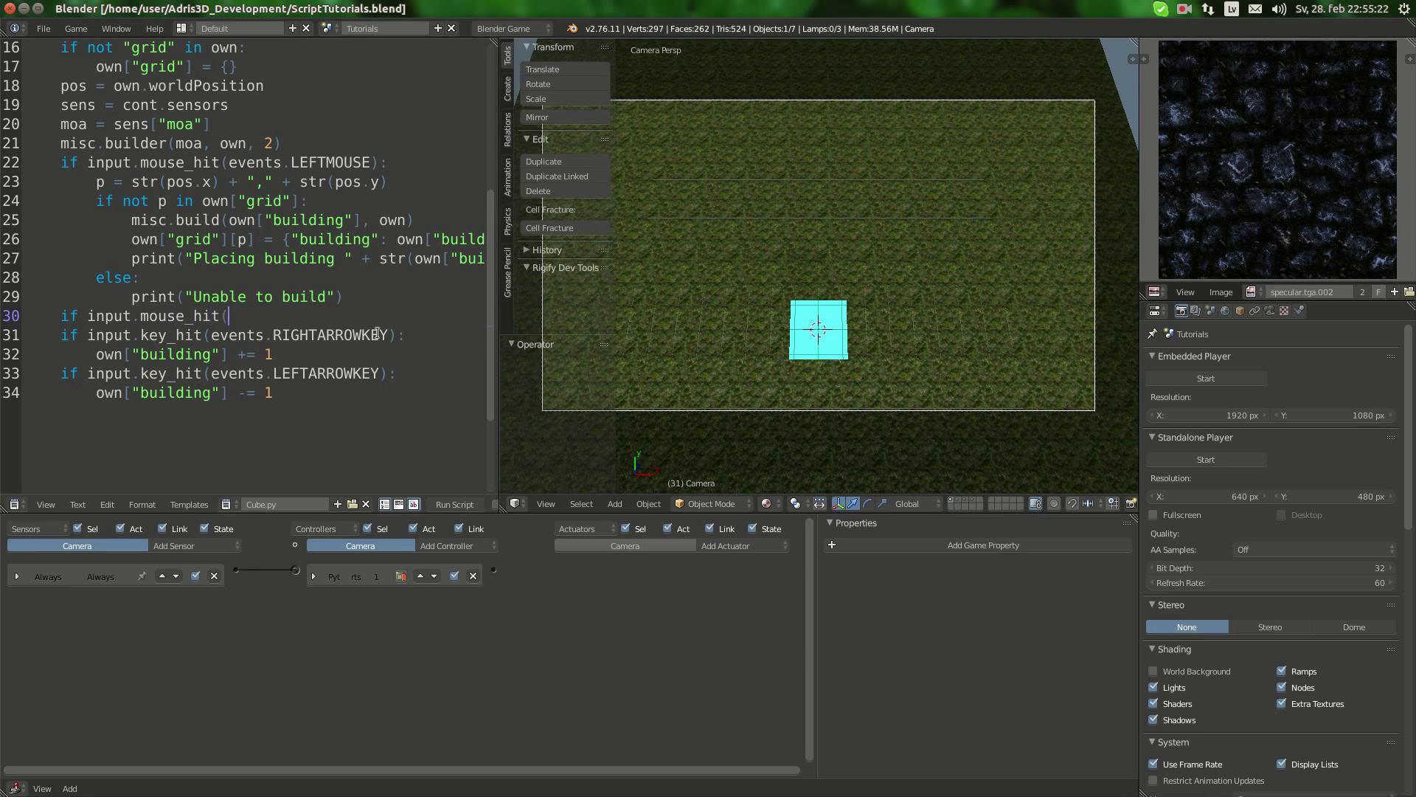
pyautogui.write('events.RIGHT')
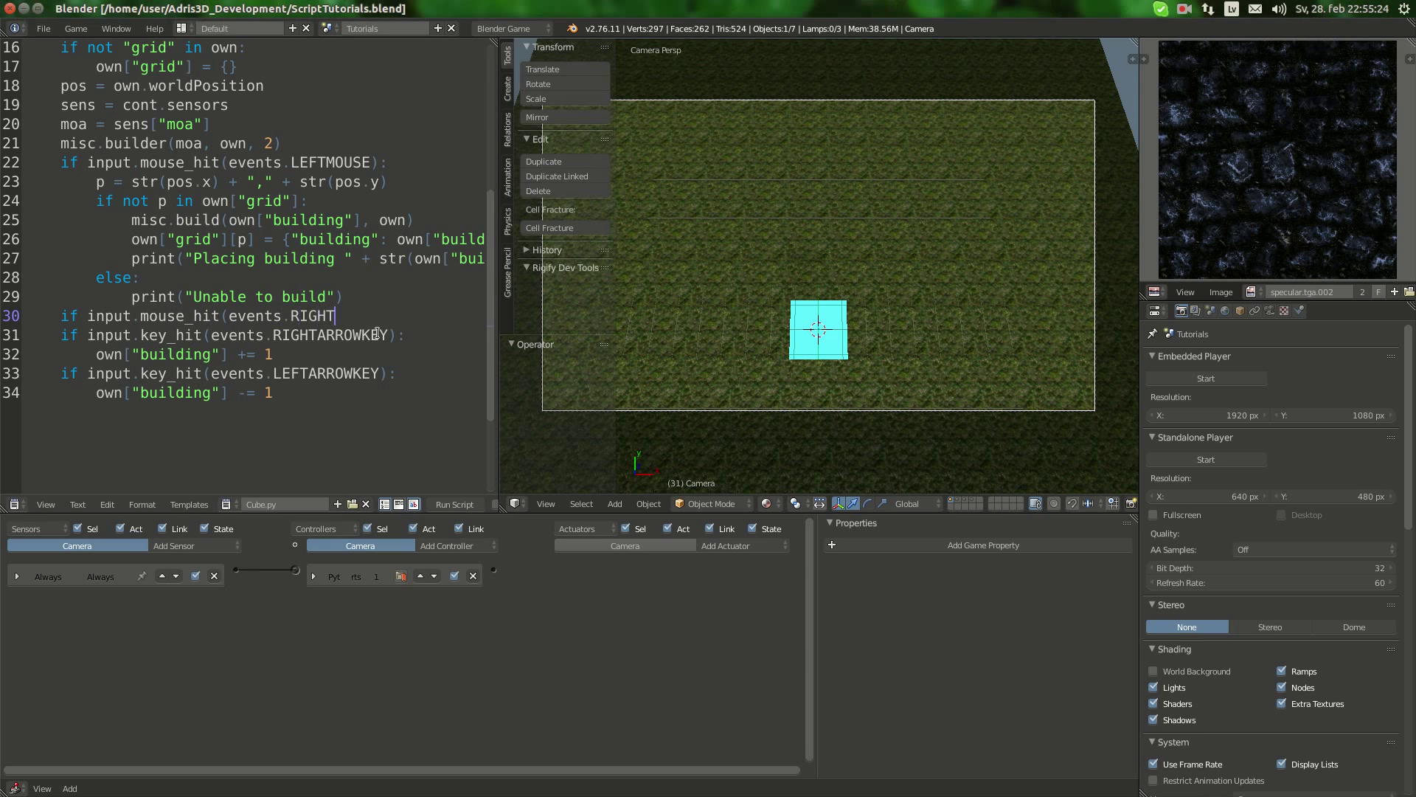
pyautogui.write('MOUSE):')
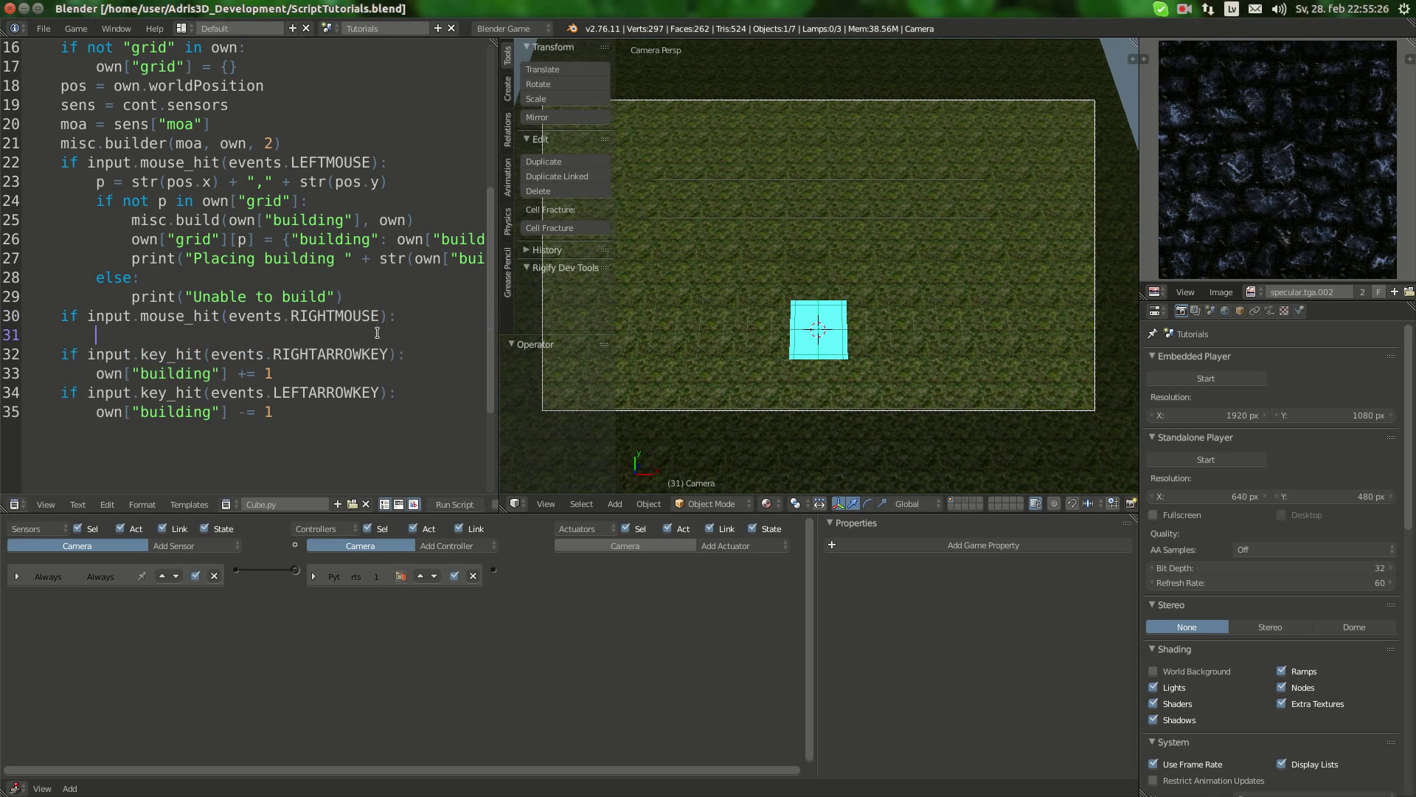
pyautogui.moveTo(429, 305)
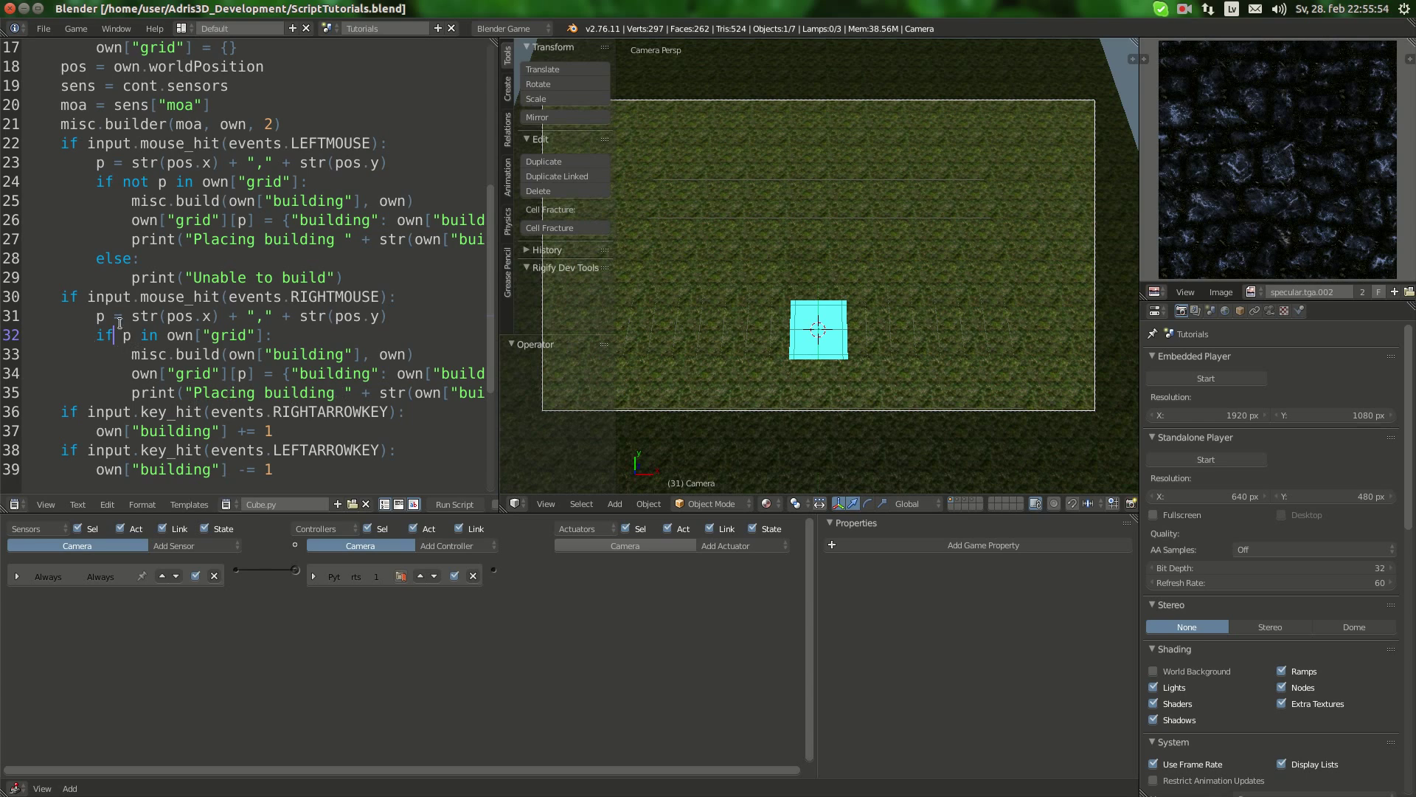
pyautogui.moveTo(221, 359)
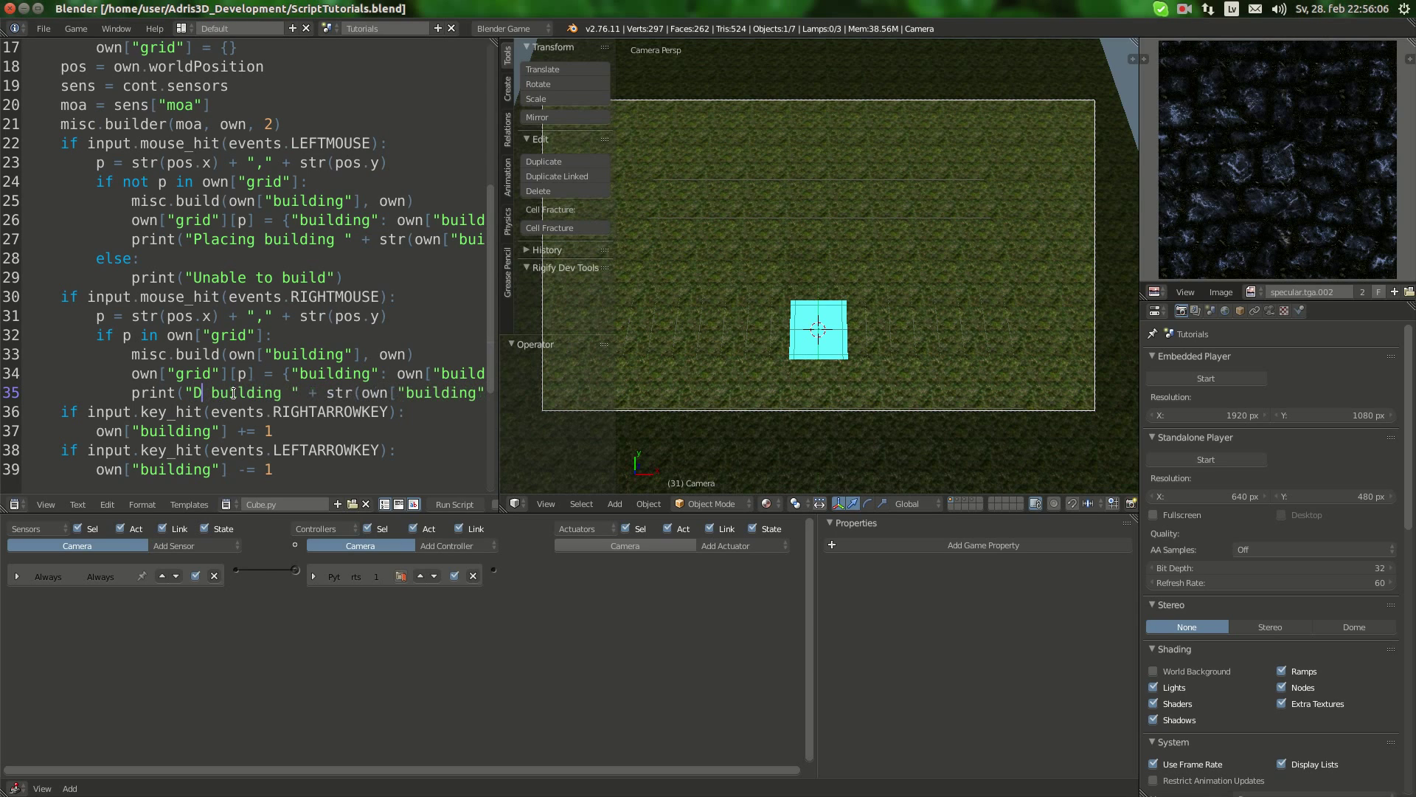
# Step: Change the right-click branch's print message to 'Destroying building'
pyautogui.write('estroy')
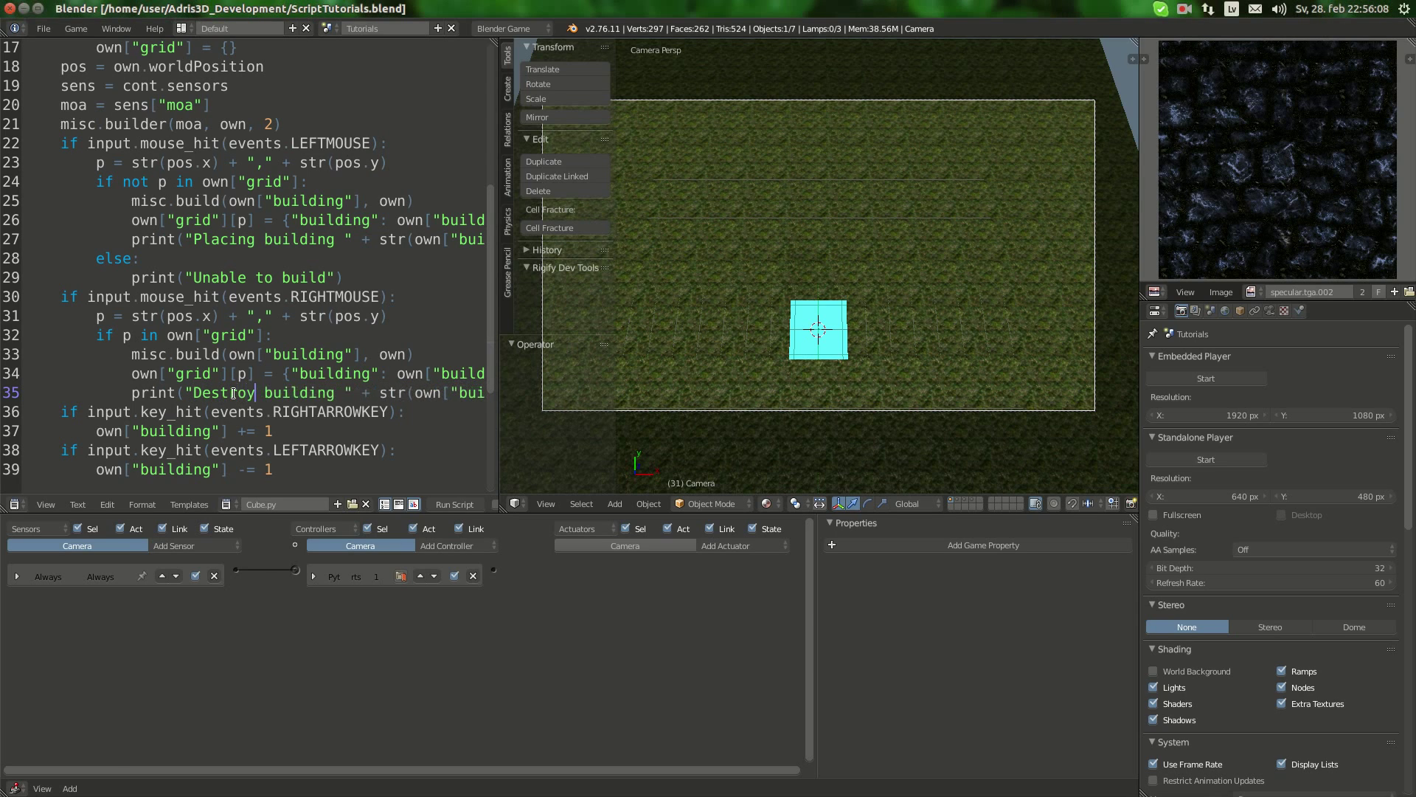
pyautogui.write('ing')
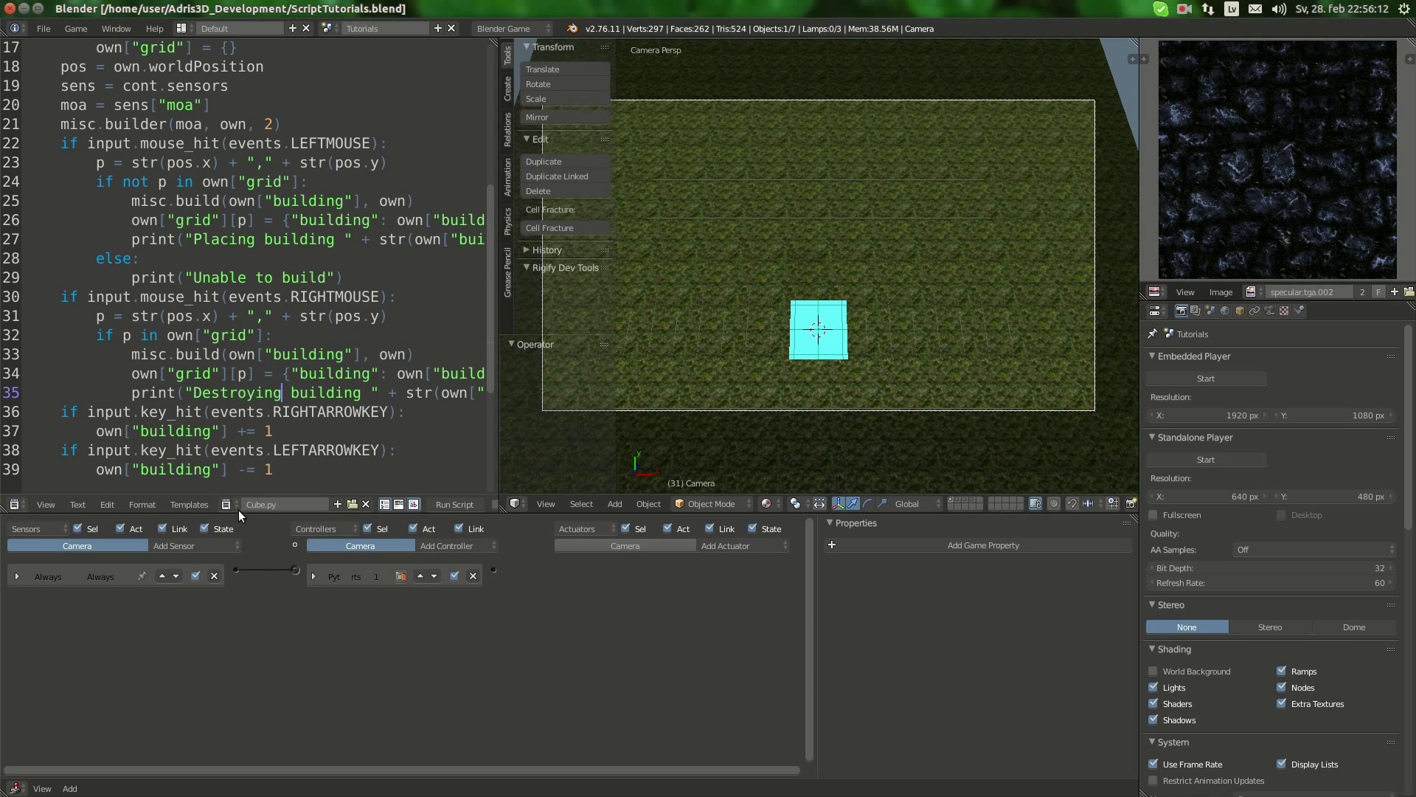
pyautogui.moveTo(228, 504)
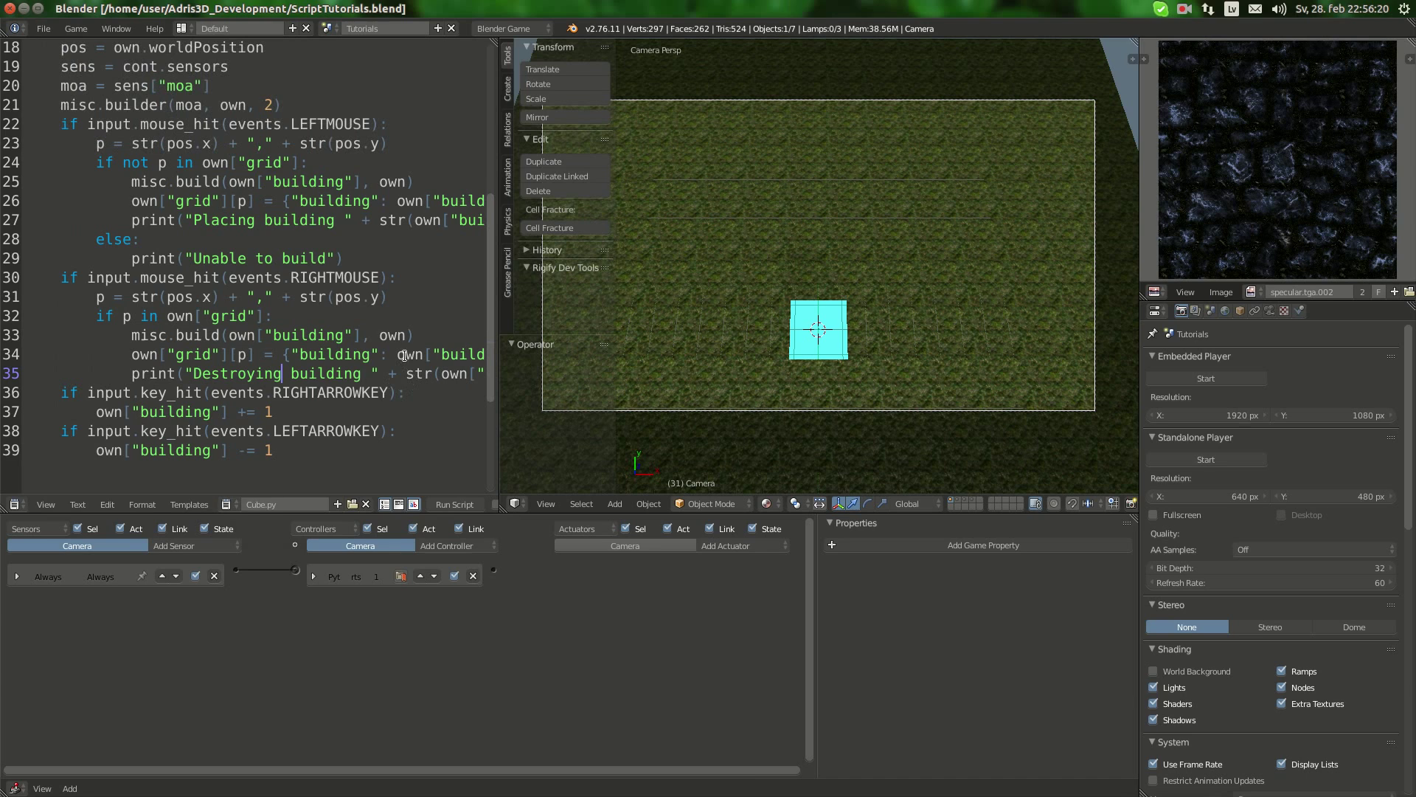
# Step: Switch to misc.py and type a 'def destroy(building):' definition at the end
pyautogui.click(242, 504)
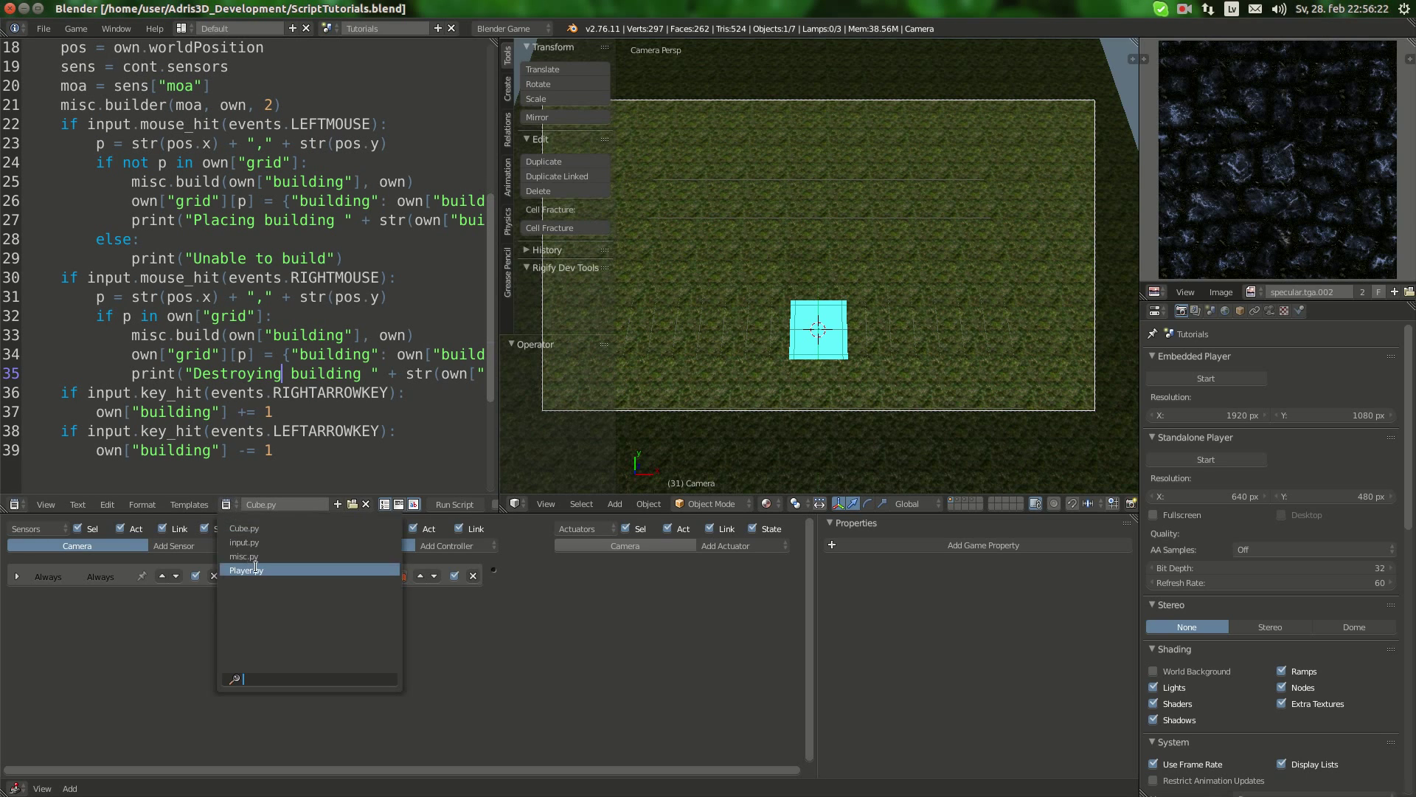
pyautogui.click(243, 556)
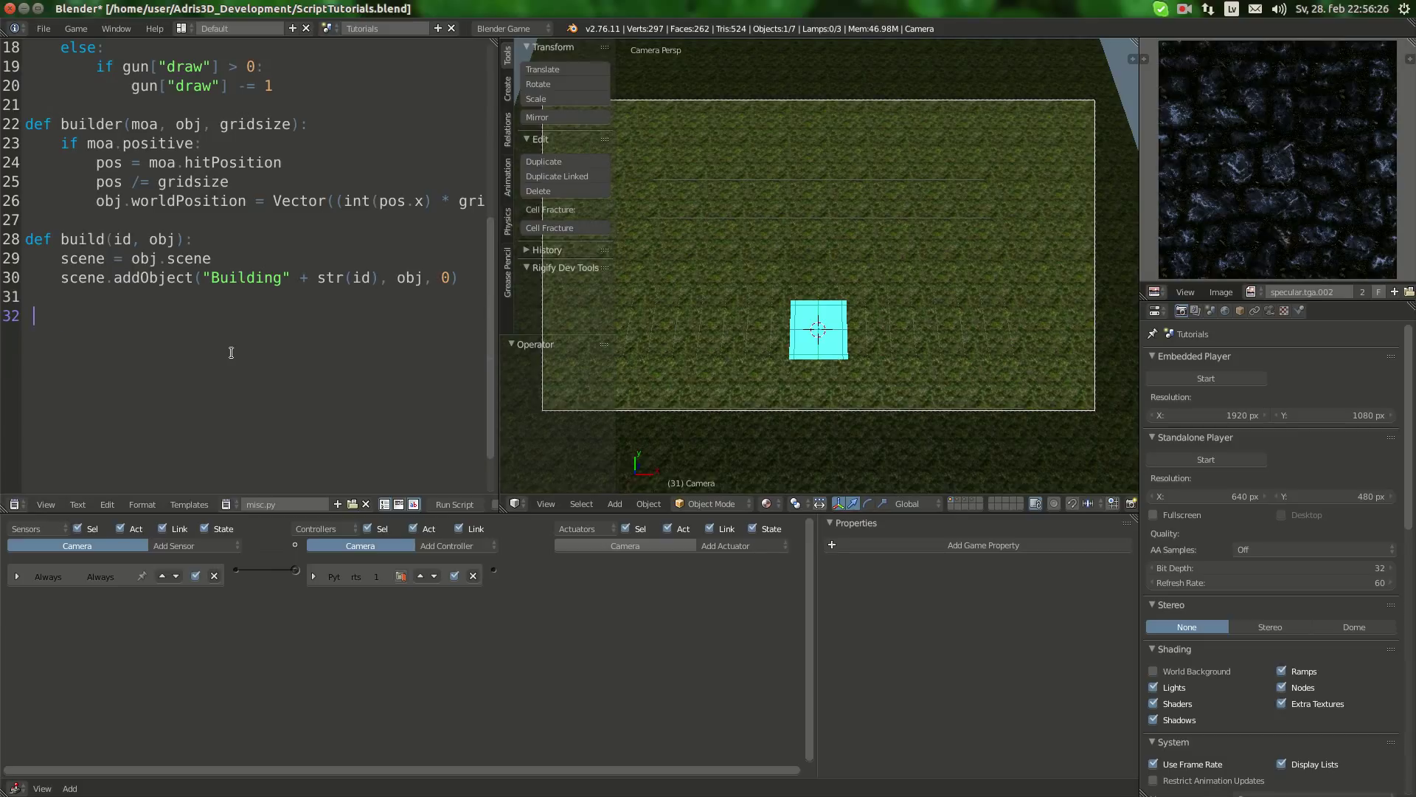
pyautogui.write('def')
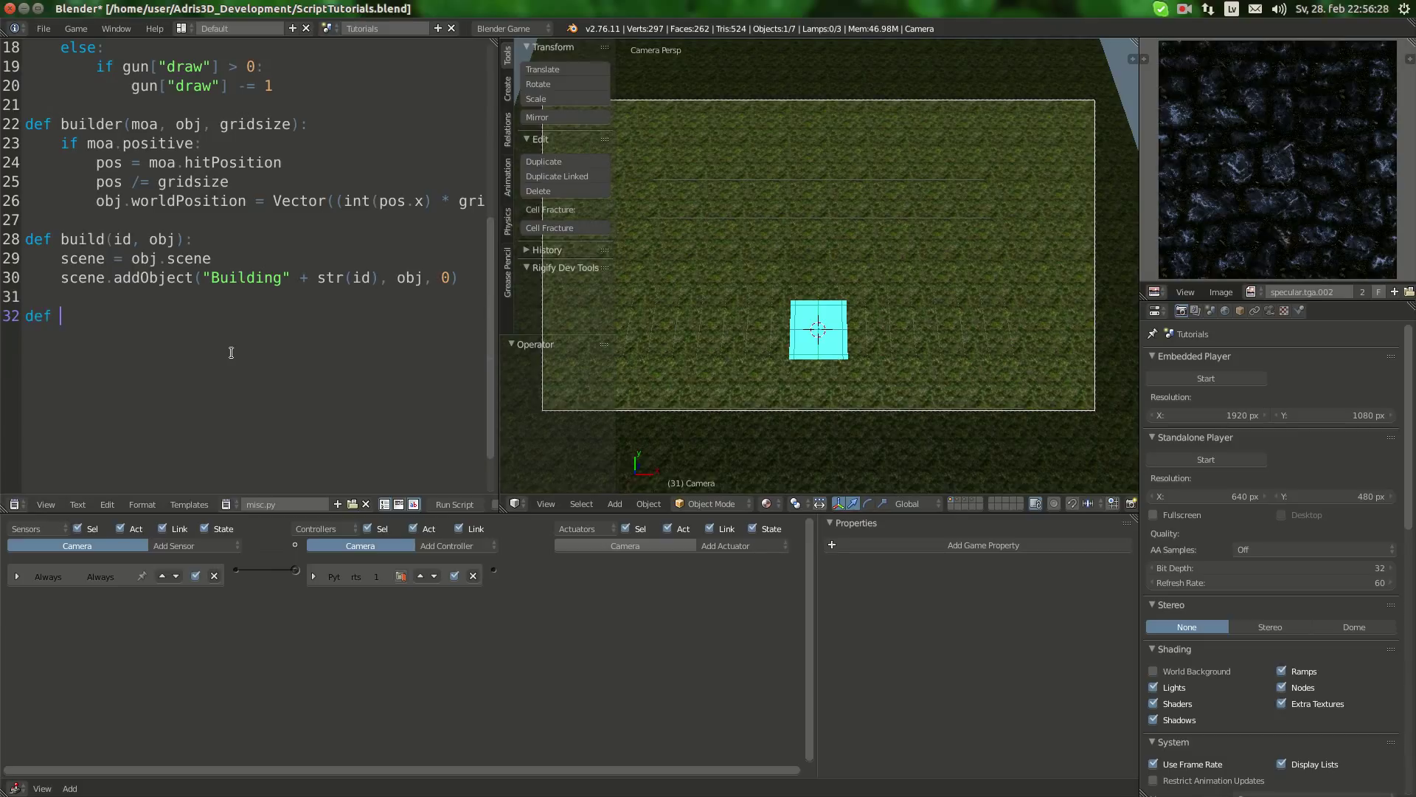
pyautogui.write('destro')
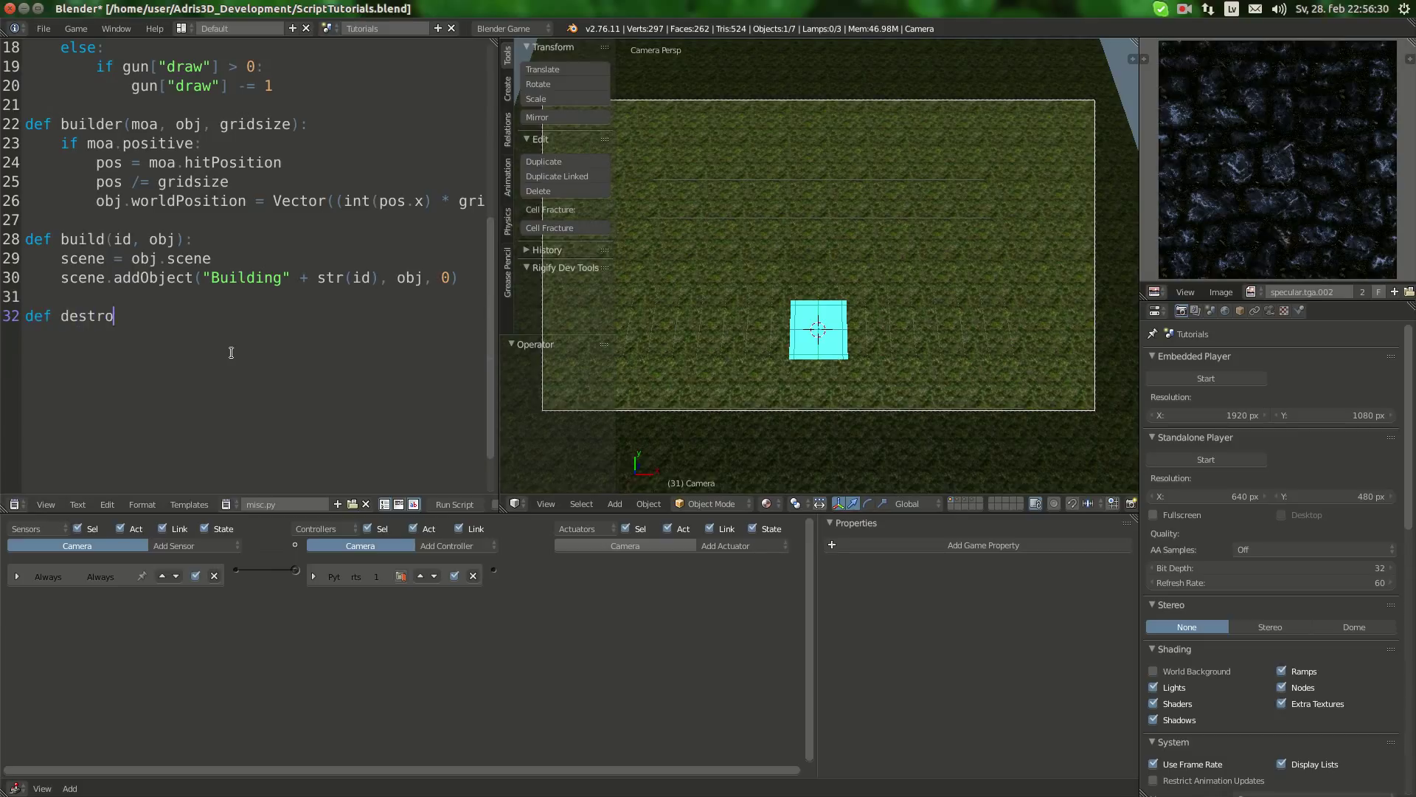
pyautogui.write('y(')
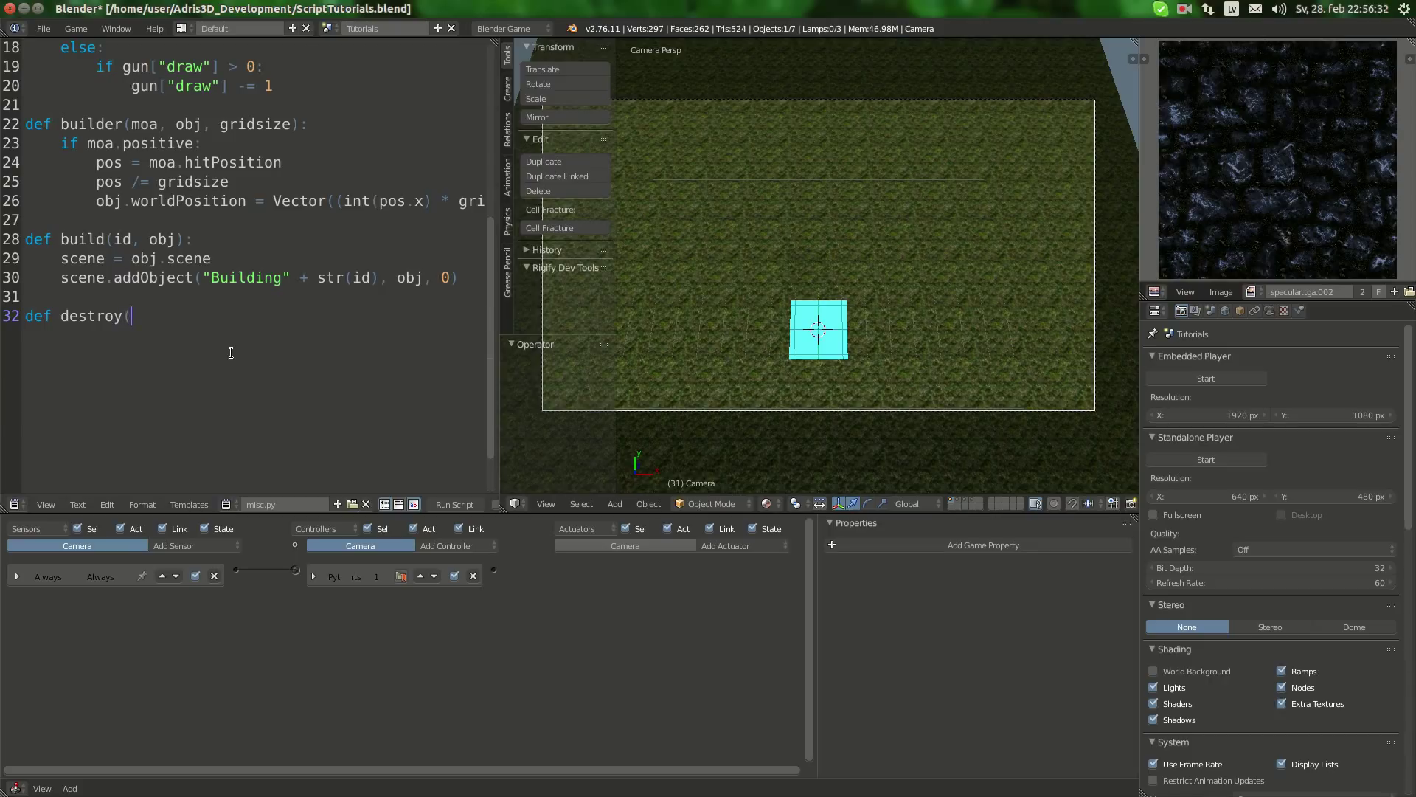
pyautogui.write('pos):')
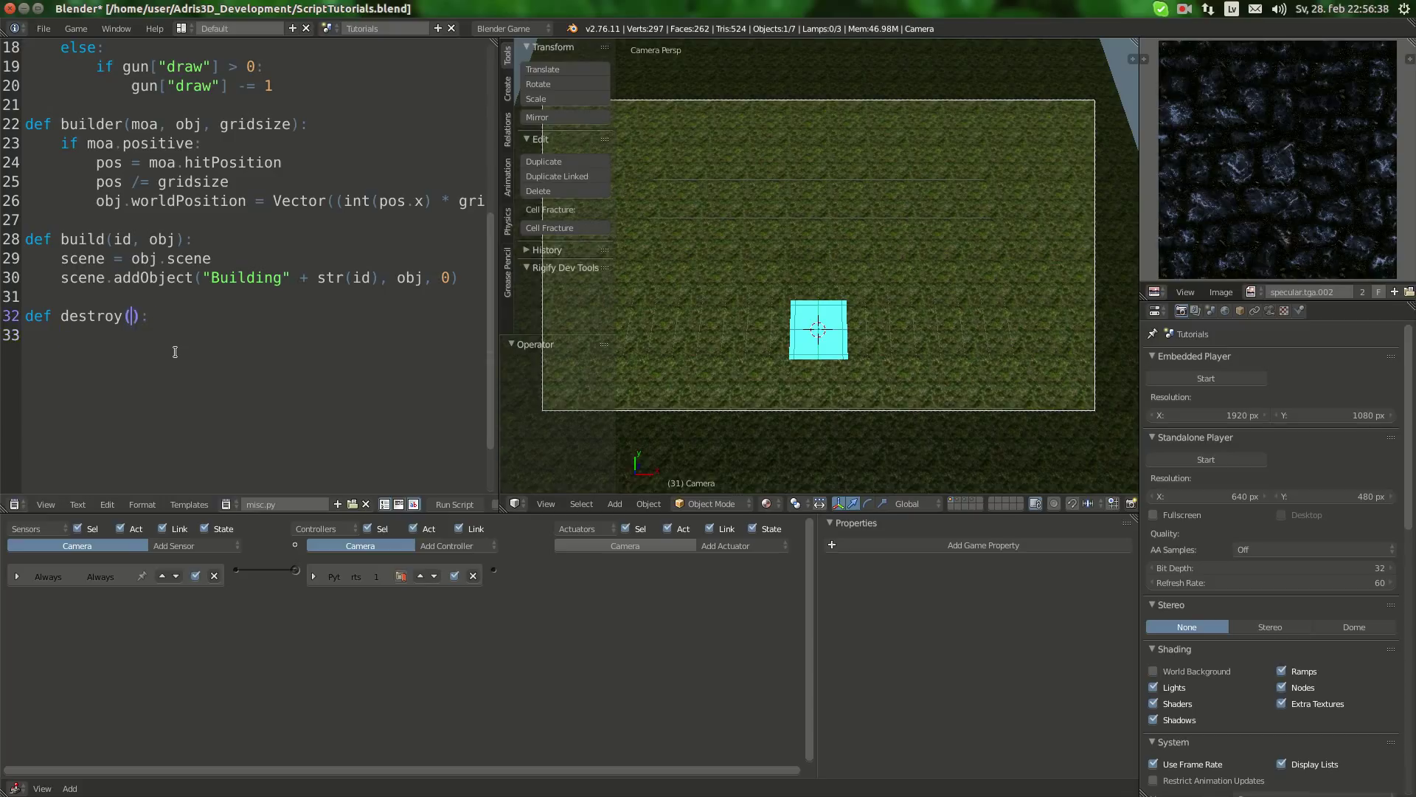
pyautogui.write('building')
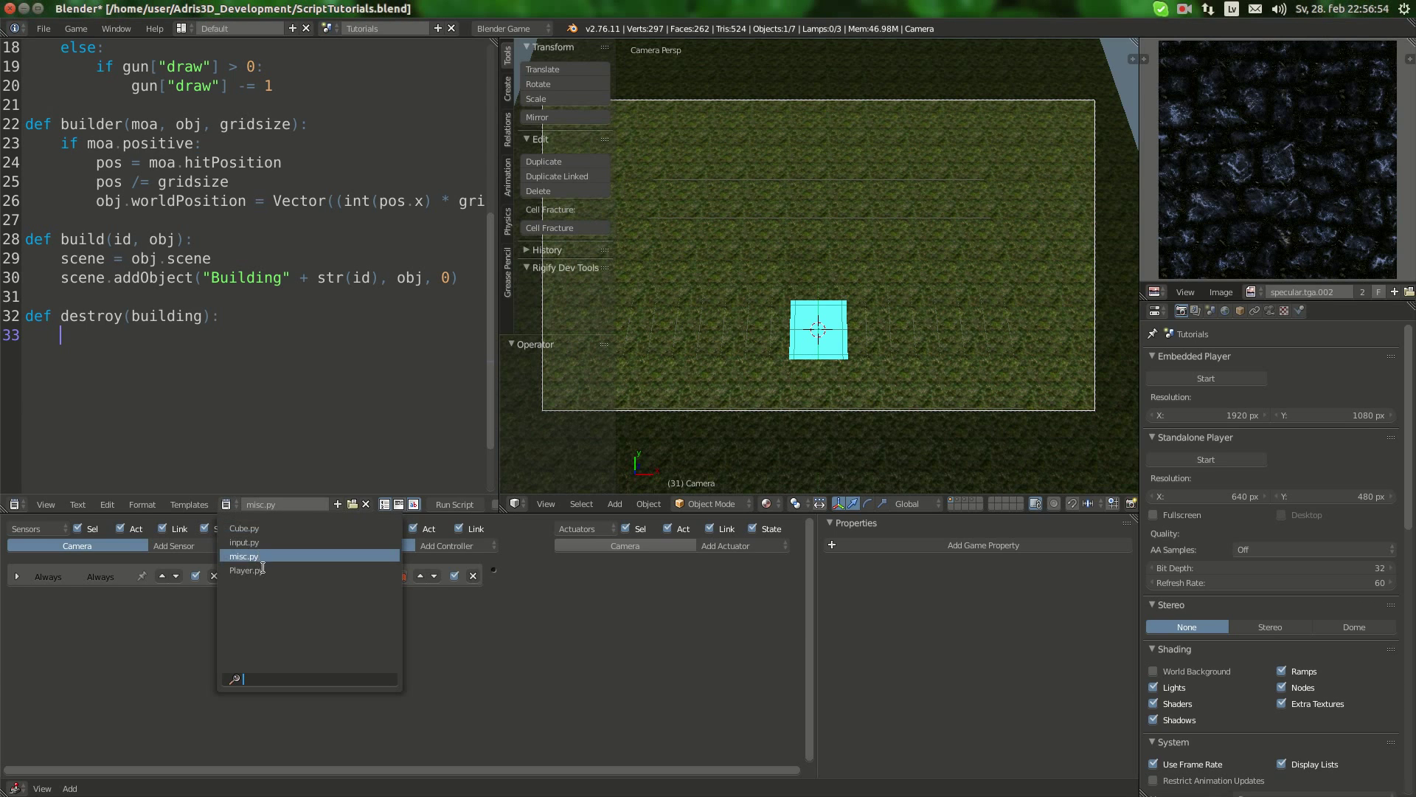
pyautogui.click(243, 527)
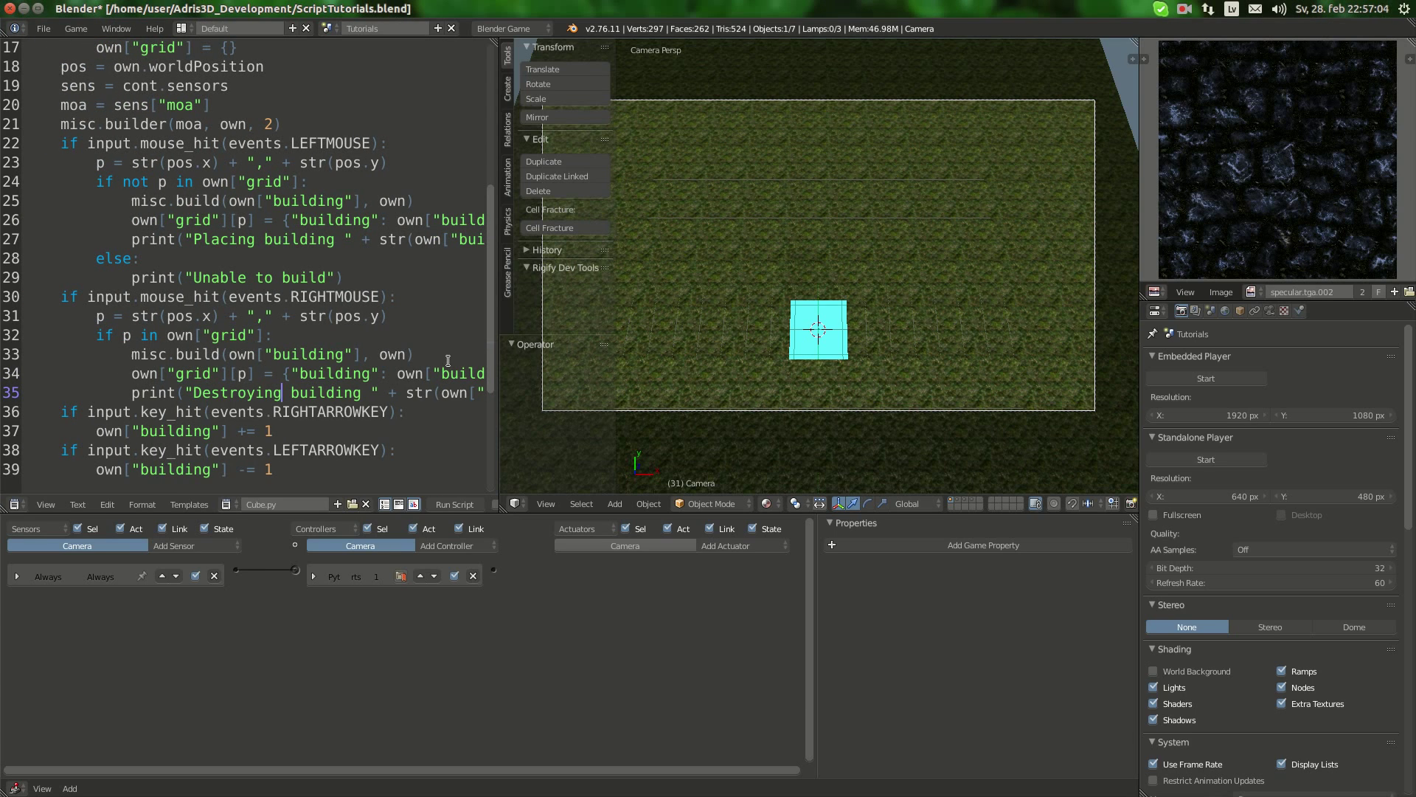
pyautogui.click(280, 504)
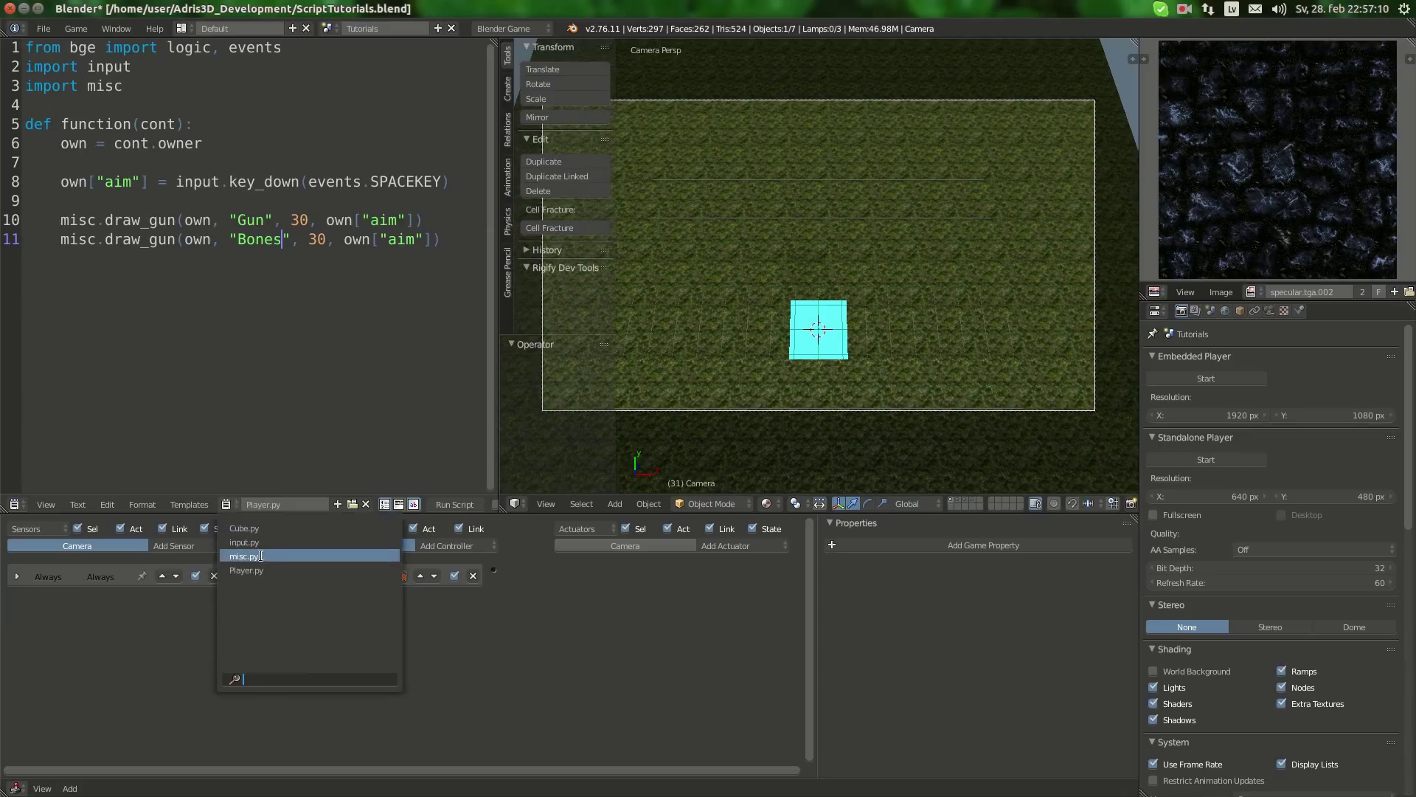
pyautogui.click(245, 555)
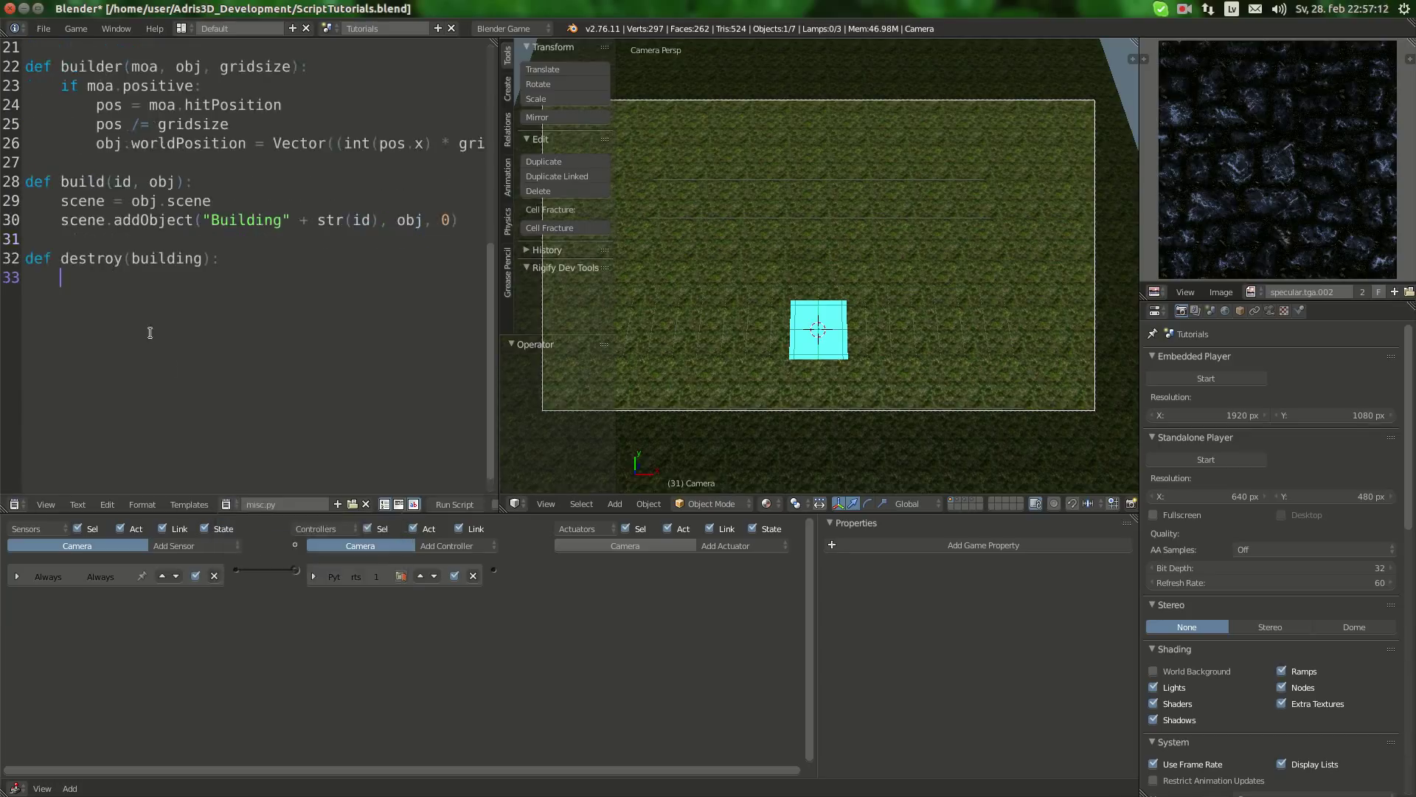
# Step: Start destroy's body: loop over obj.scene and check o.name against building
pyautogui.write('for')
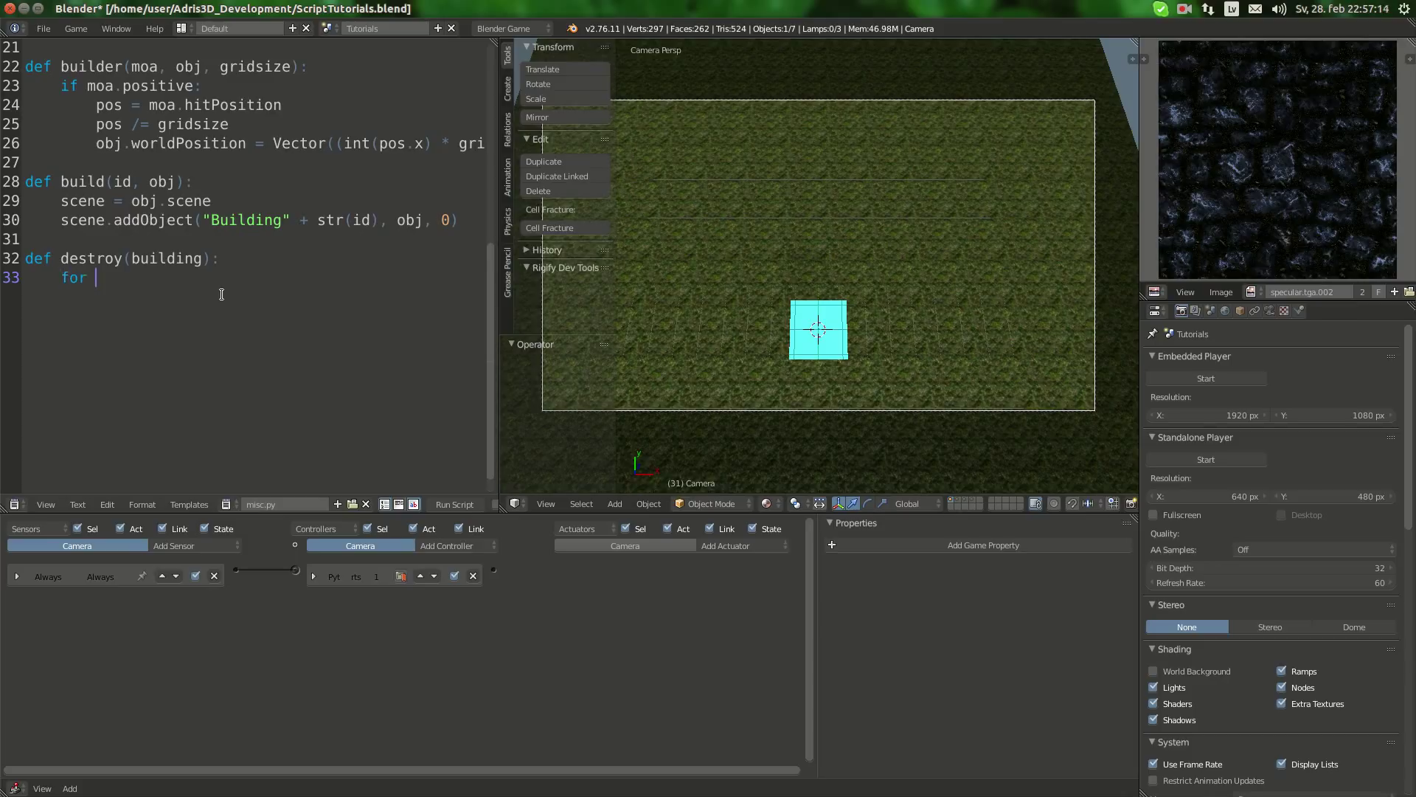
pyautogui.write('o in')
pyautogui.click(243, 258)
pyautogui.write(', ob')
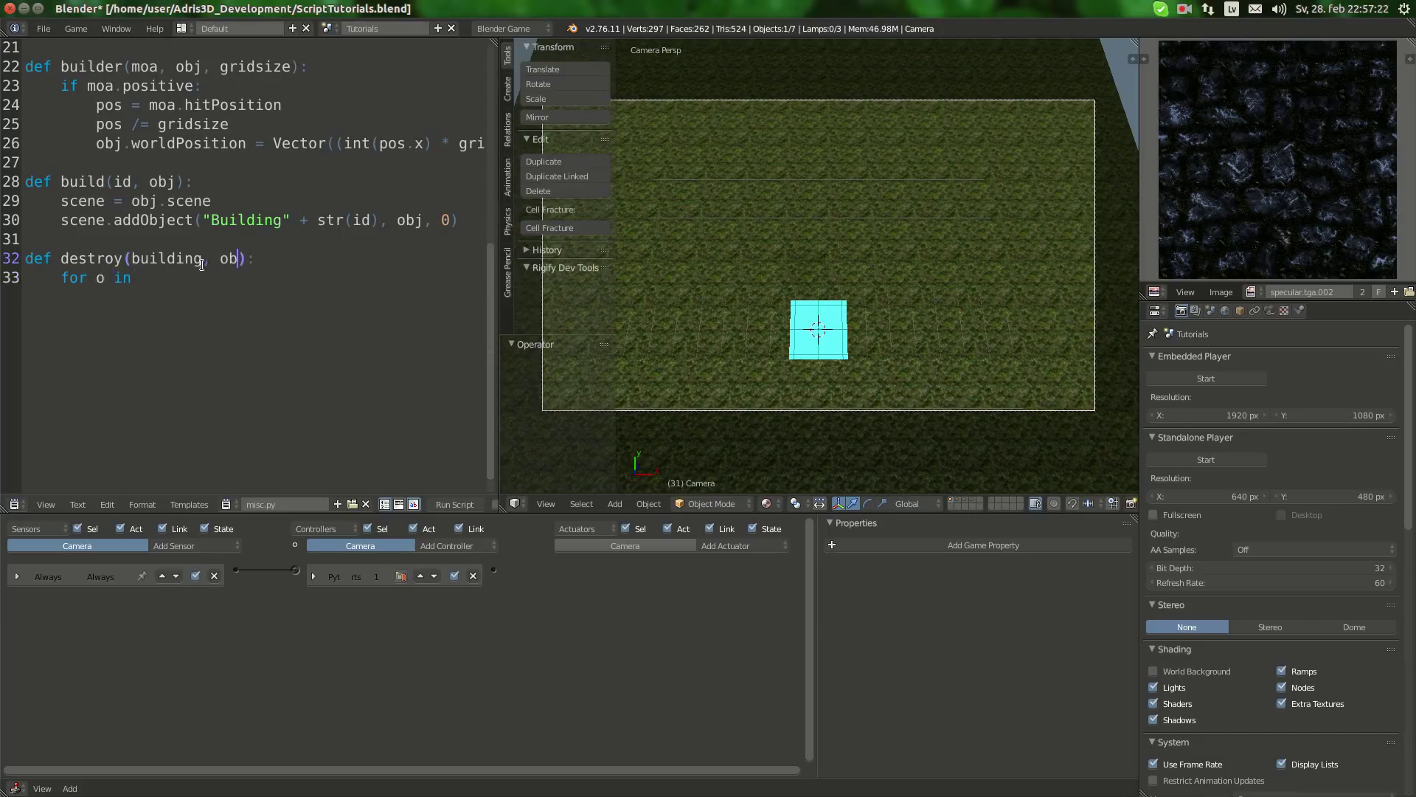
pyautogui.write('scene')
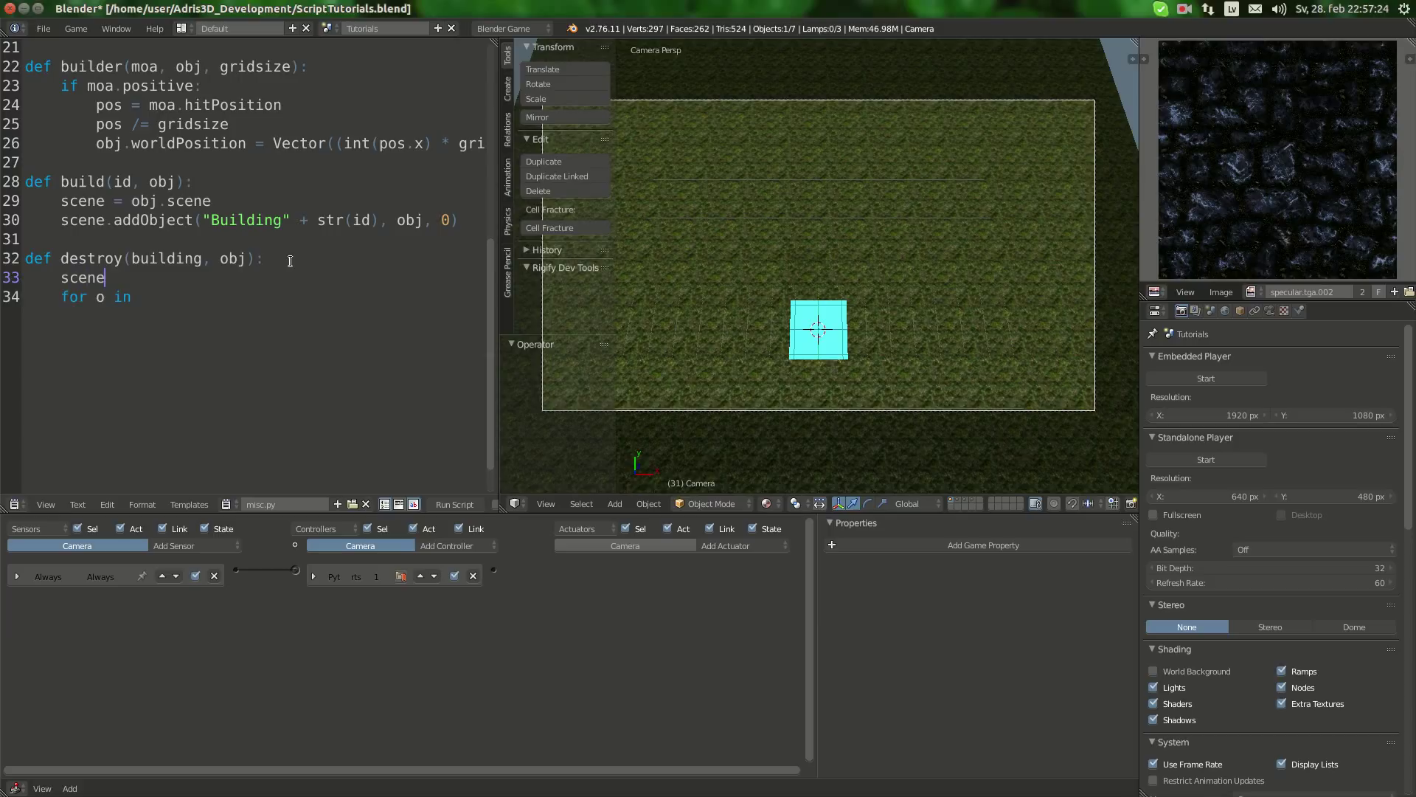
pyautogui.write('= obj.scene')
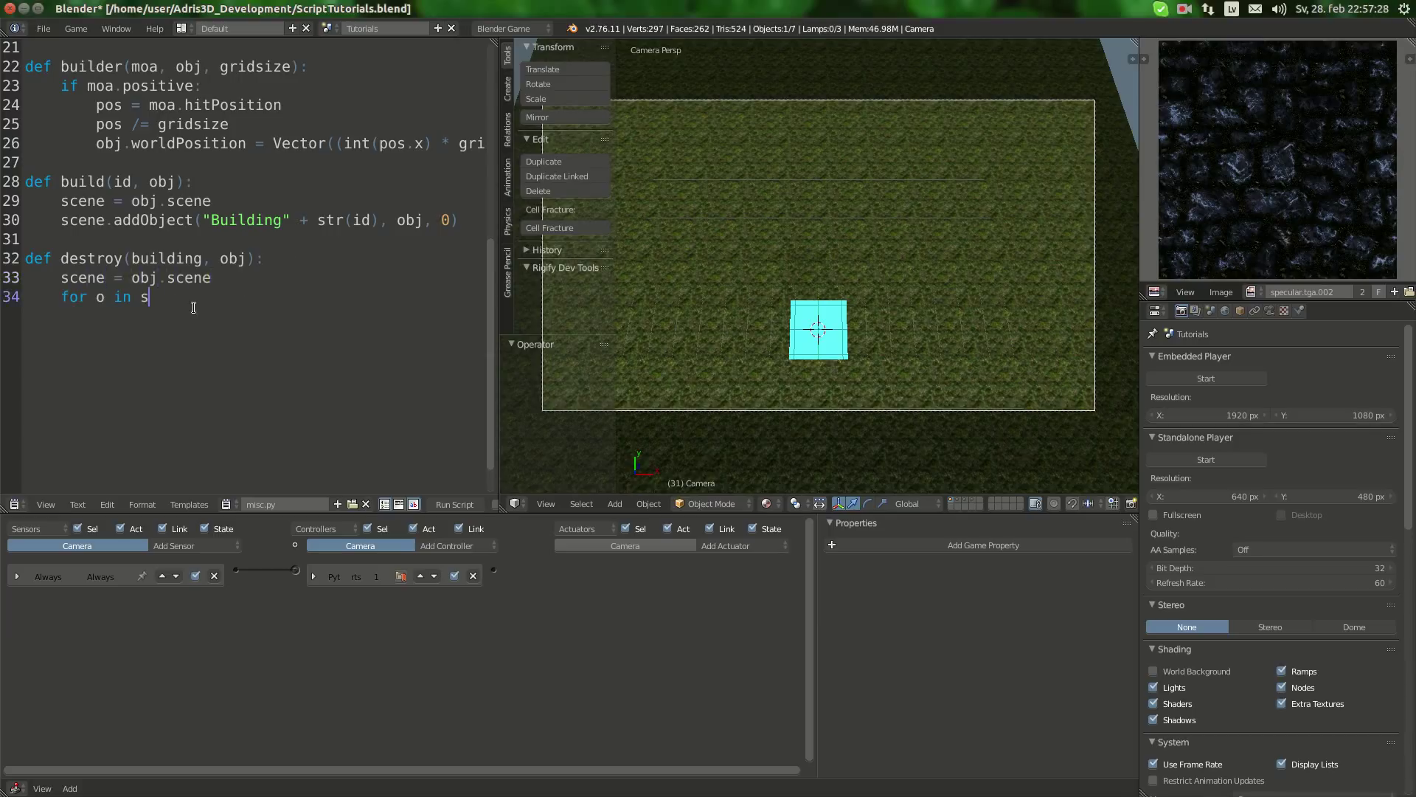
pyautogui.write('cene:')
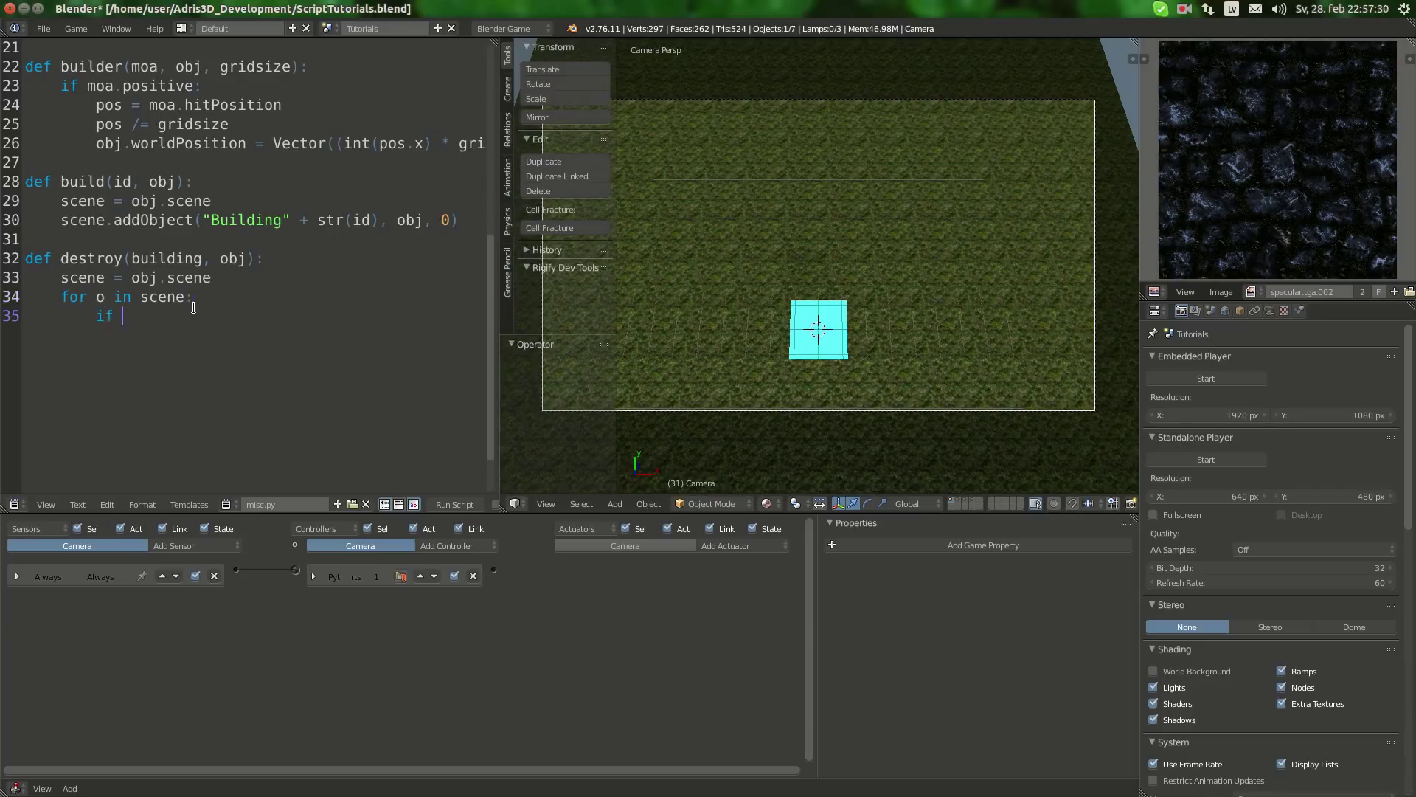
pyautogui.write('o.na')
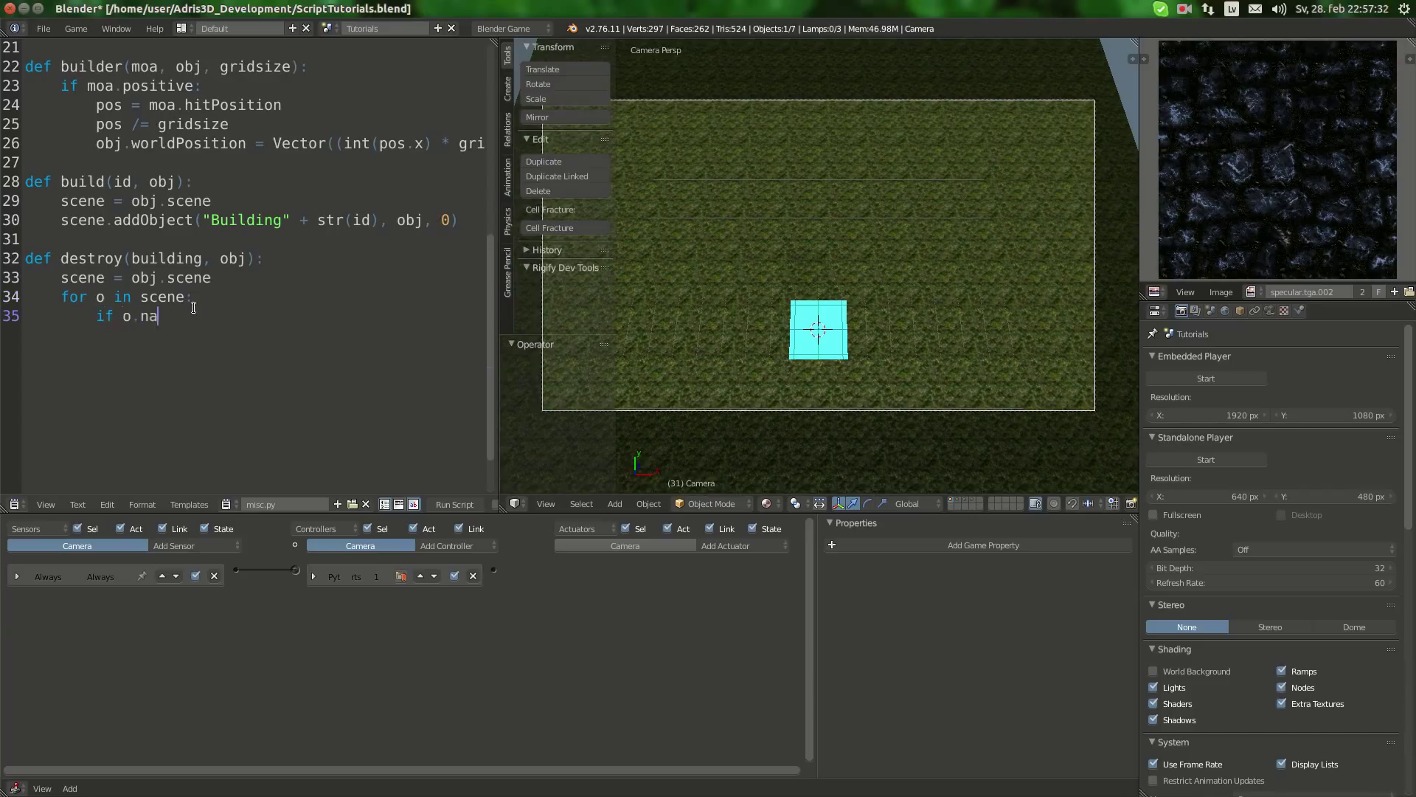
pyautogui.write('me = buil')
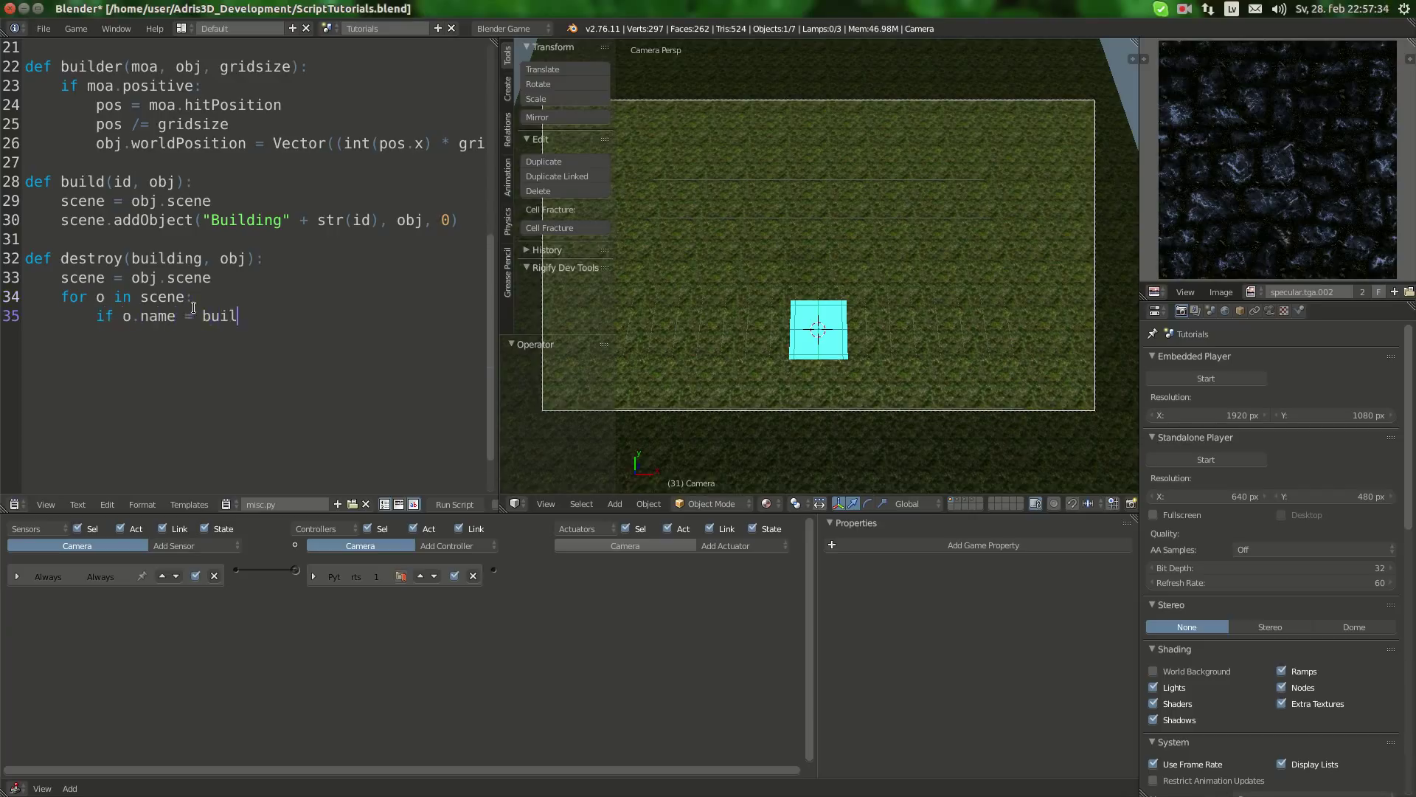
pyautogui.write('ding:')
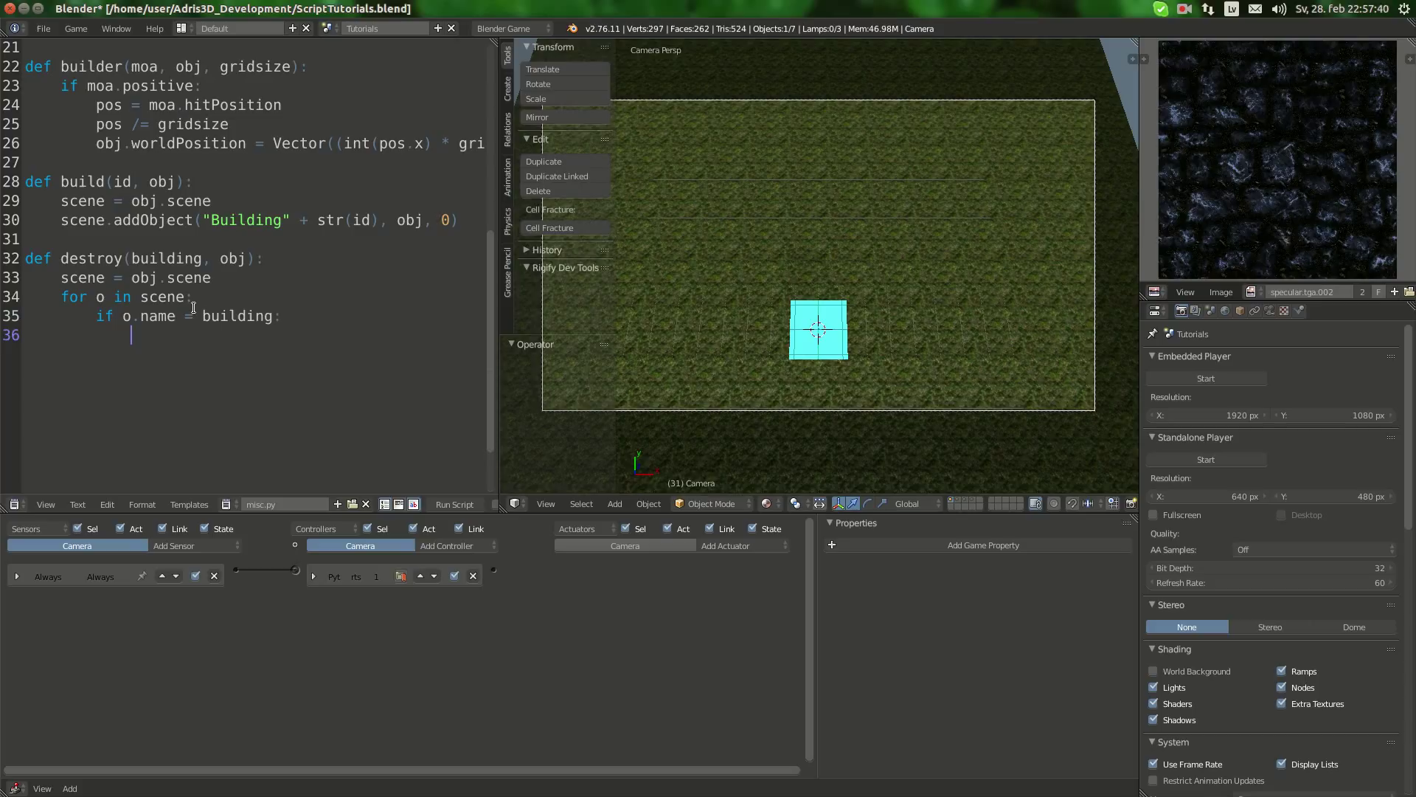
# Step: Add an 'o.worldPosition == pos' check calling o.endObject(), then return to Cube.py
pyautogui.write('if o')
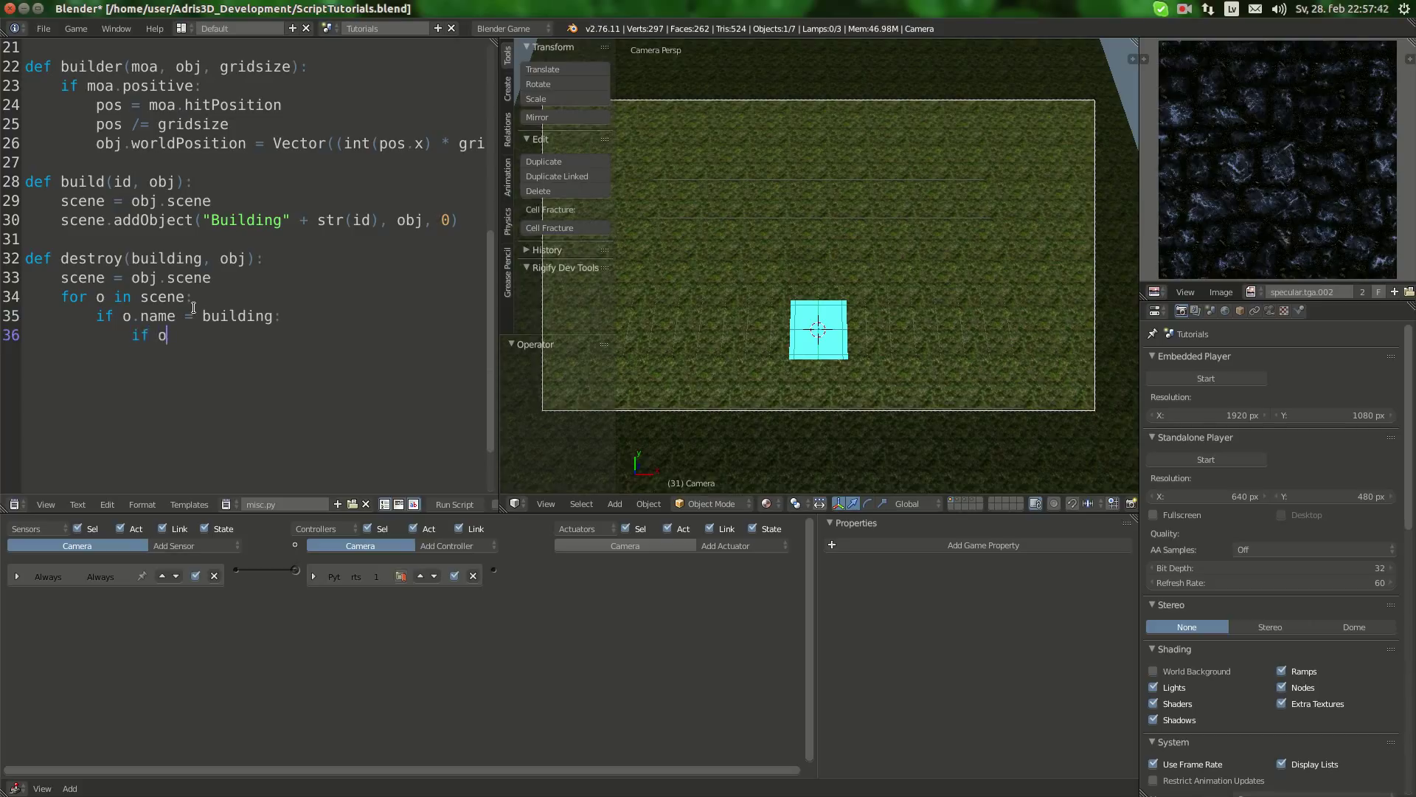
pyautogui.write('.worldPops')
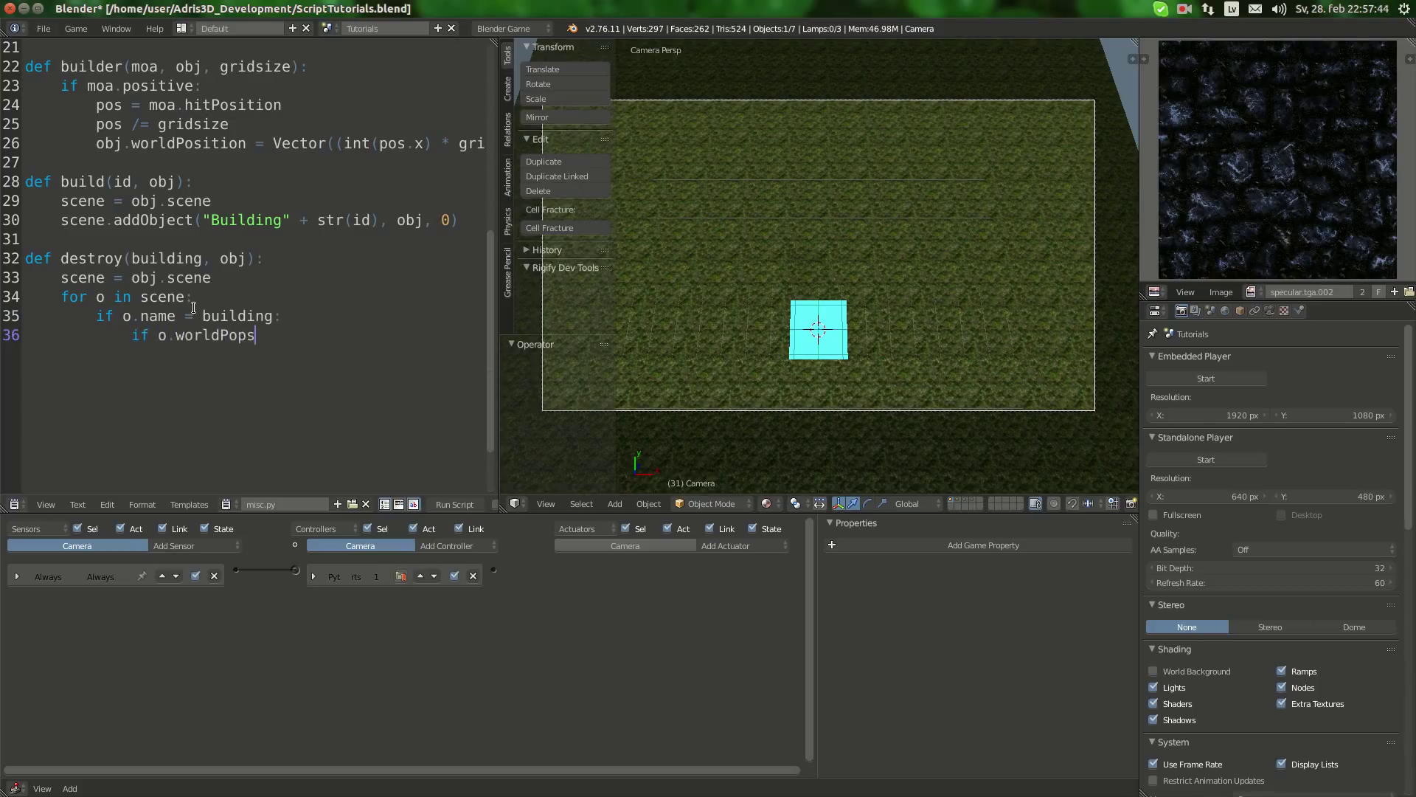
pyautogui.write('ition')
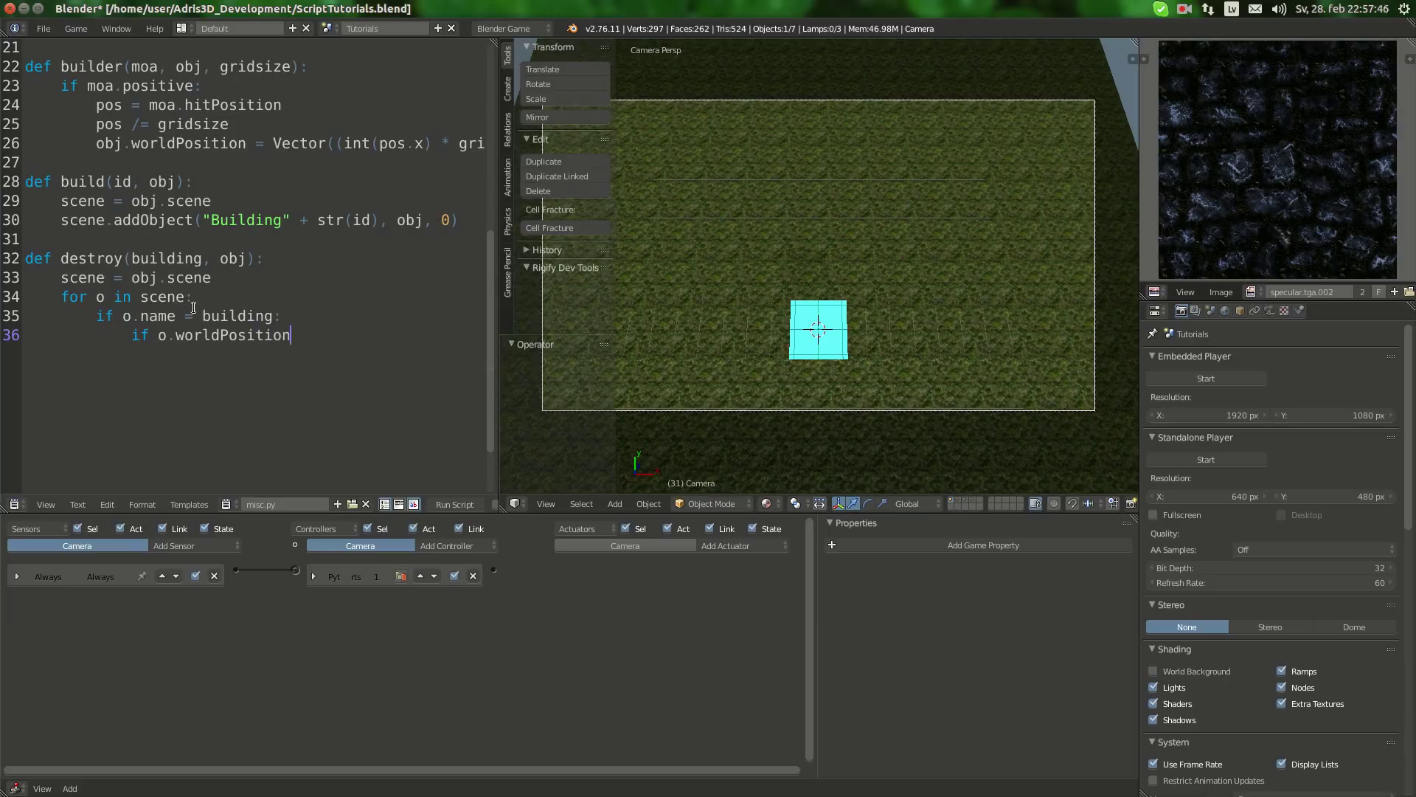
pyautogui.write('=')
pyautogui.click(244, 258)
pyautogui.write(', ')
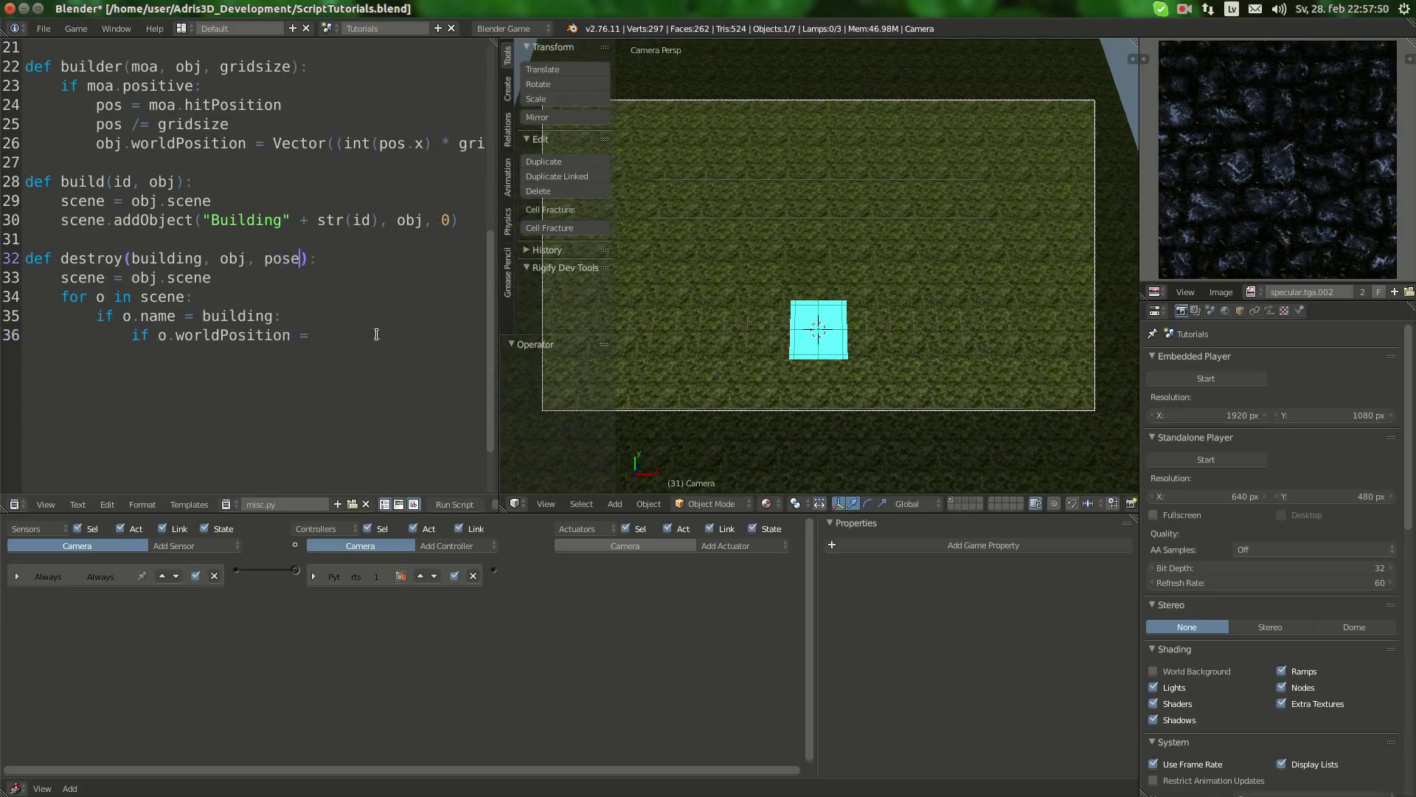
pyautogui.write('pos')
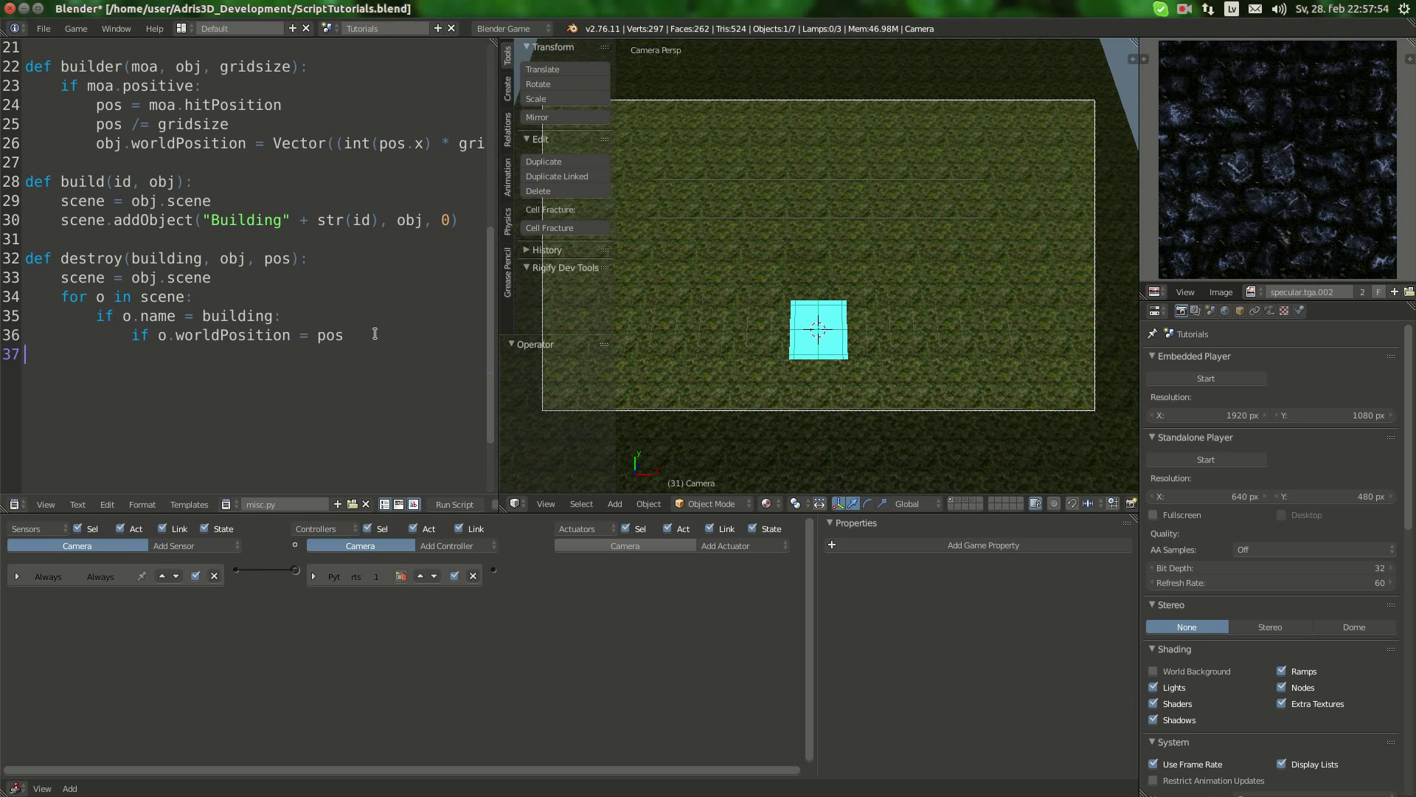
pyautogui.write(':')
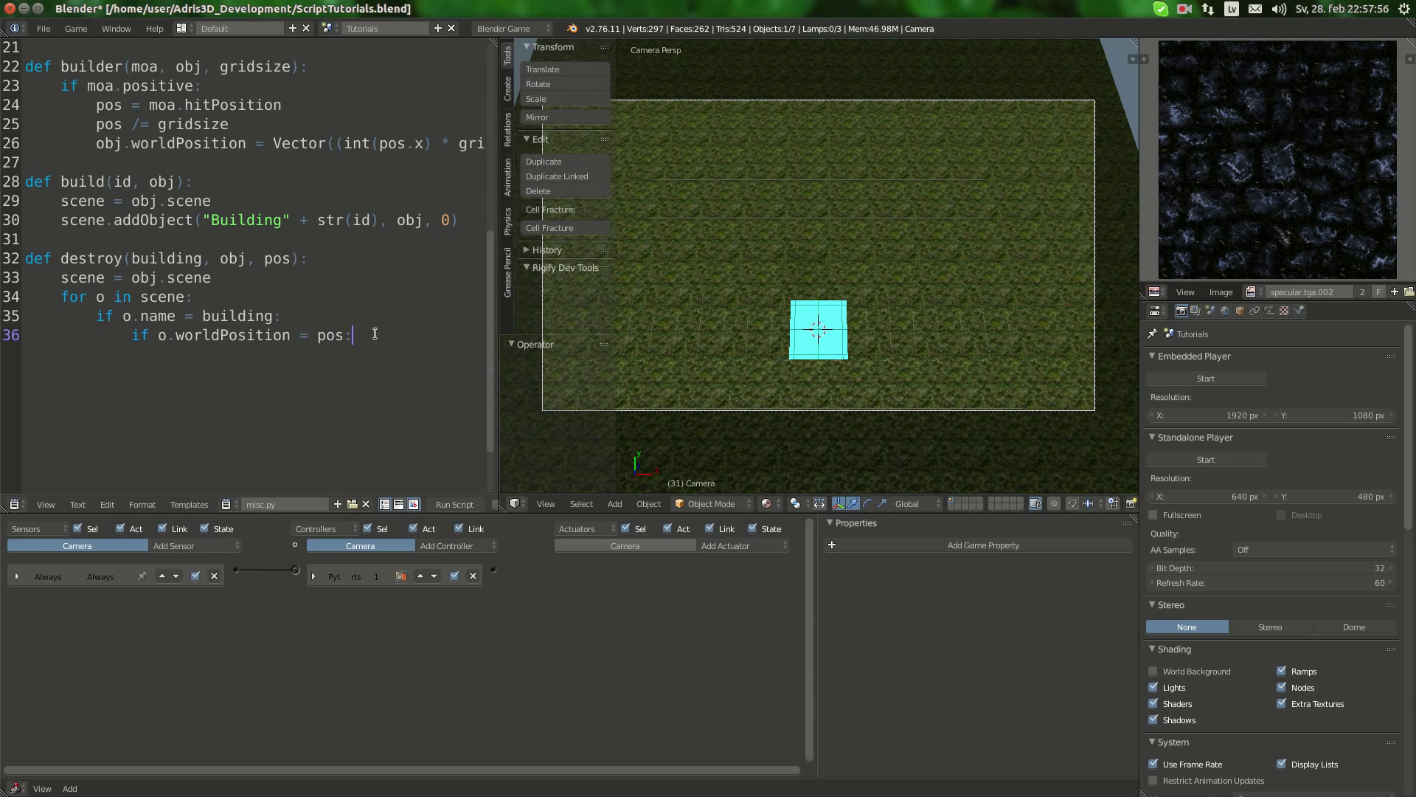
pyautogui.write('o.w')
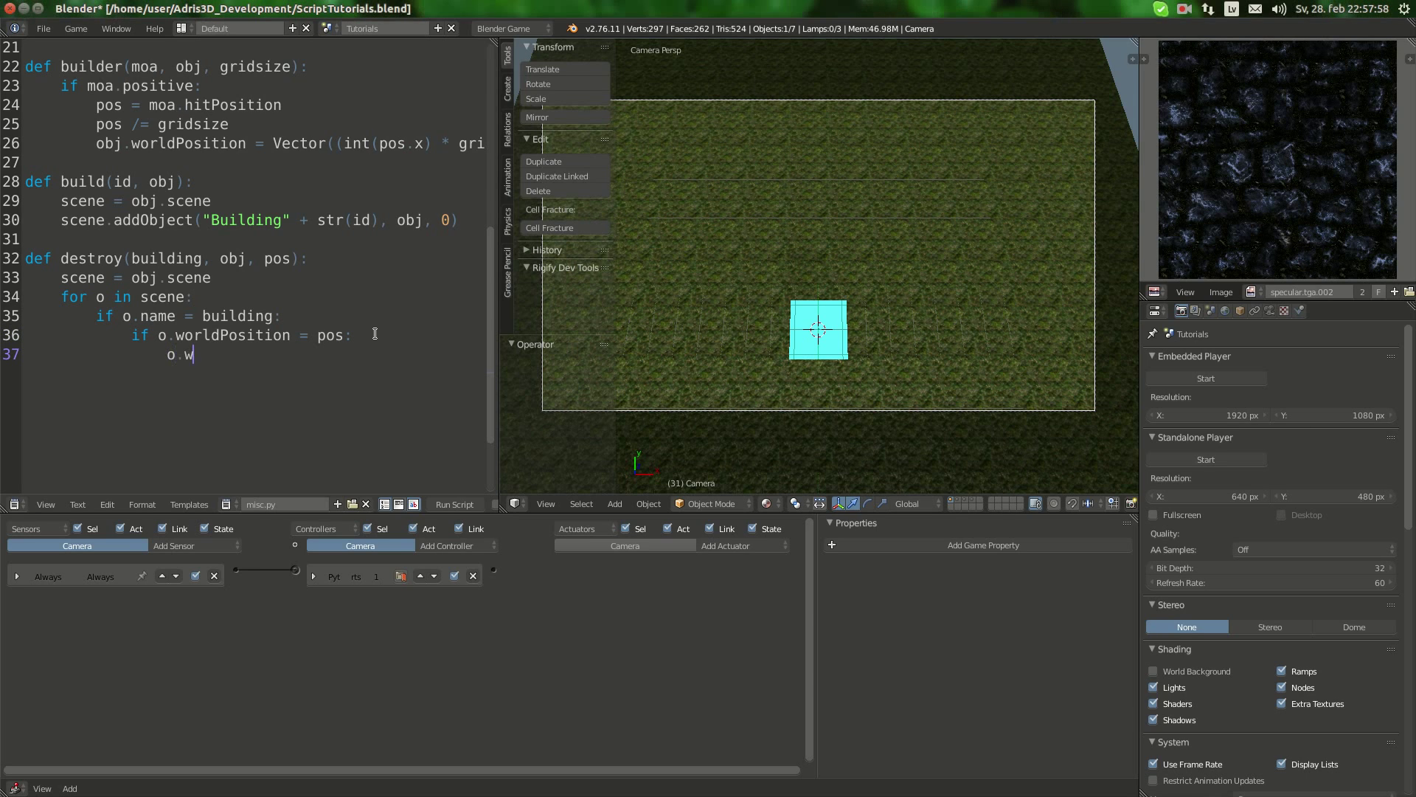
pyautogui.write('endObject')
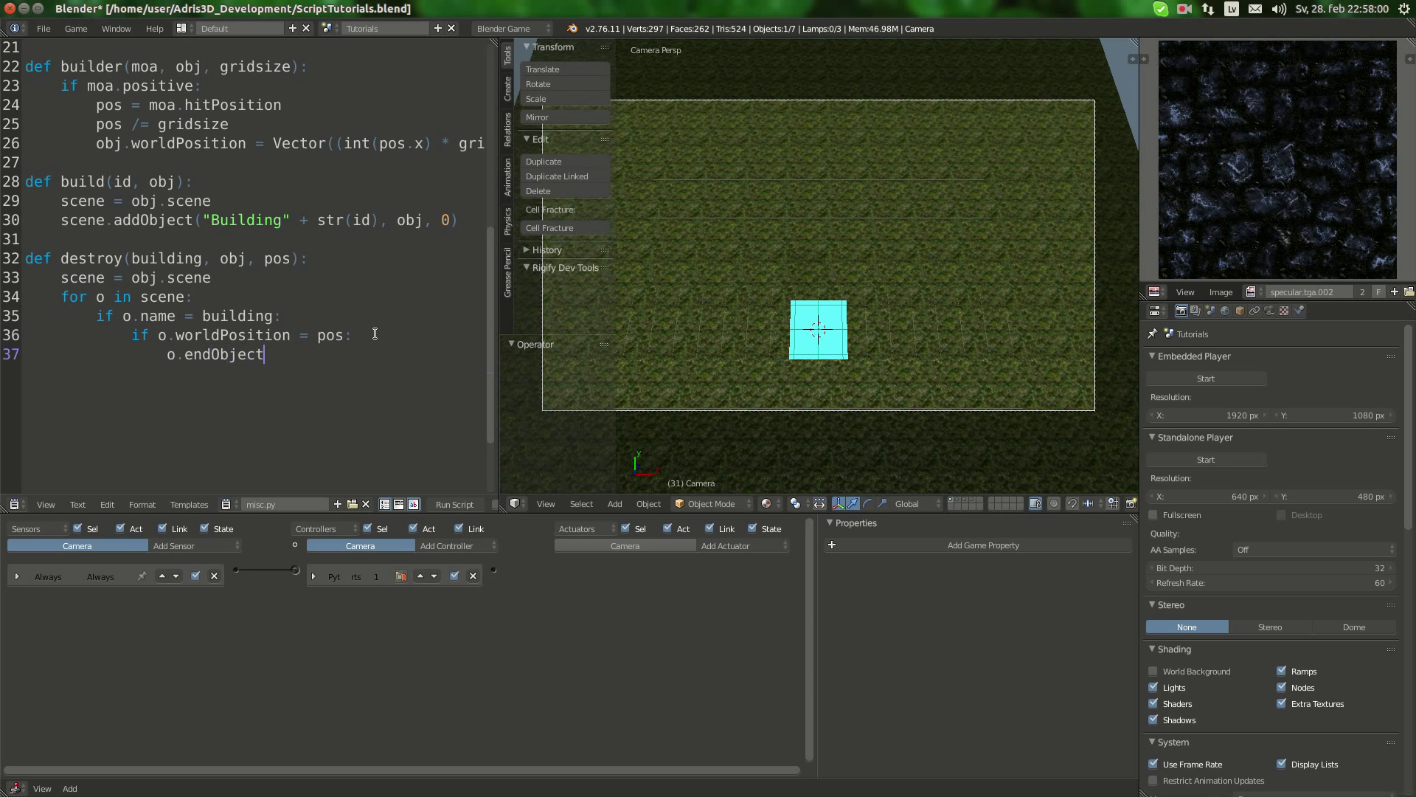
pyautogui.write('()')
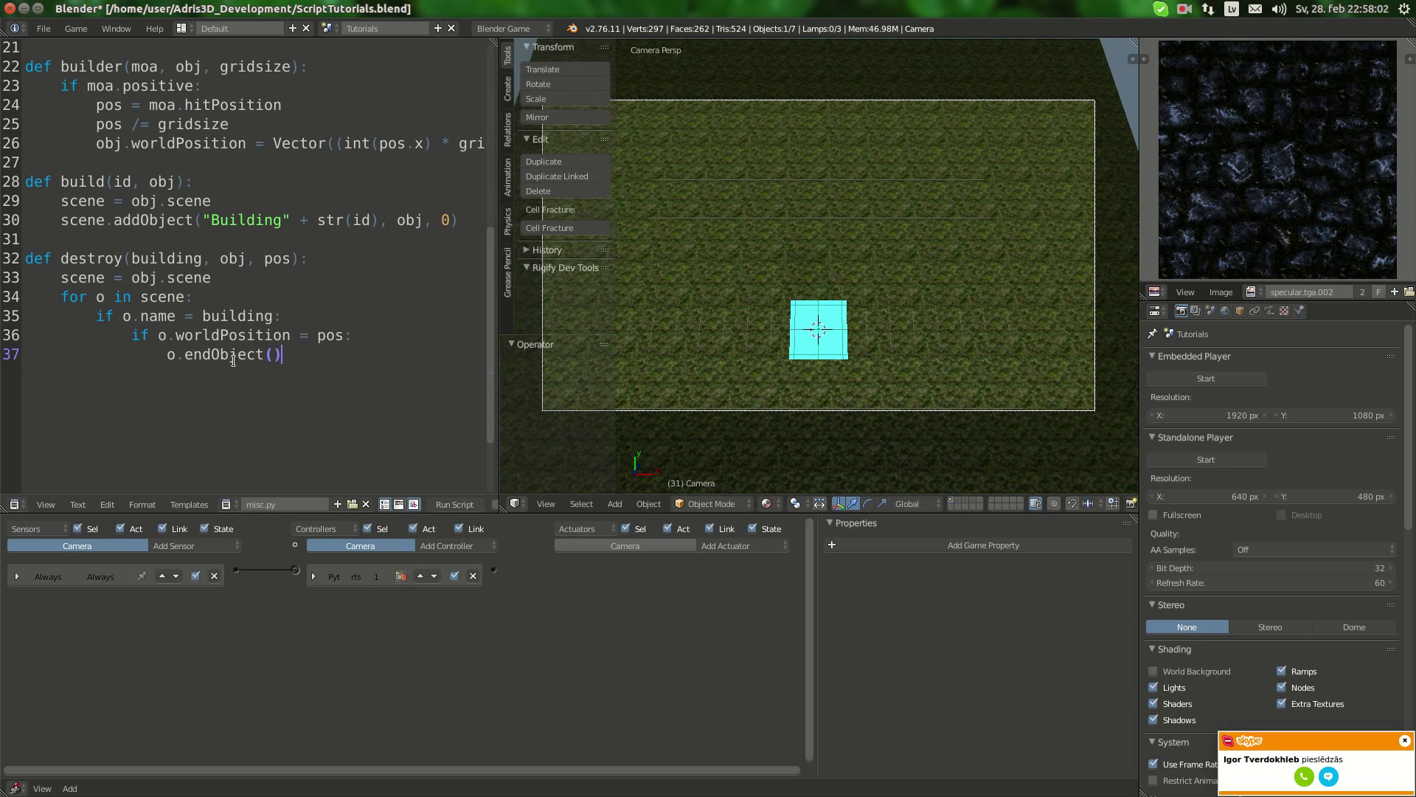
pyautogui.click(231, 503)
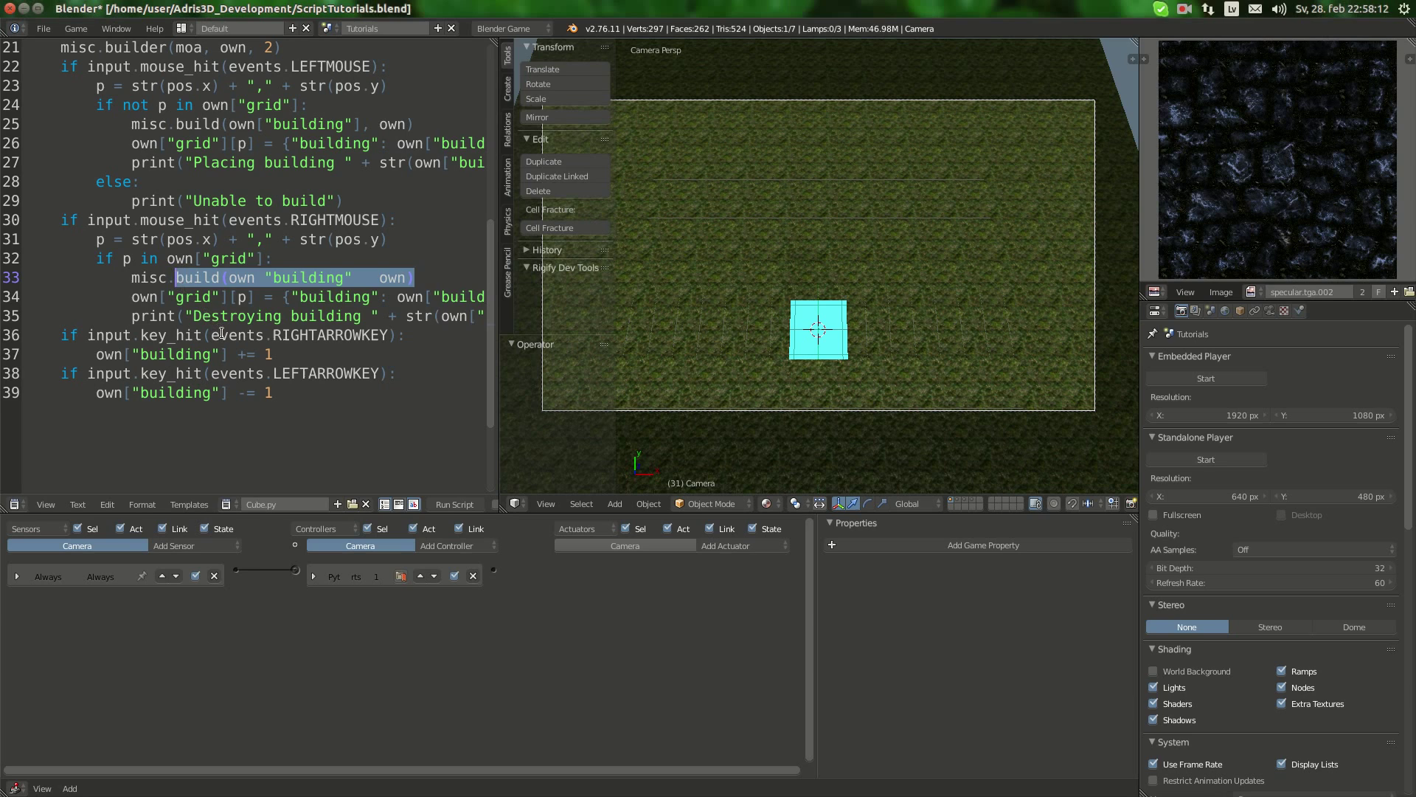
# Step: Rename line 33's call to misc.destry, check misc.py's parameters, and select the building argument
pyautogui.write('destry(')
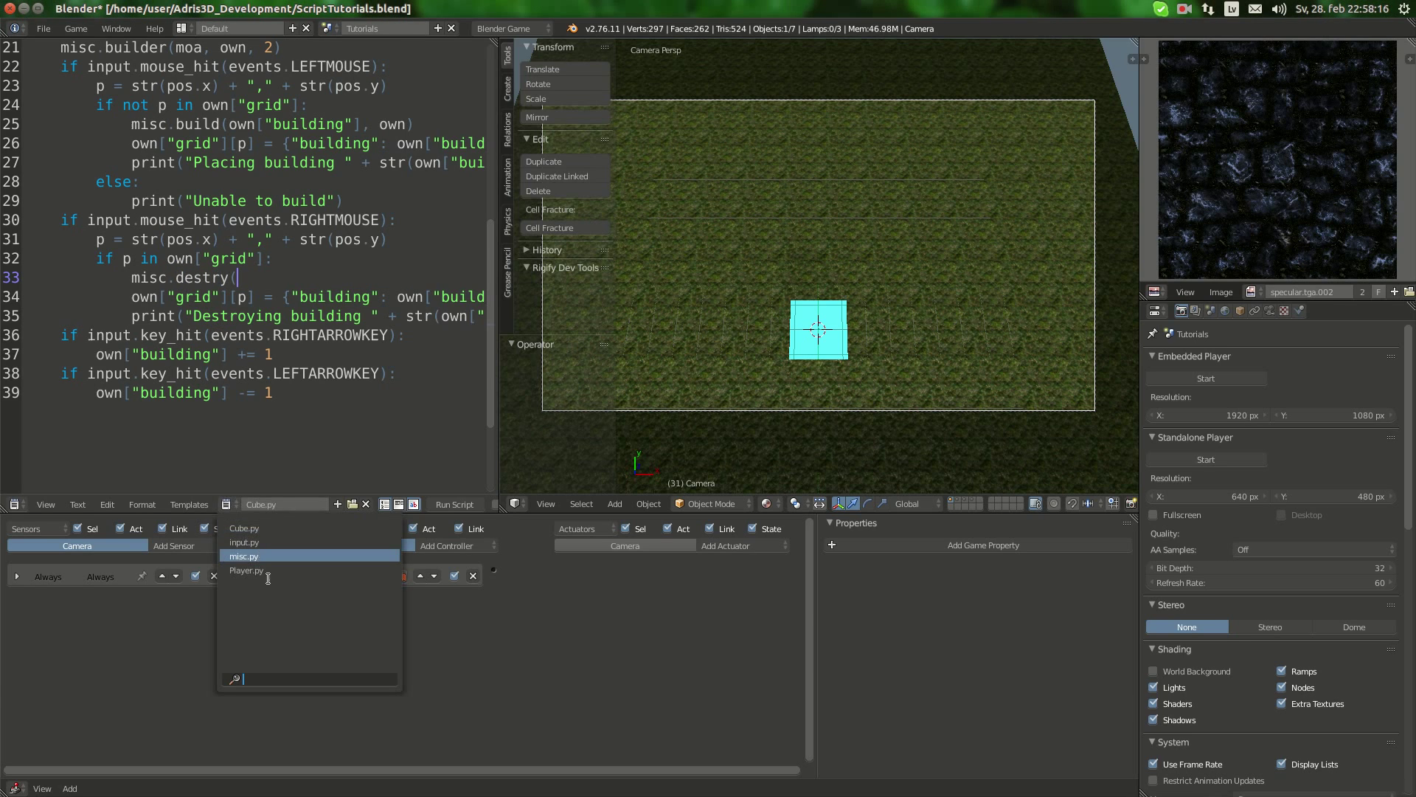
pyautogui.click(245, 555)
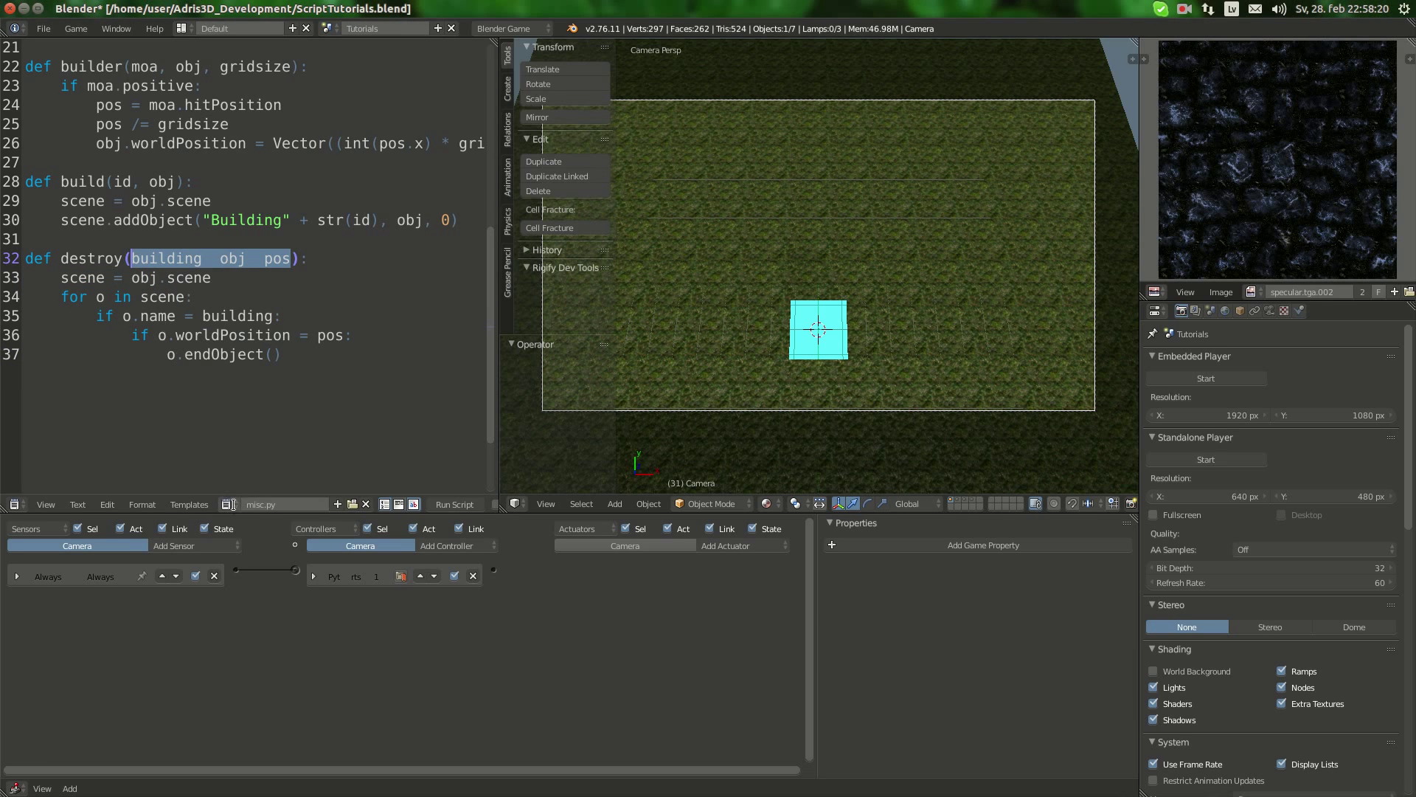
pyautogui.click(233, 504)
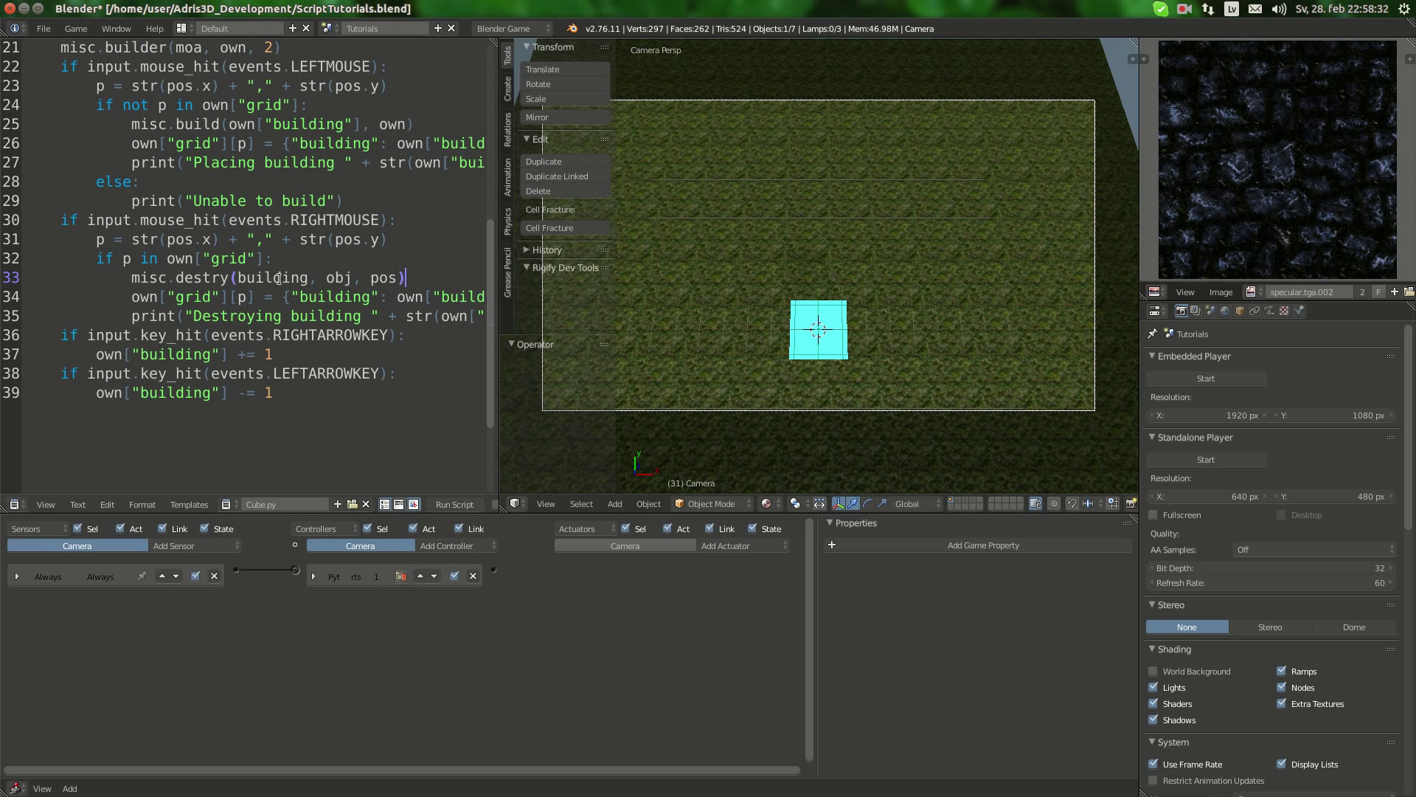
pyautogui.doubleClick(244, 277)
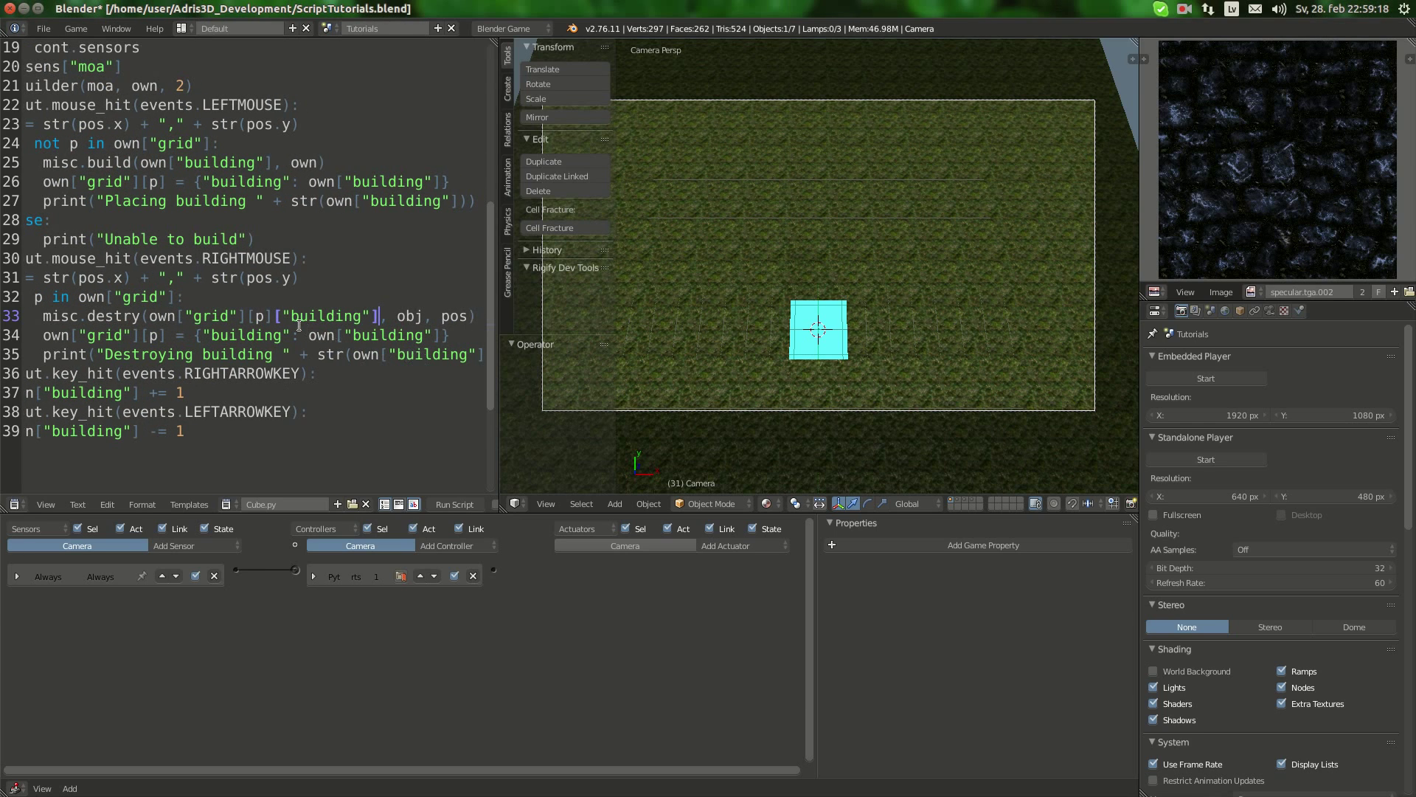
# Step: Replace the destry call's arguments with 'Building' plus the stored building number
pyautogui.doubleClick(262, 315)
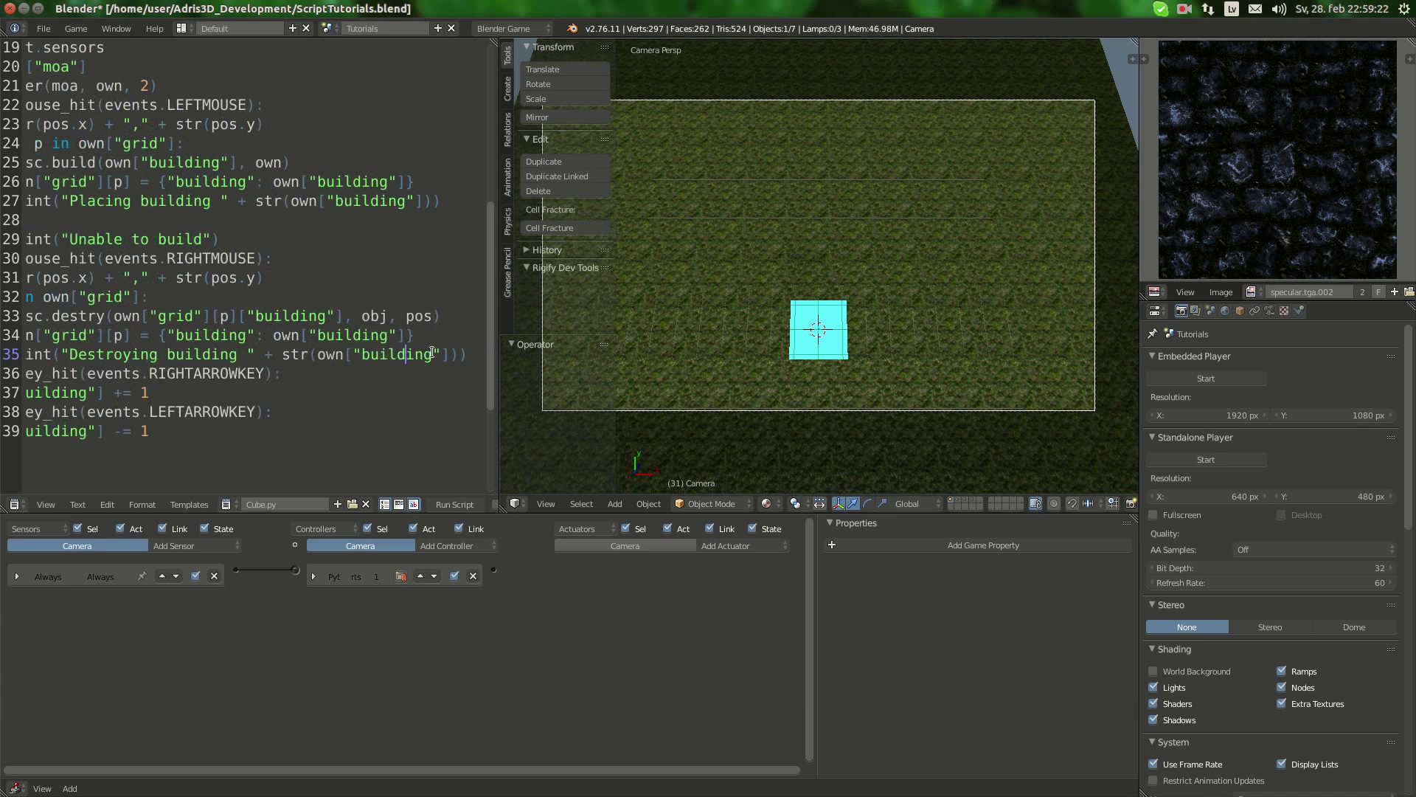
pyautogui.doubleClick(389, 354)
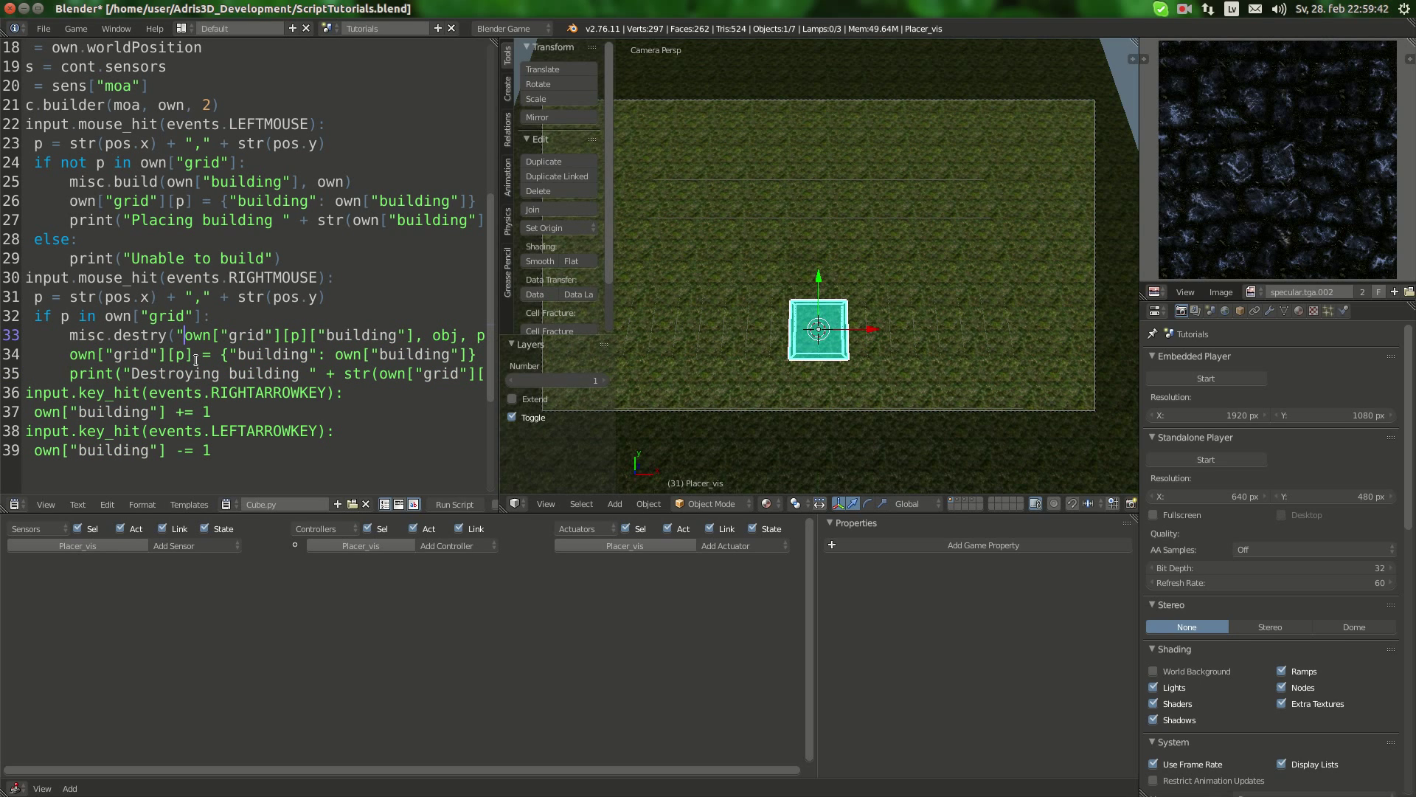
pyautogui.write('Buildig')
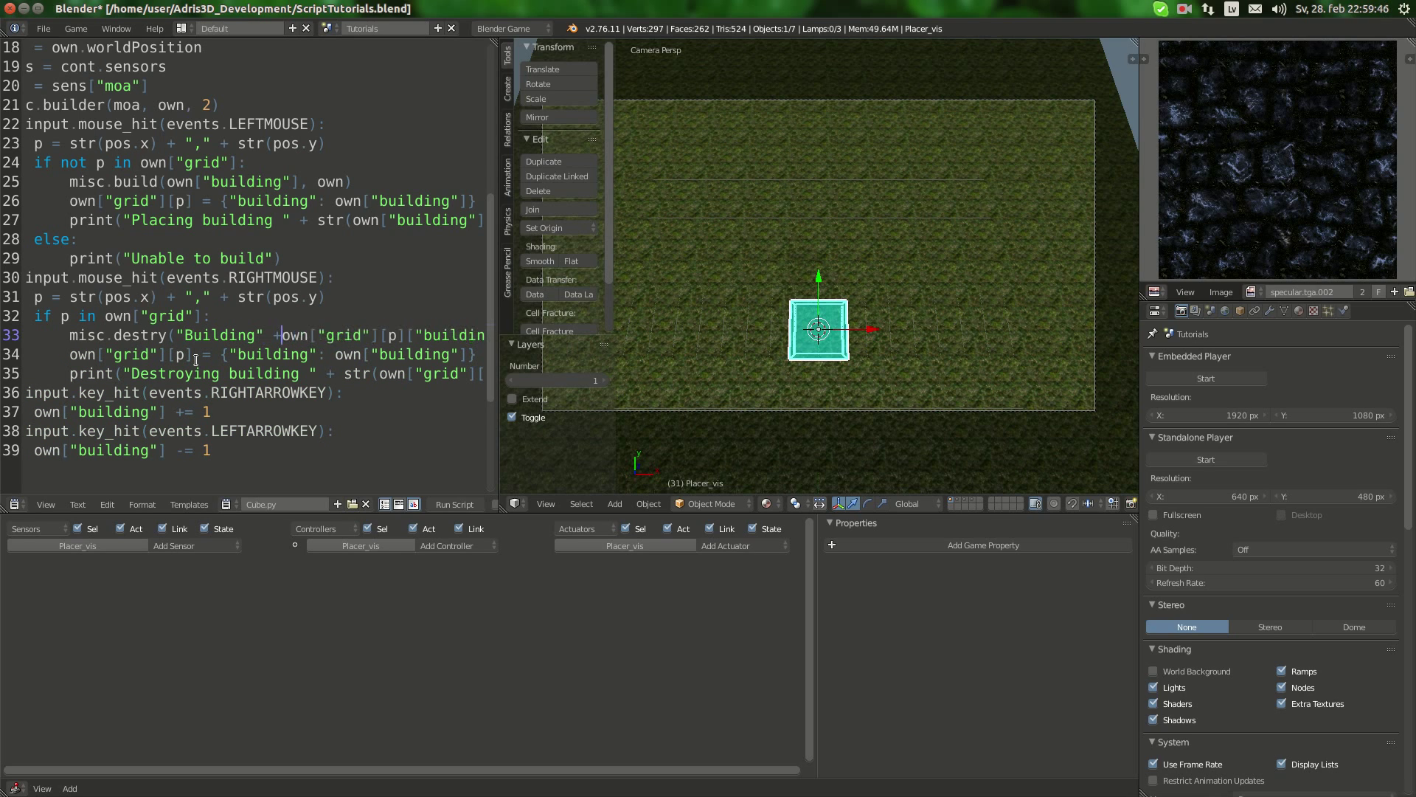
pyautogui.hscroll(3)
pyautogui.write(' str(')
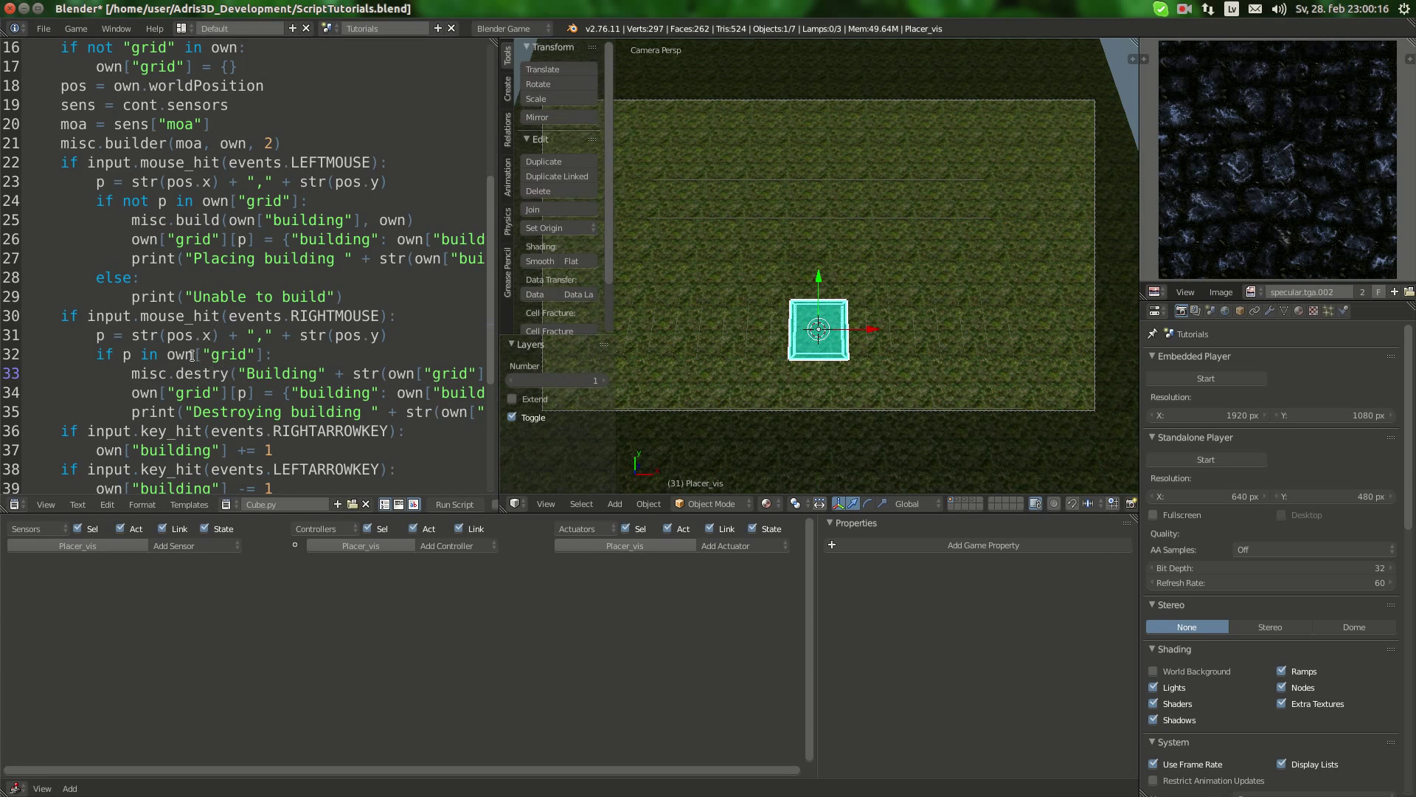
pyautogui.moveTo(262, 495)
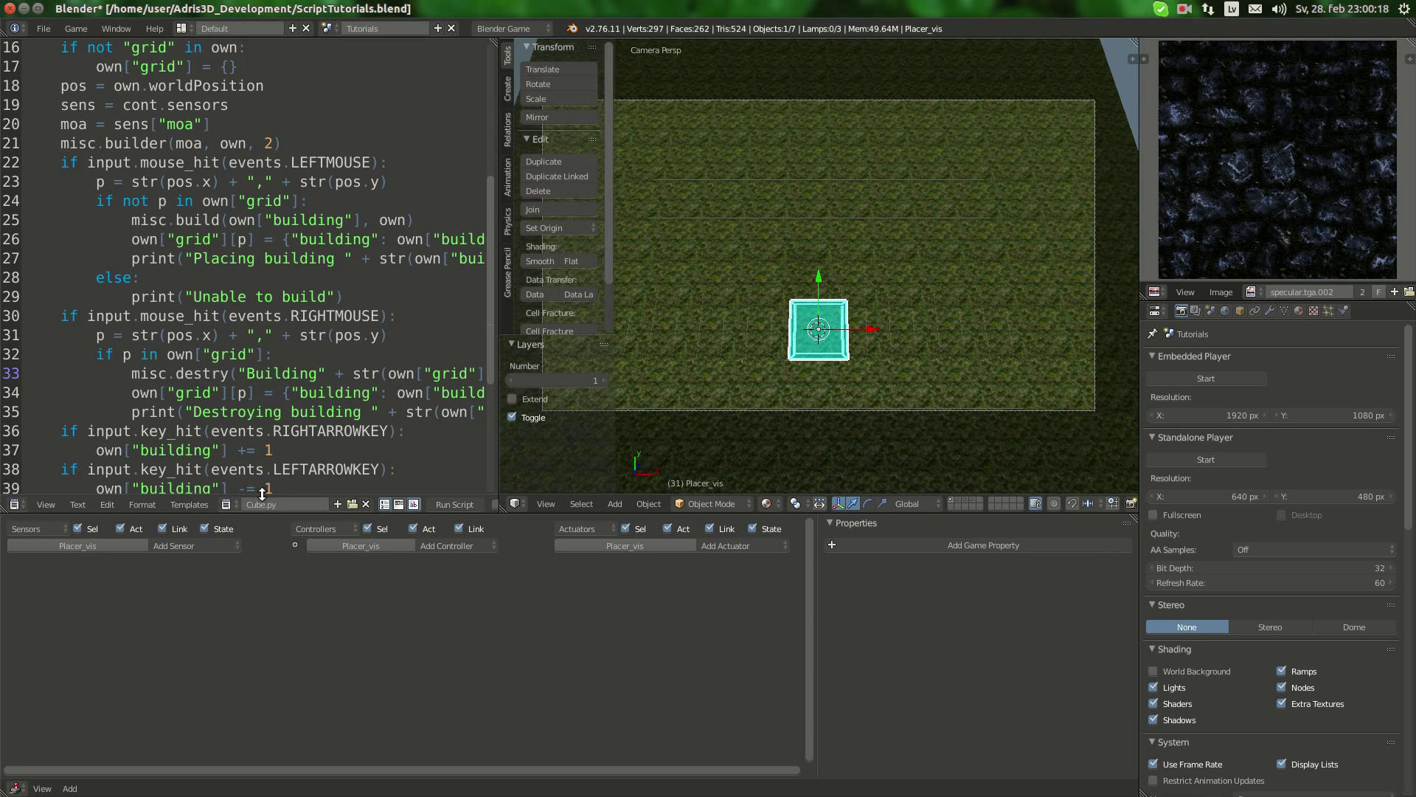
# Step: Change misc.py's loop to 'for o in scene.objects', then return to Cube.py
pyautogui.click(280, 504)
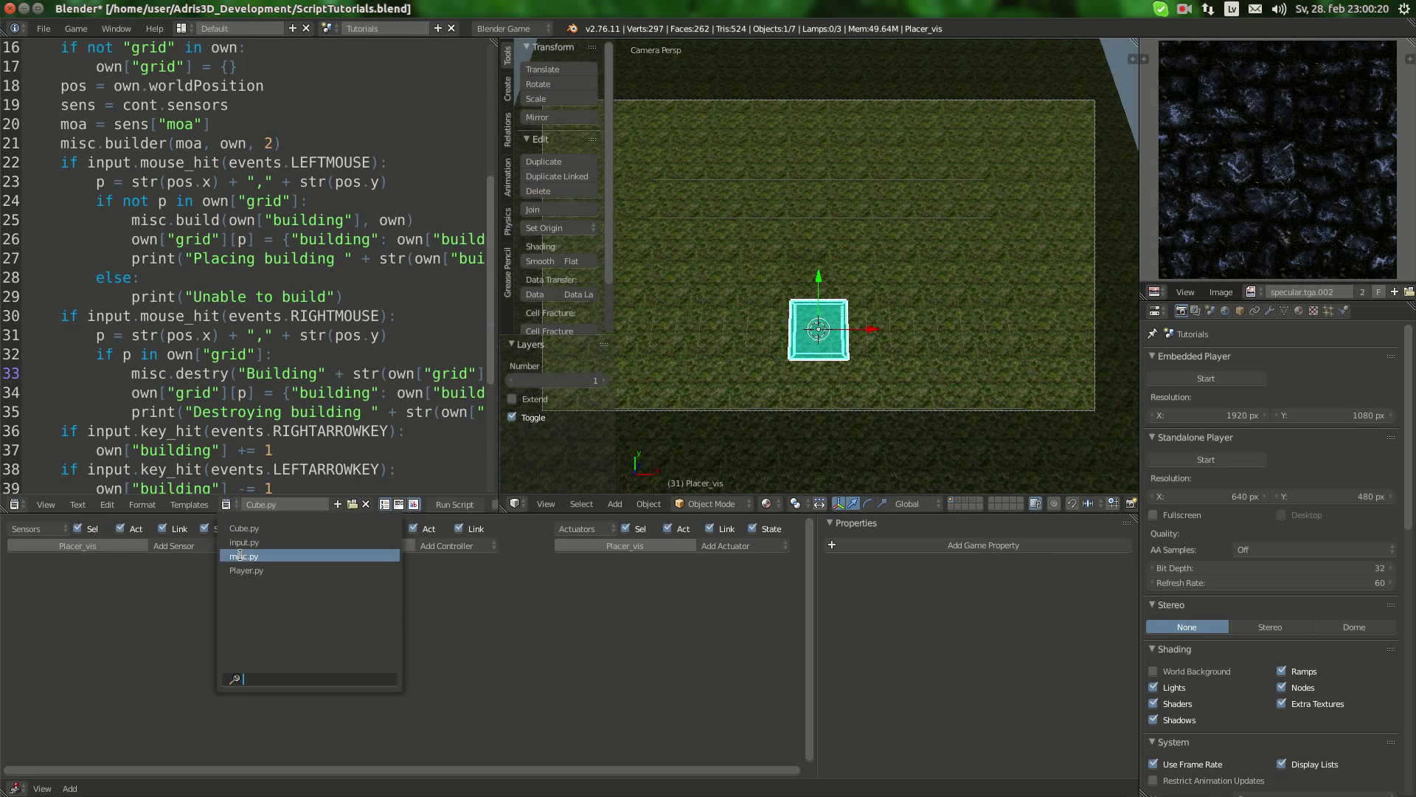
pyautogui.click(246, 554)
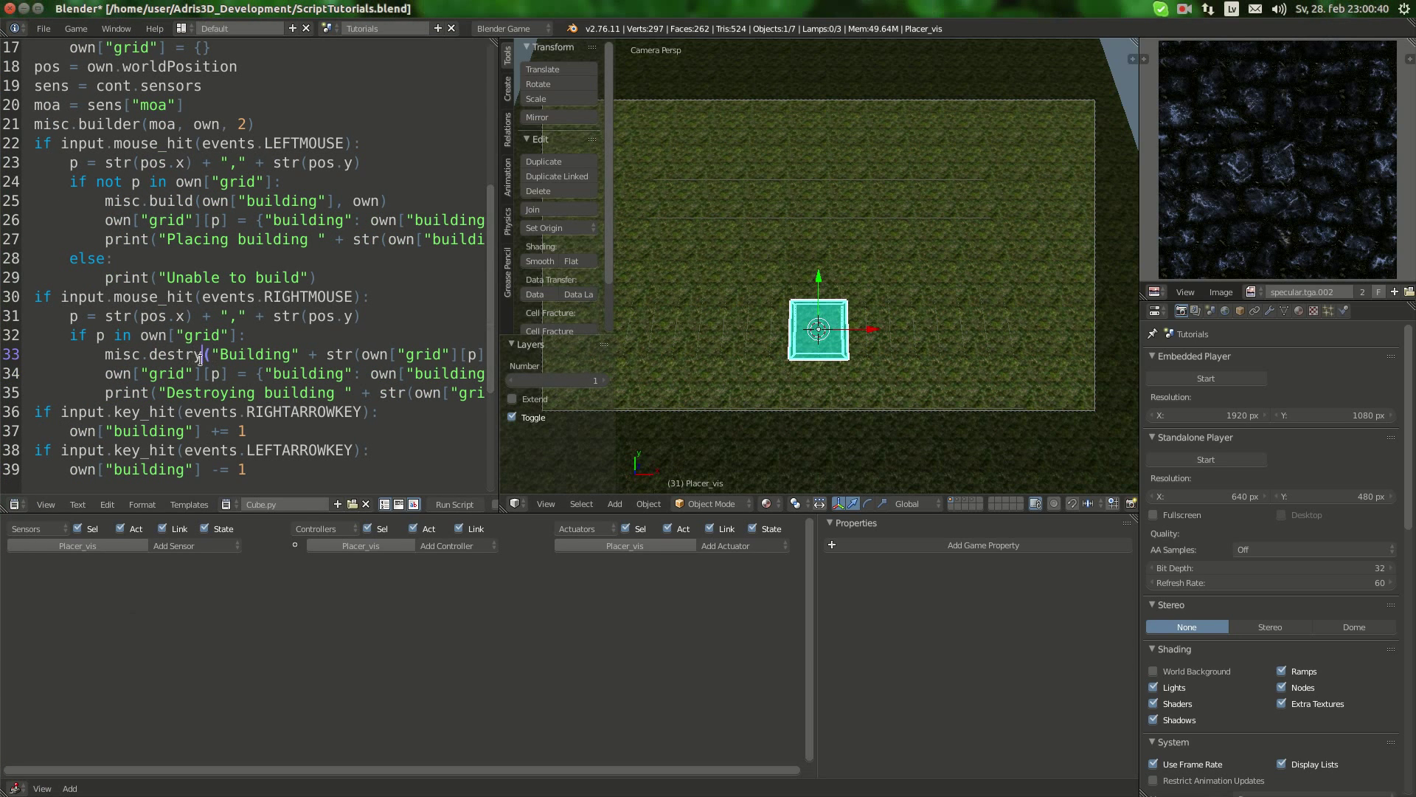
pyautogui.moveTo(805, 299)
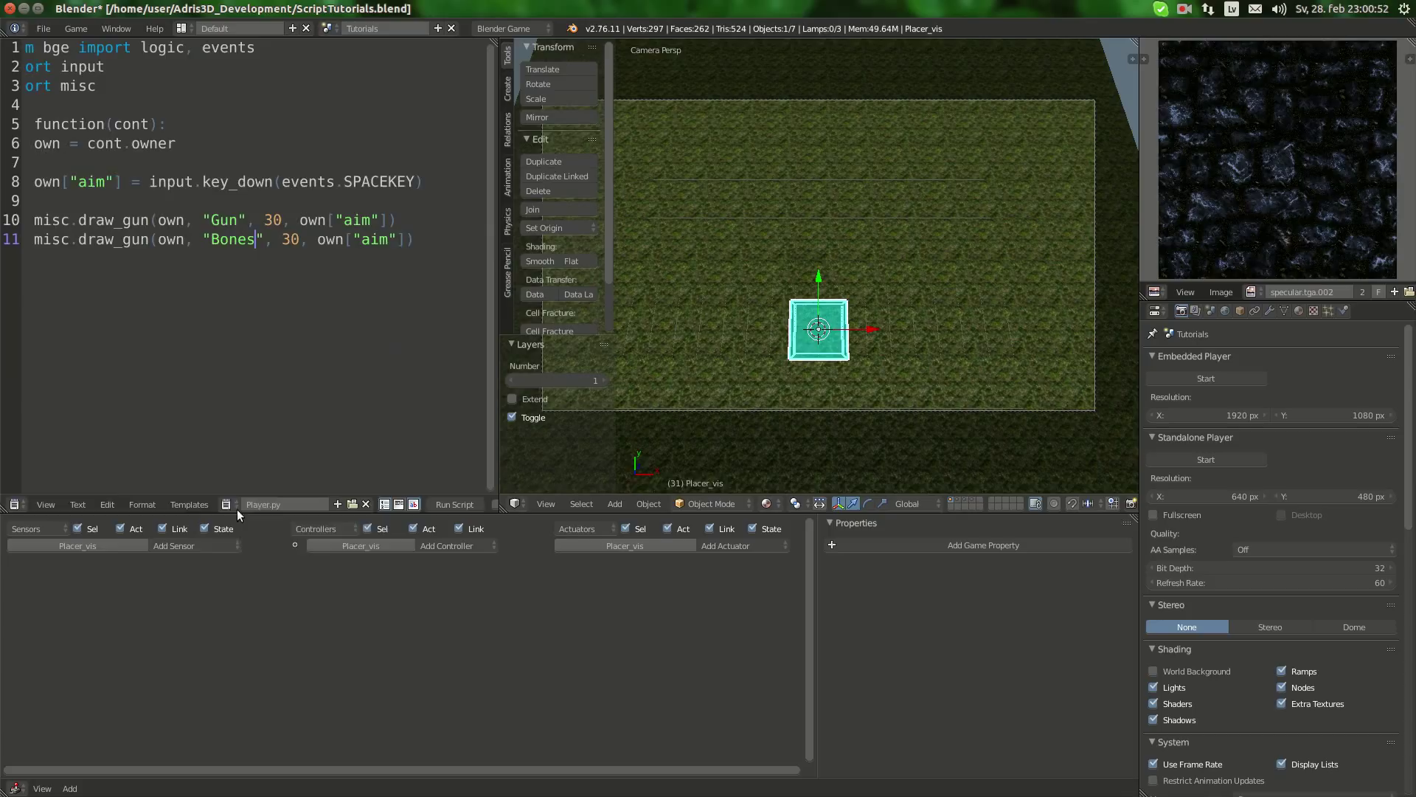
pyautogui.click(266, 504)
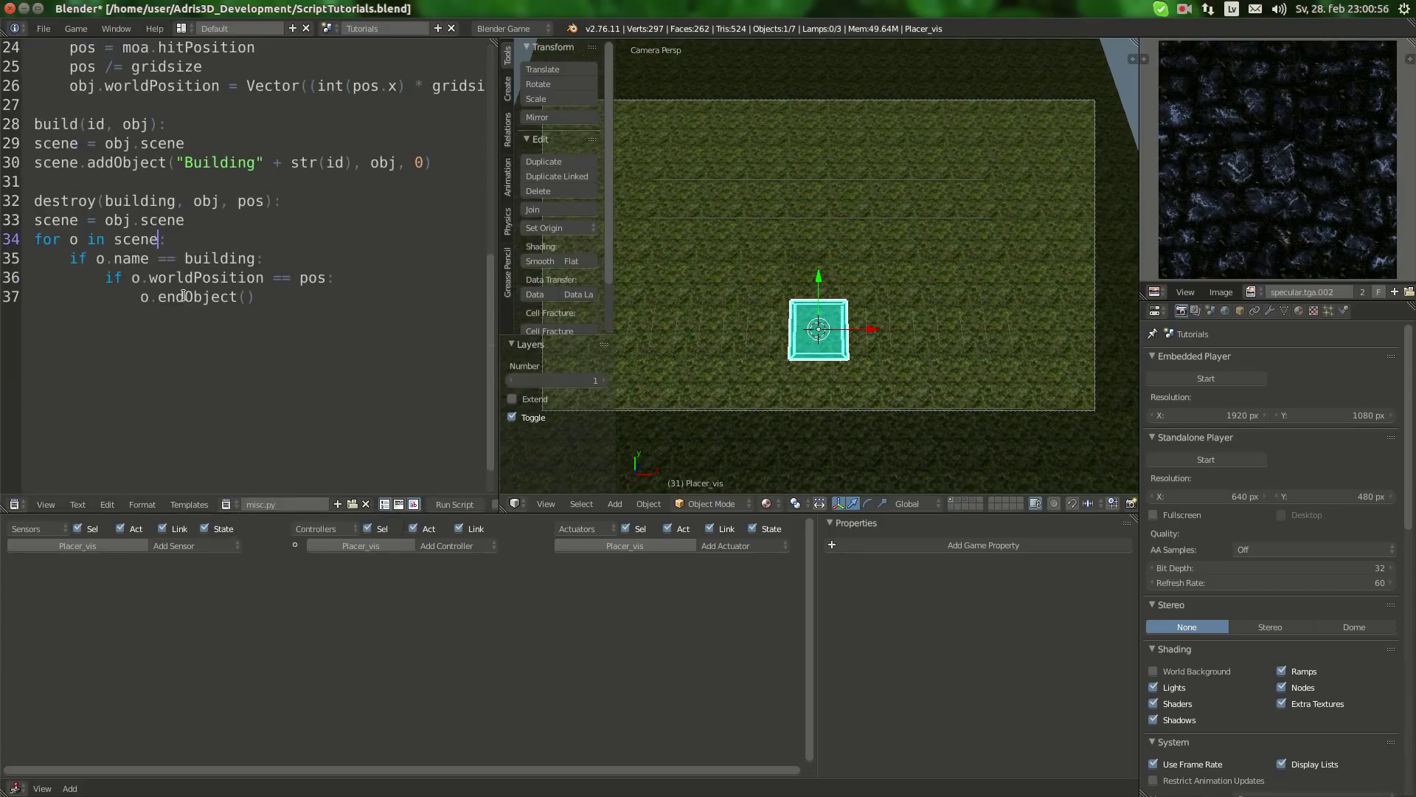
pyautogui.write('.objects')
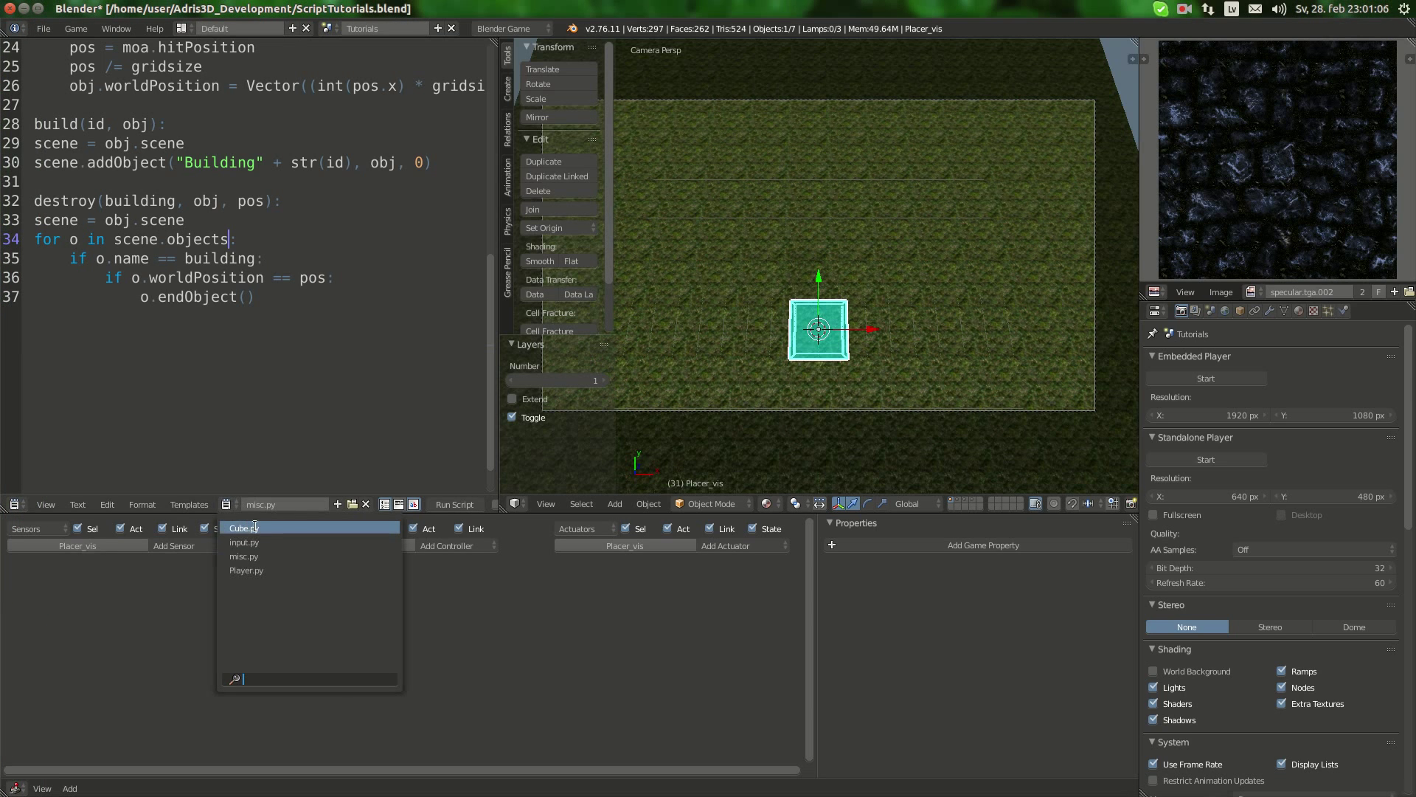
pyautogui.click(242, 527)
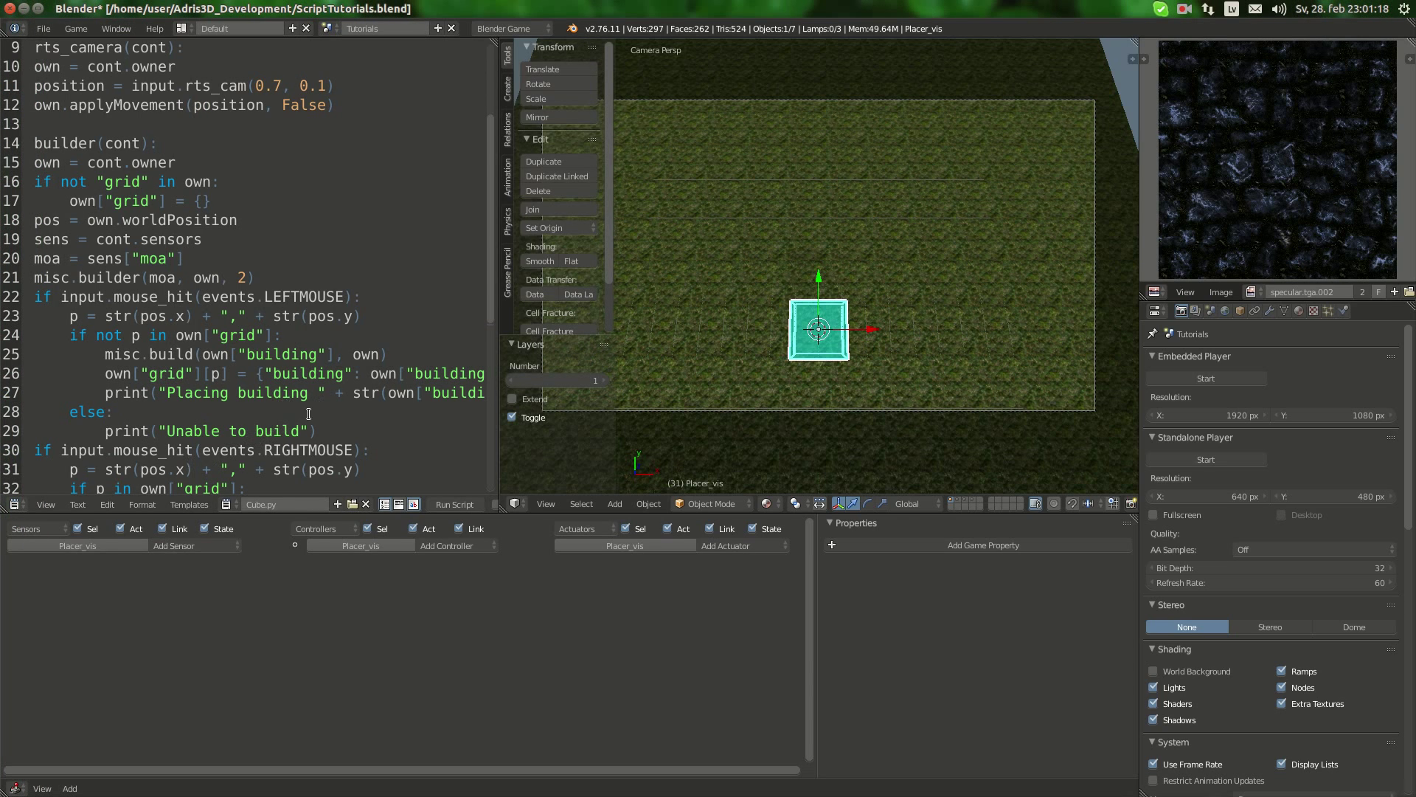
# Step: Scroll the Cube.py text view back to the left
pyautogui.hscroll(-3)
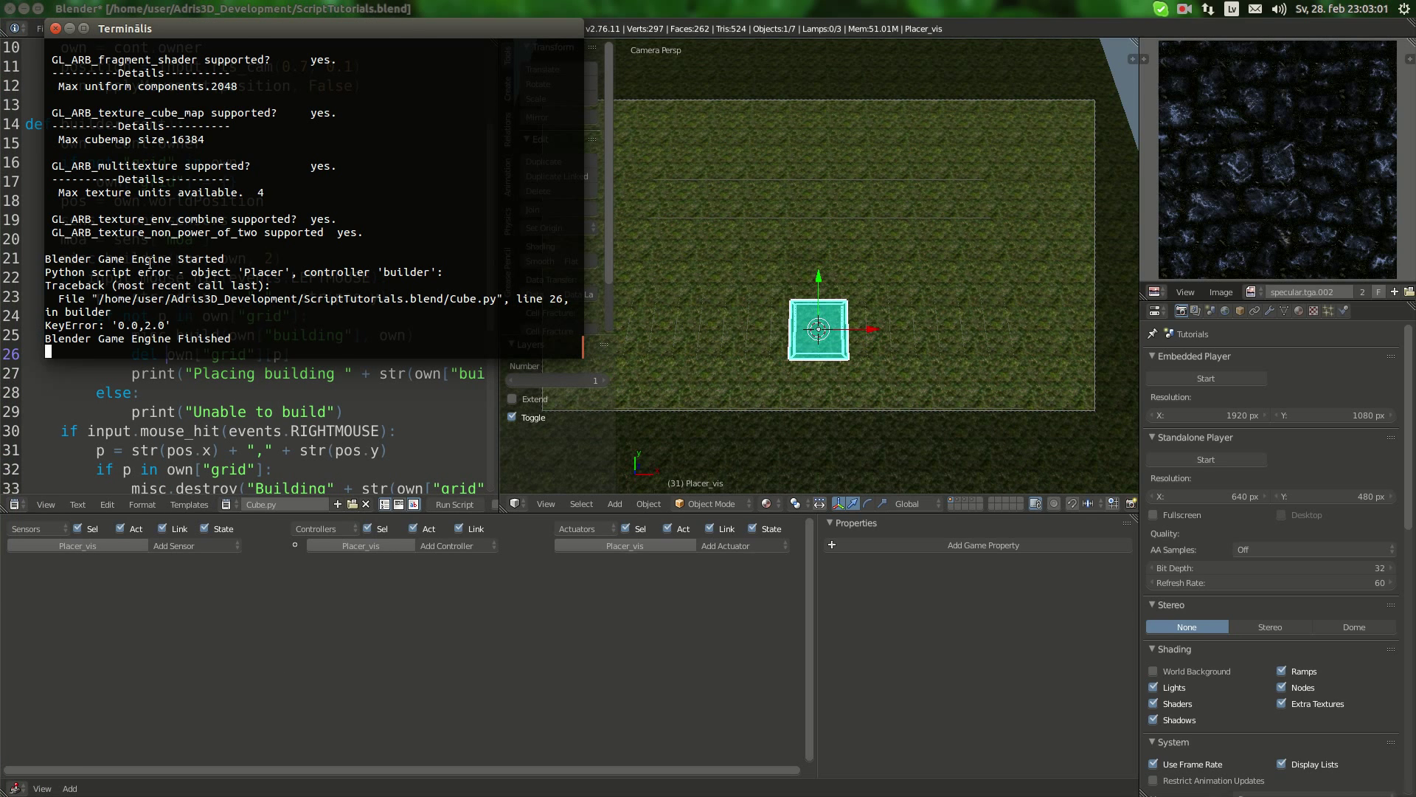
pyautogui.moveTo(280, 672)
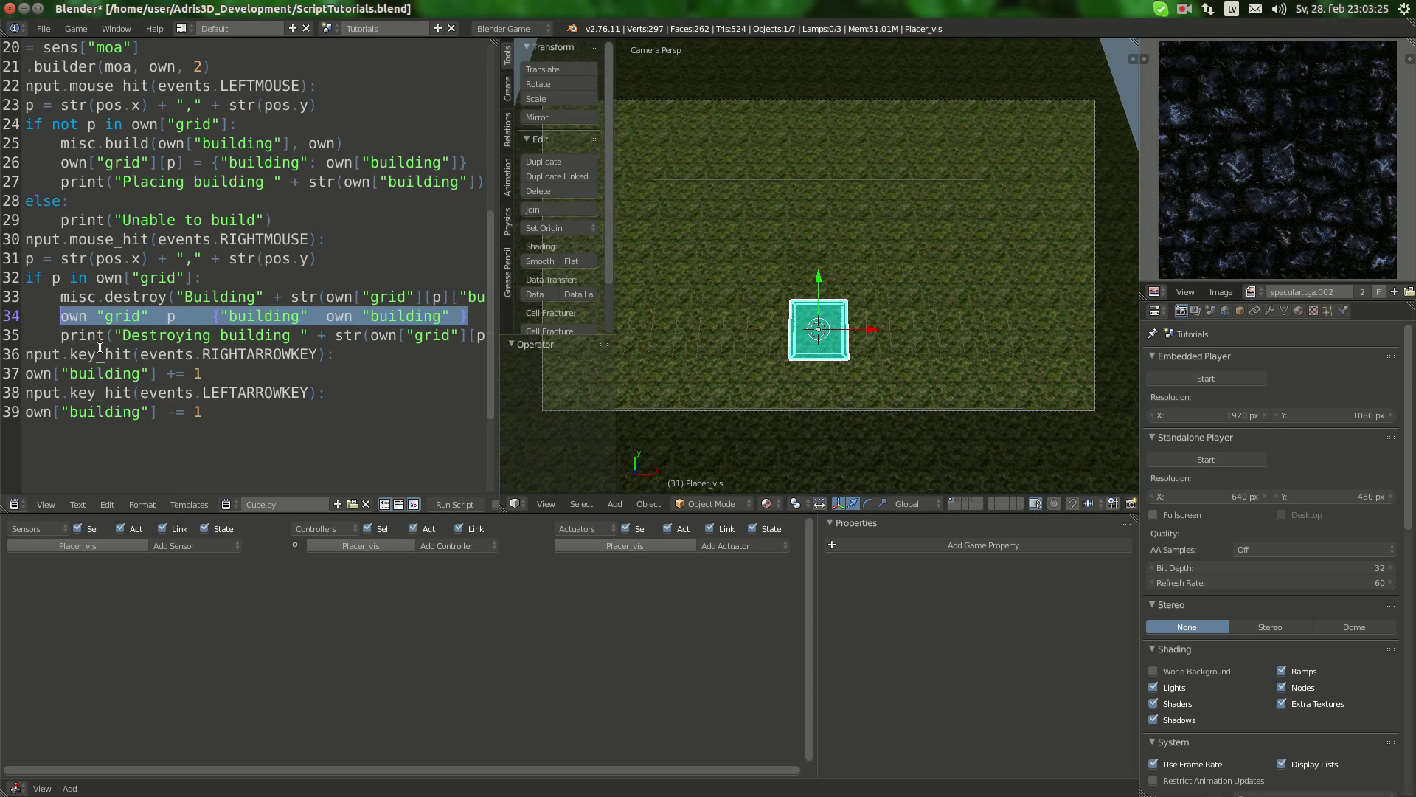
# Step: Type 'del own["grid"]' over line 34 in the right-click branch
pyautogui.write('del')
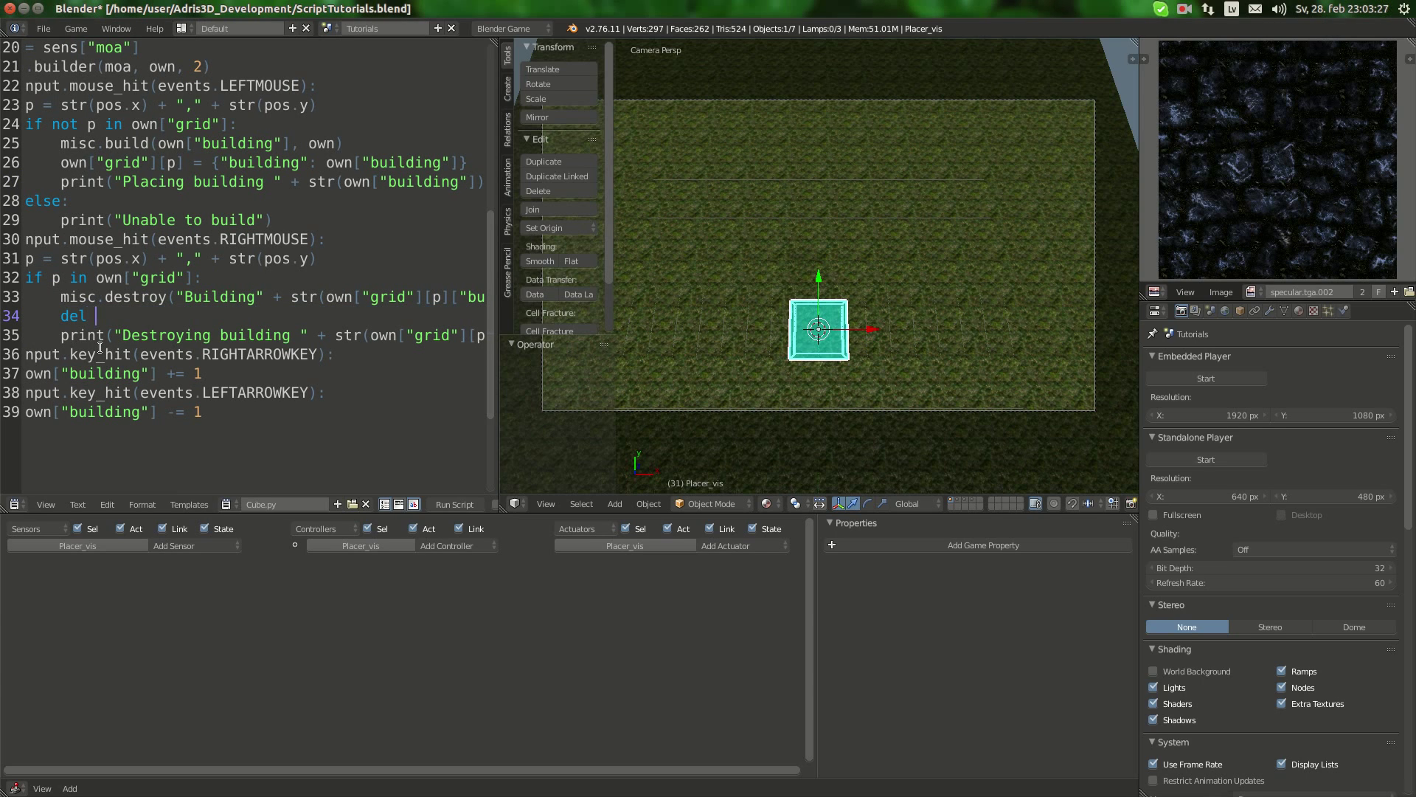
pyautogui.write('own["grid"][p')
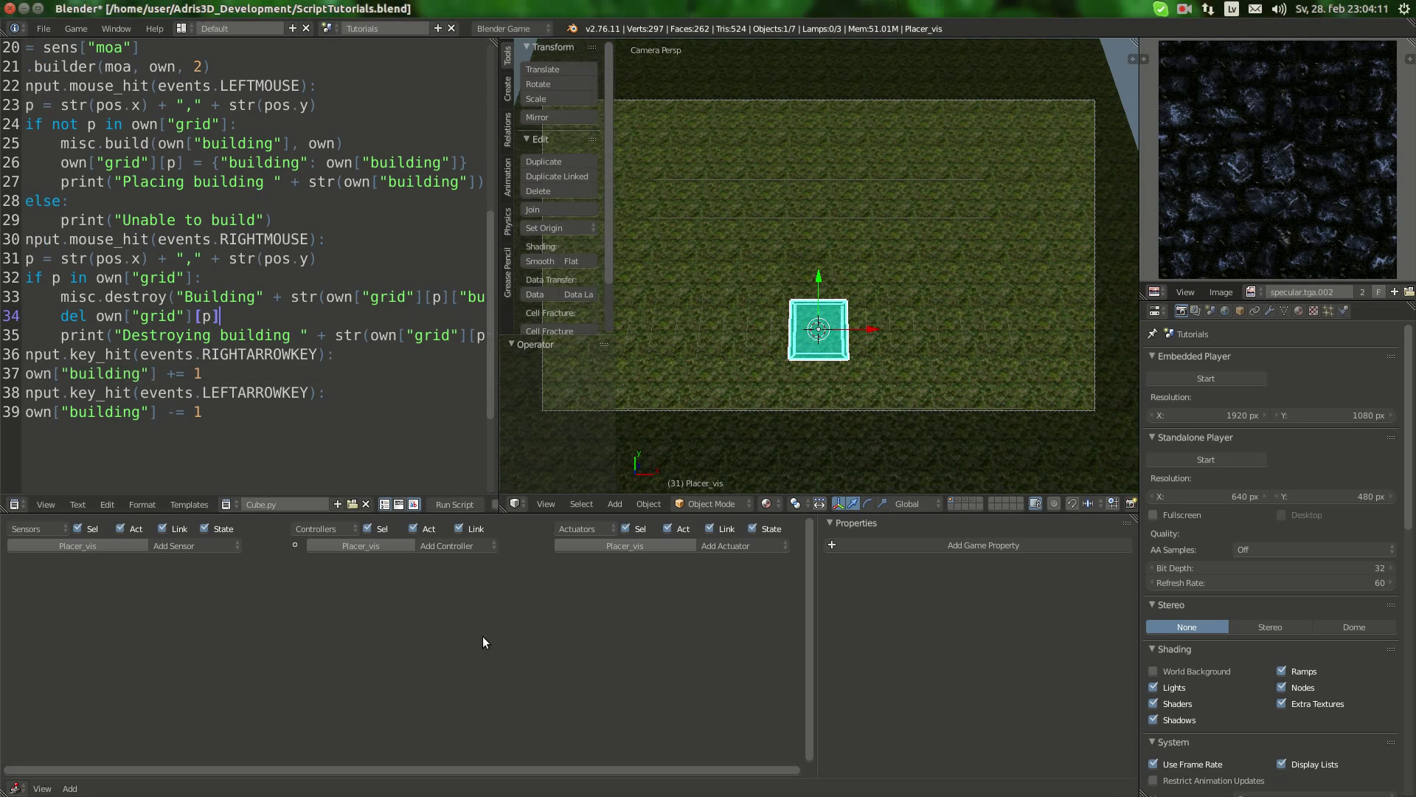
pyautogui.moveTo(740, 235)
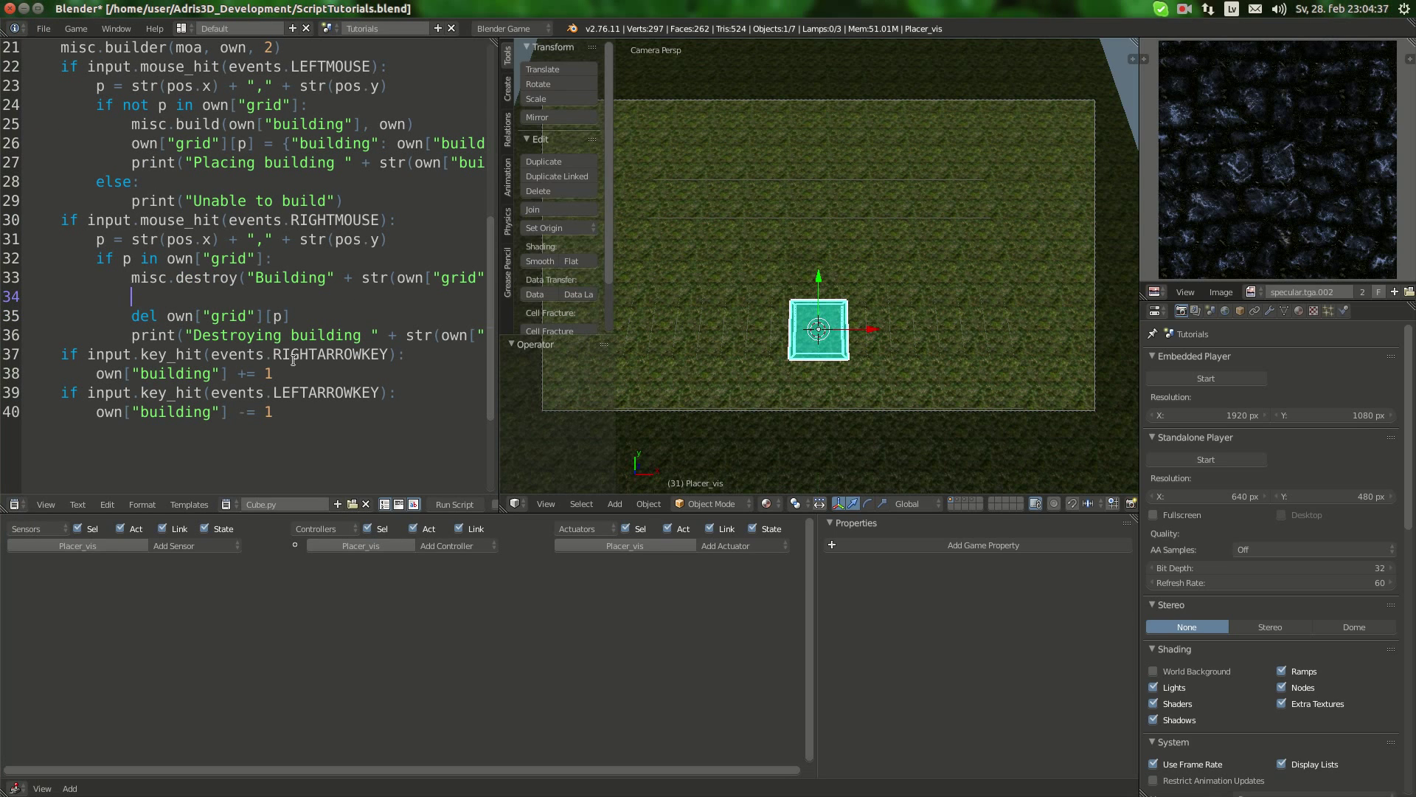
# Step: Type an 'if own["grid"]' condition above the delete line, fixing a typo
pyautogui.write('if')
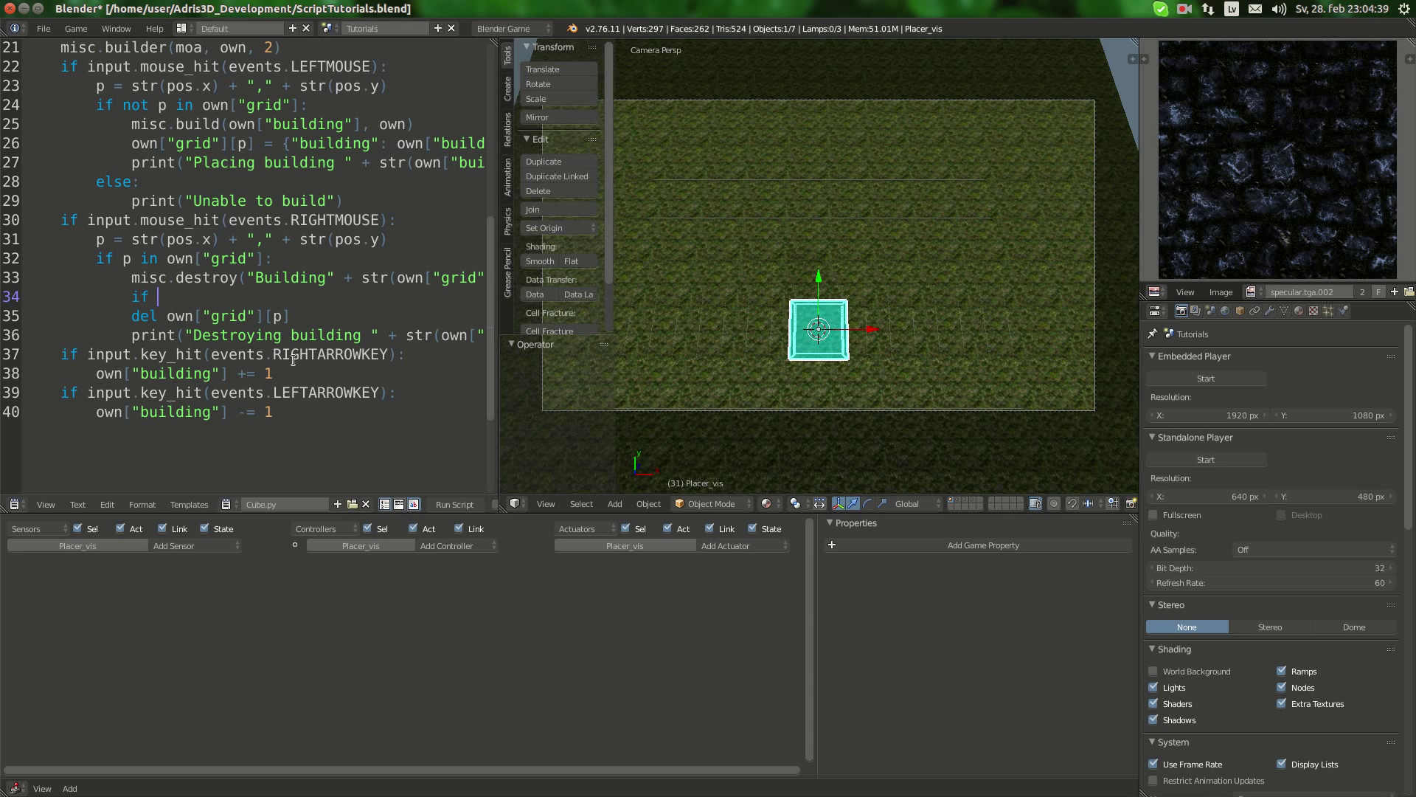
pyautogui.write('own')
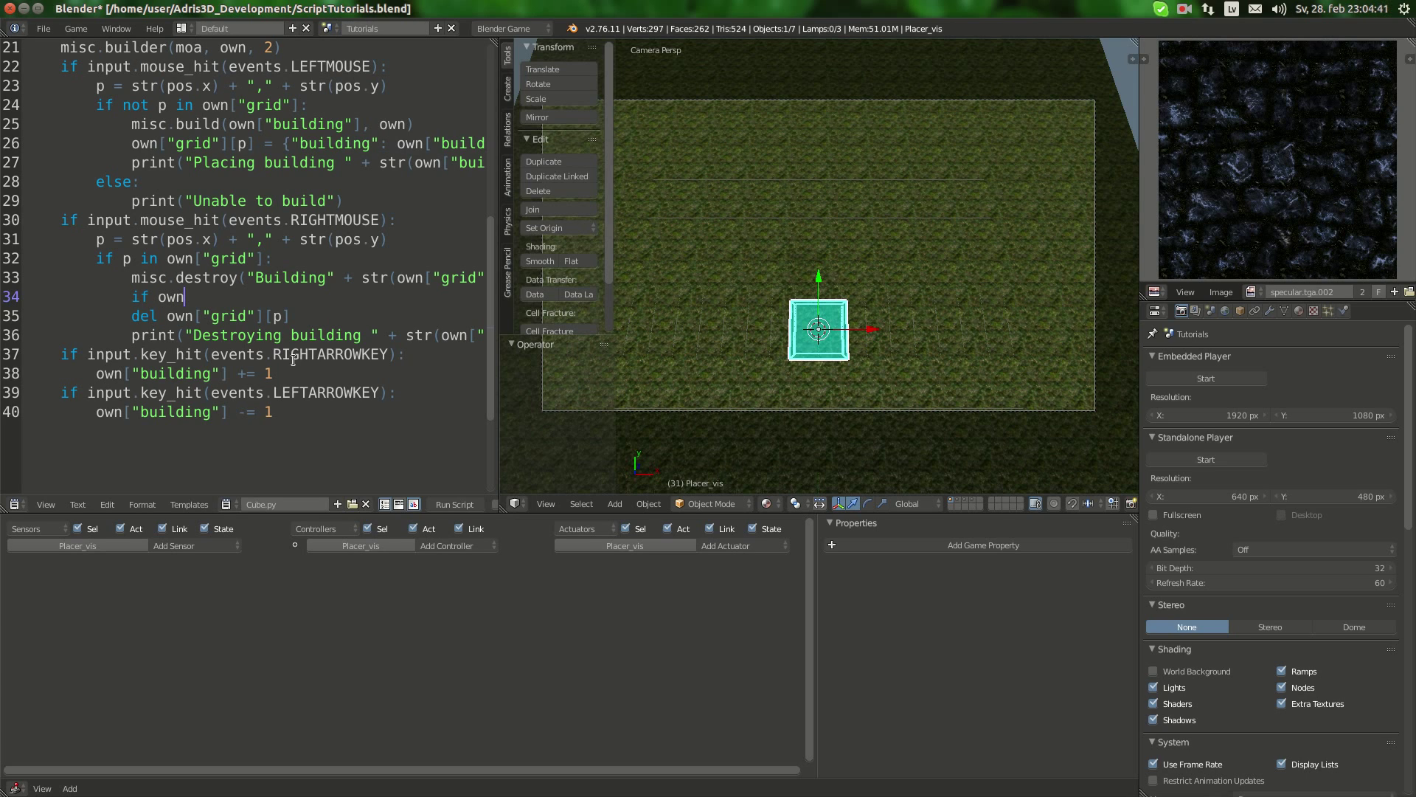
pyautogui.press('BackSpace')
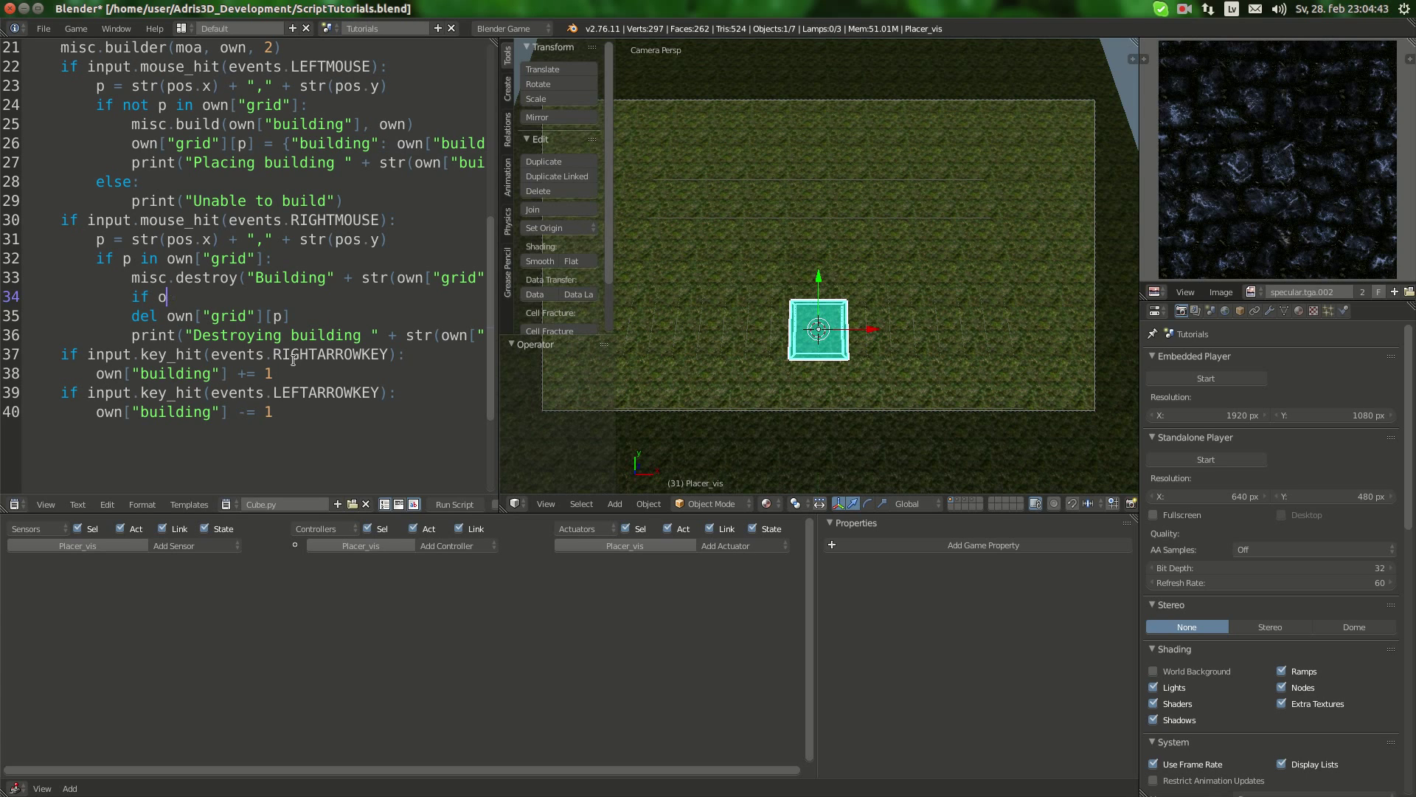
pyautogui.write('wn')
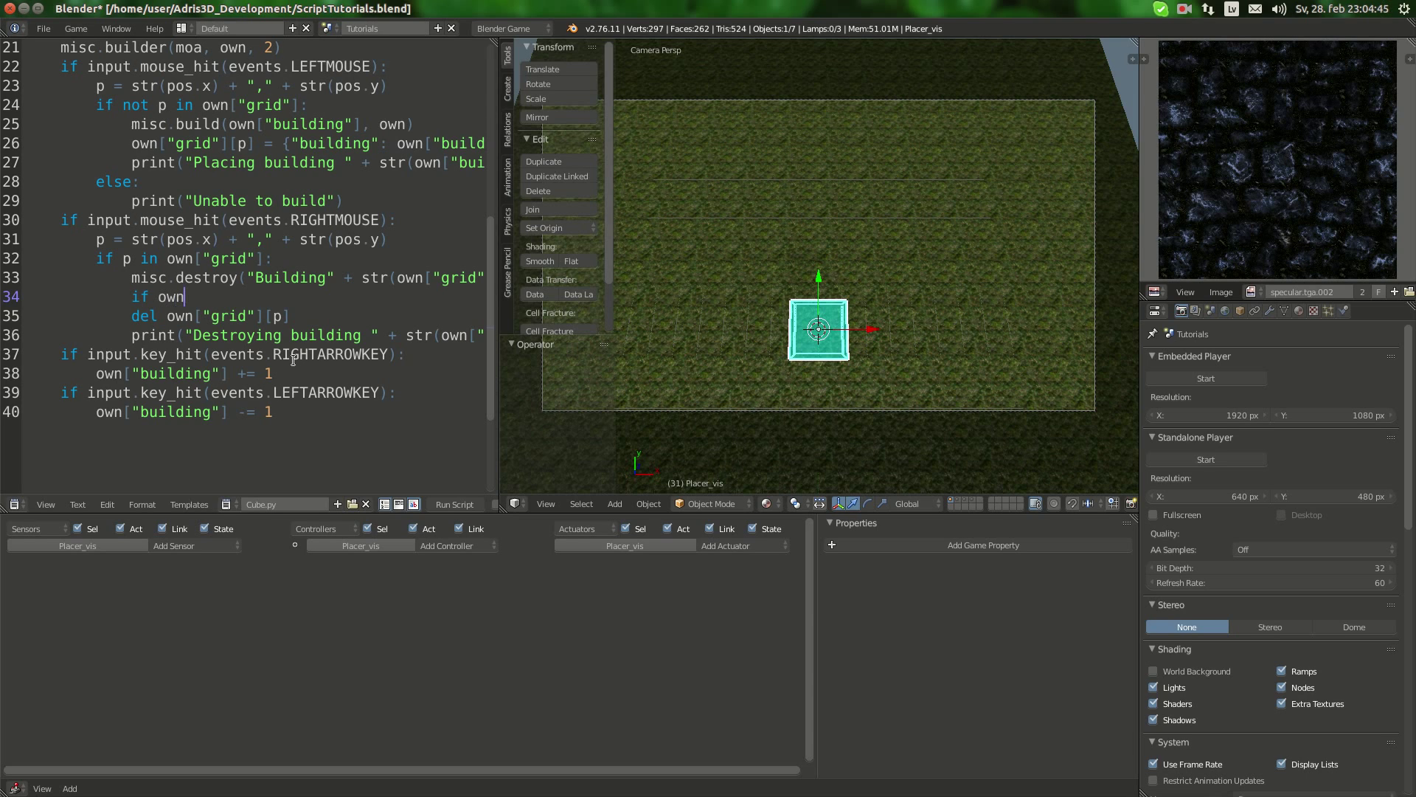
pyautogui.write('["grid"]')
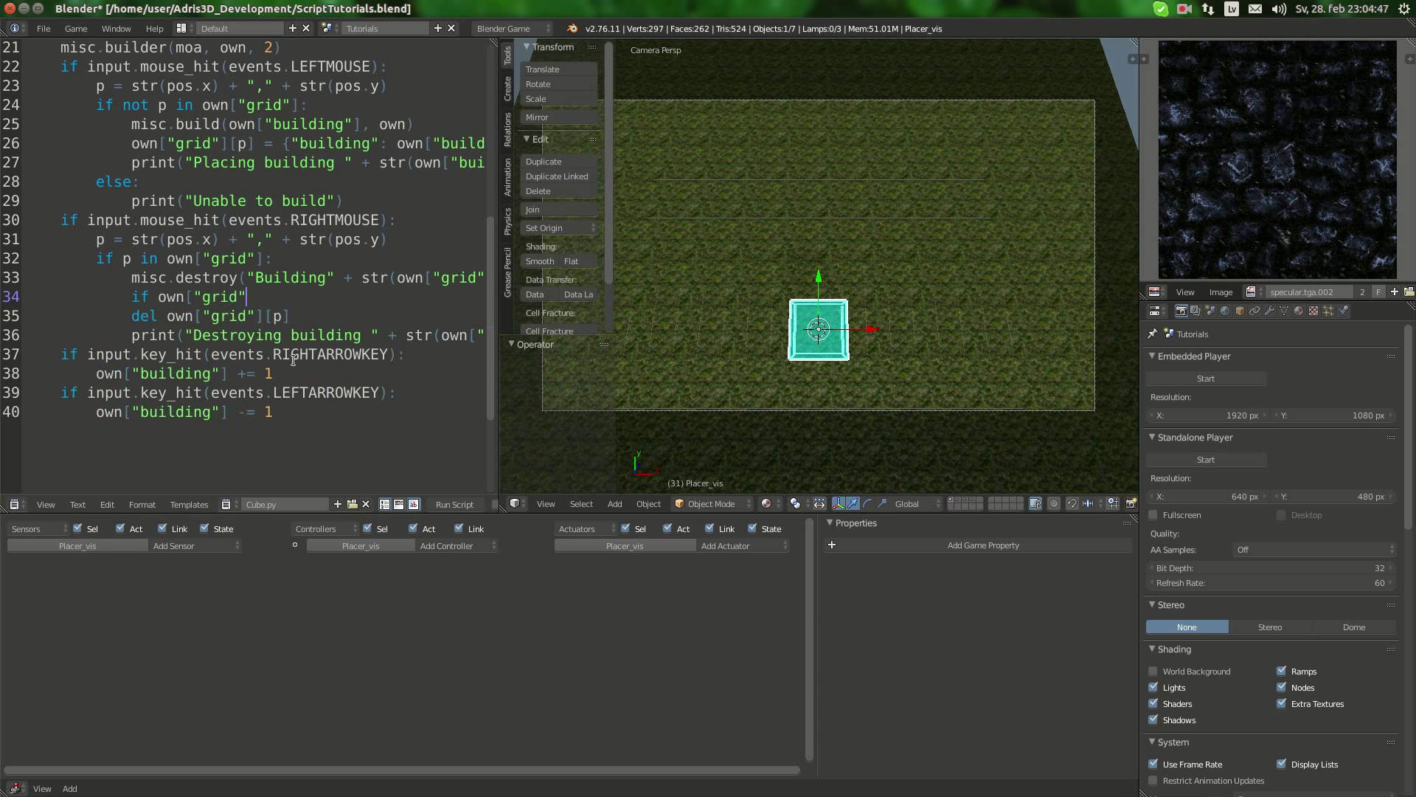
pyautogui.write('[[')
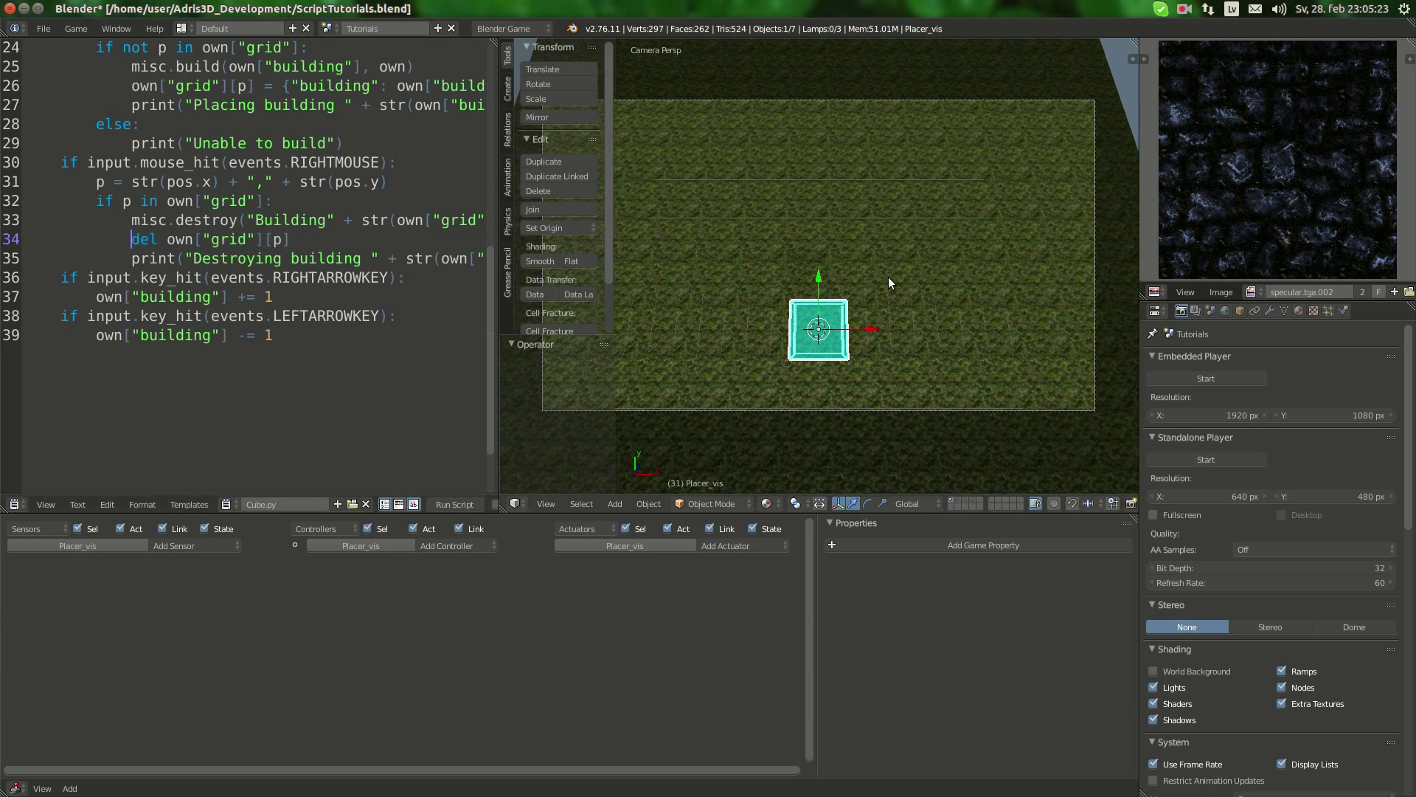
pyautogui.moveTo(840, 289)
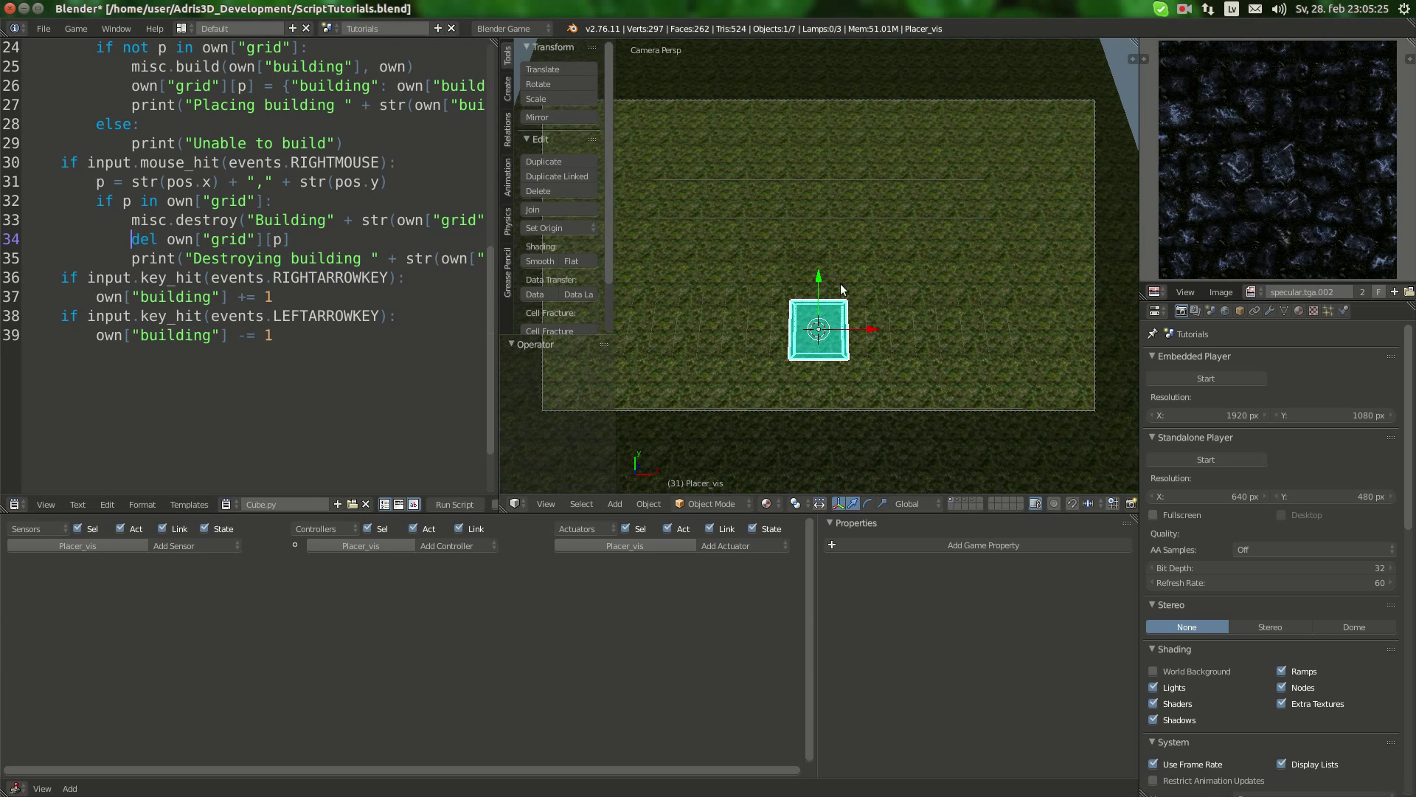
pyautogui.moveTo(765, 270)
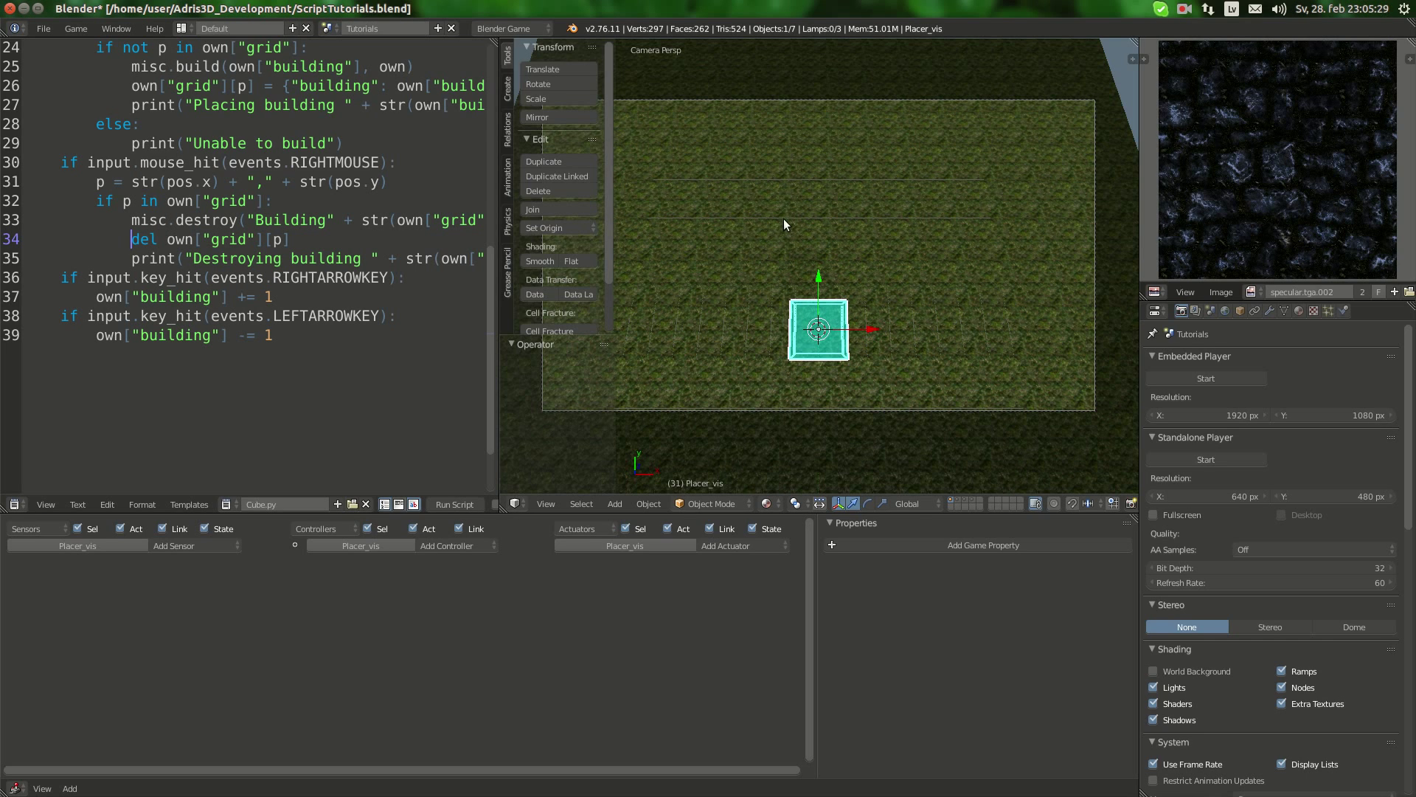
pyautogui.moveTo(966, 281)
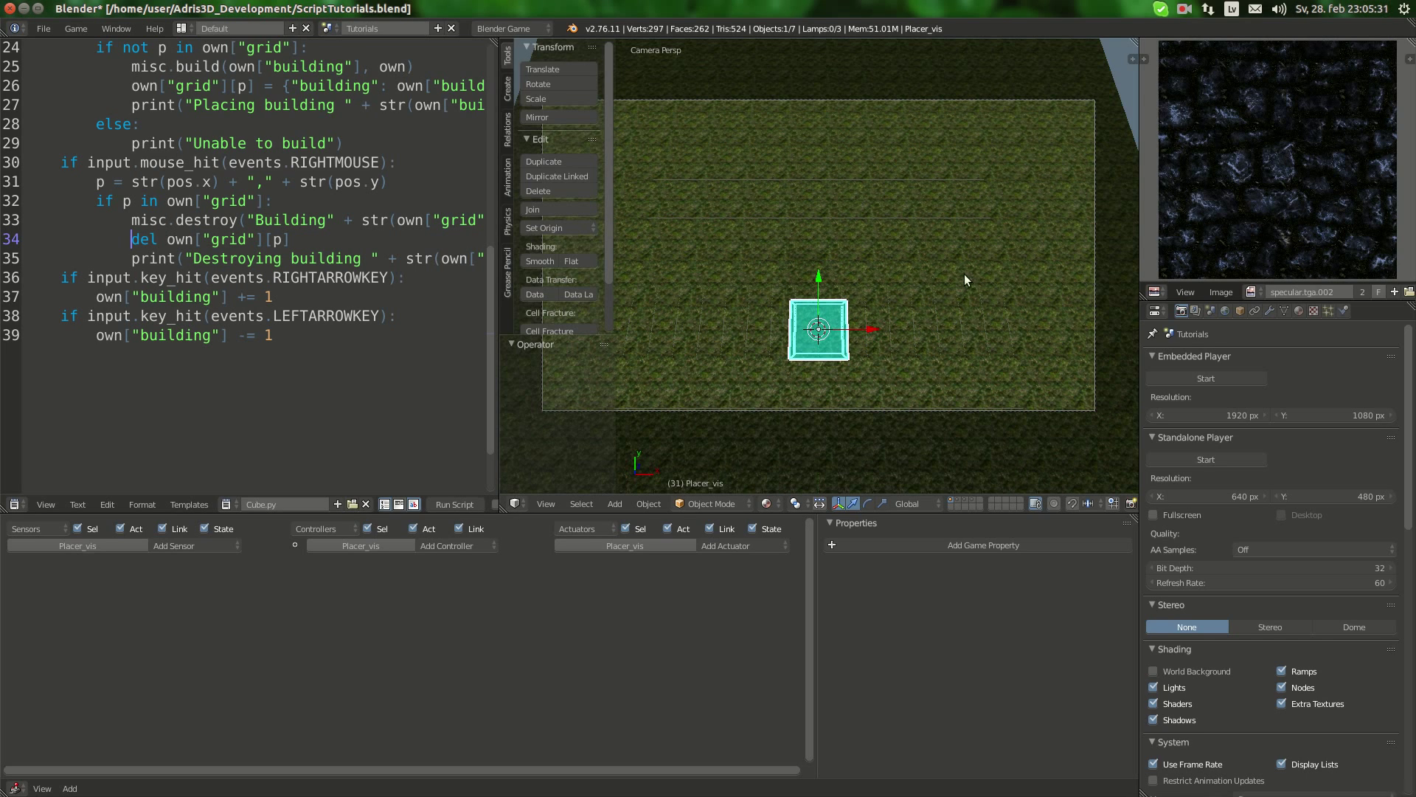
pyautogui.moveTo(1026, 148)
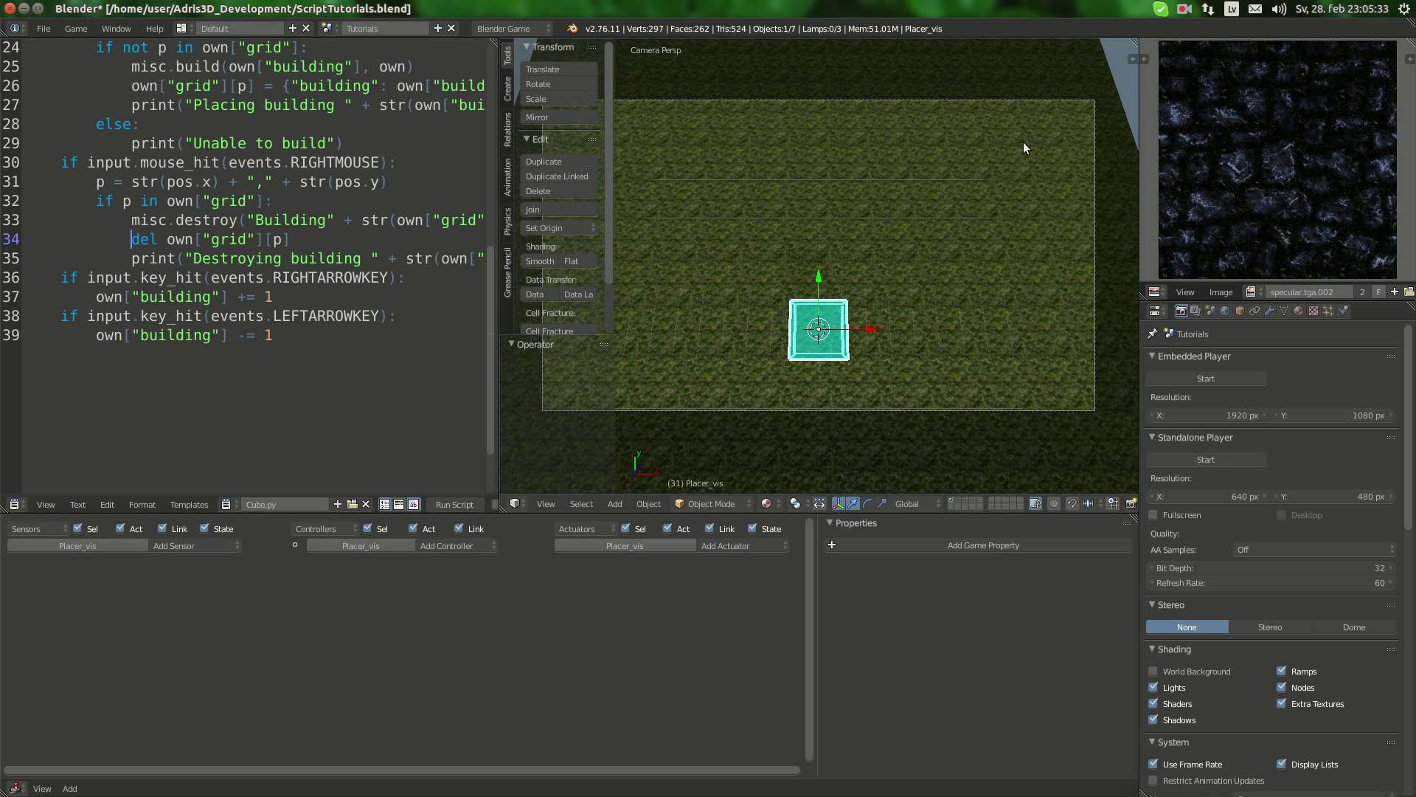
pyautogui.moveTo(993, 202)
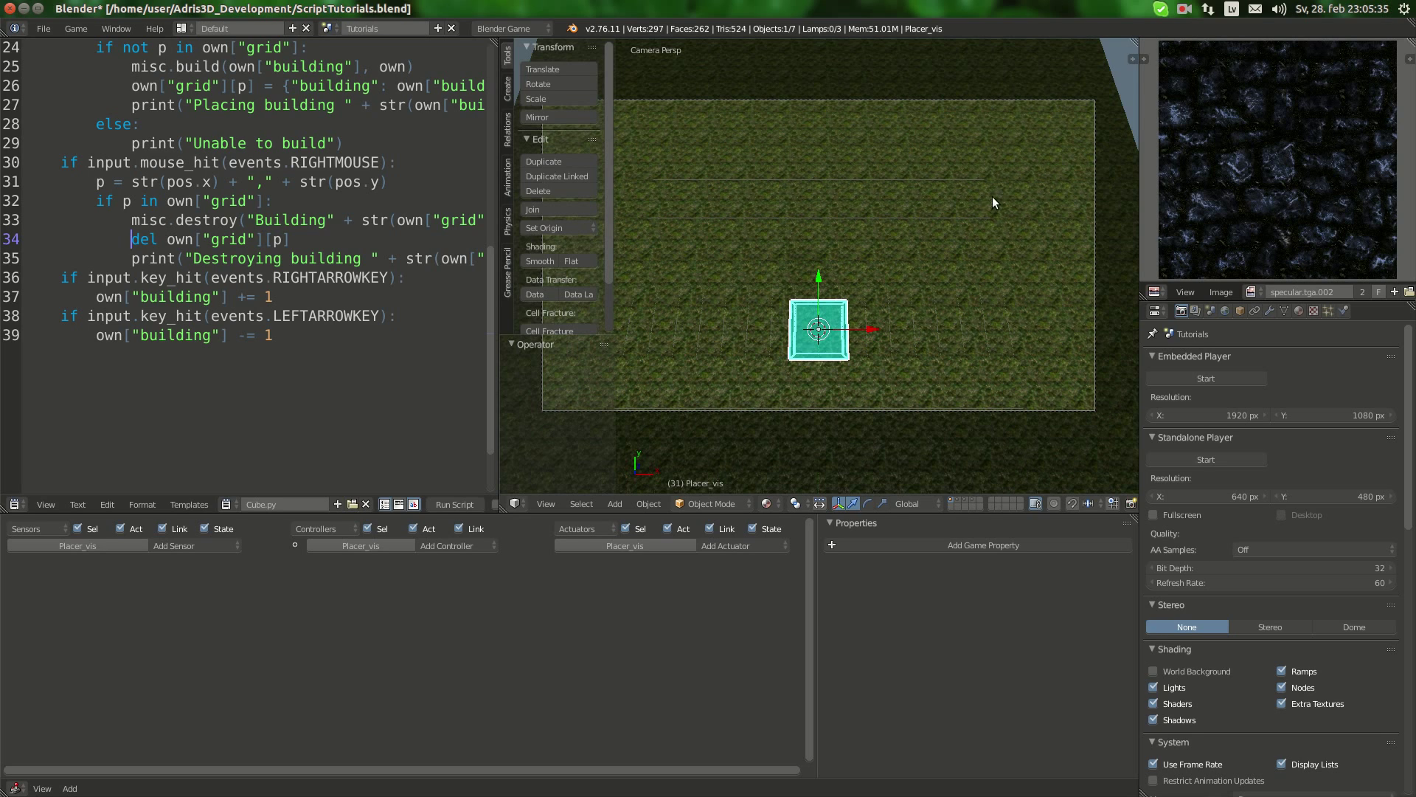